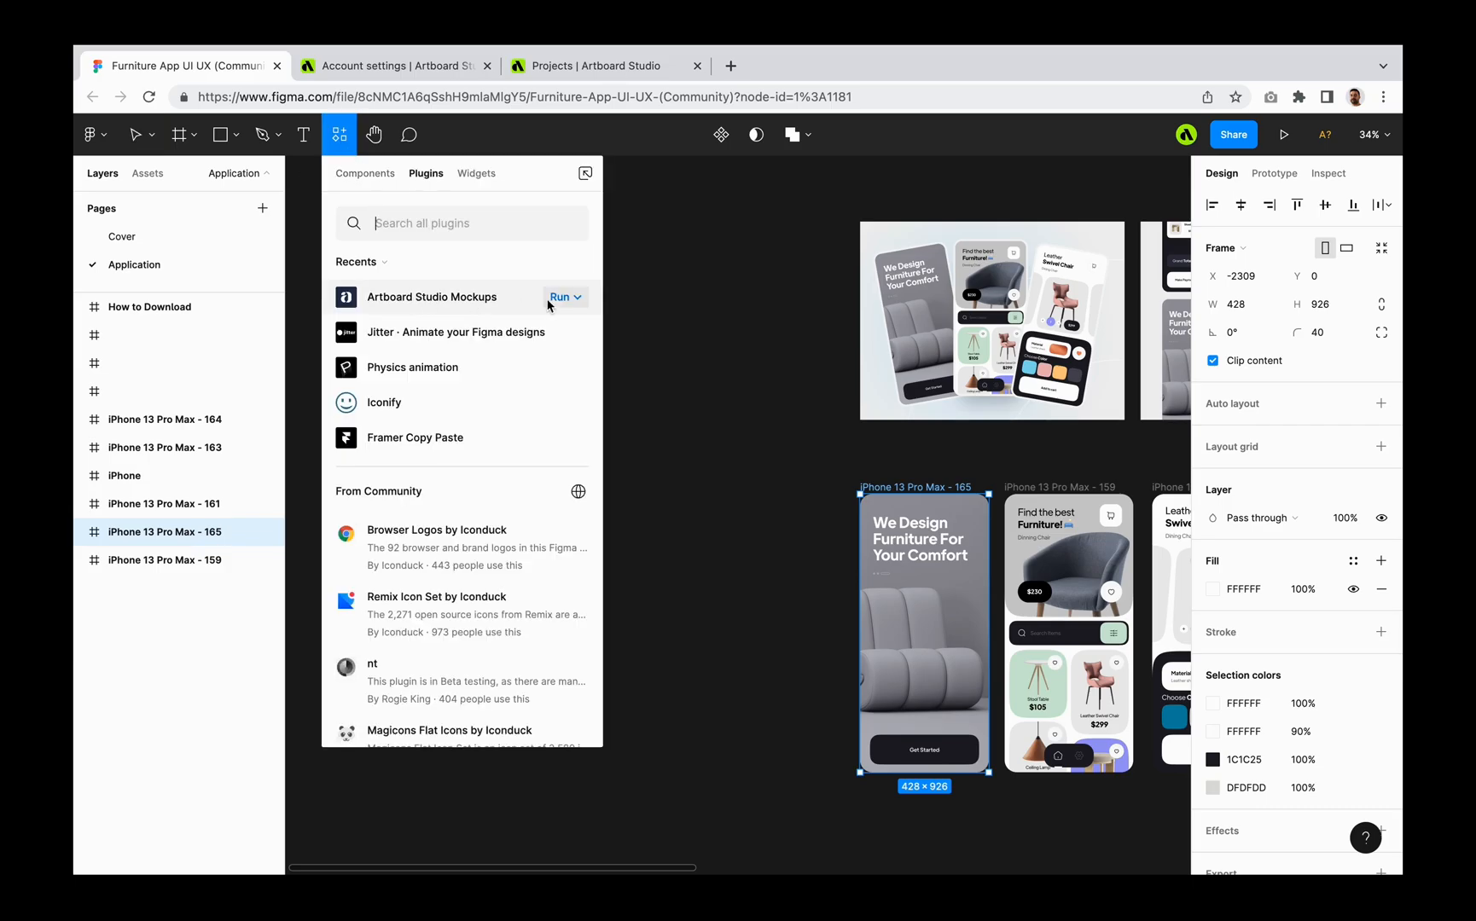
Dismiss the Figma plugins list after locating the Artboard Studio Mockups command.
click(561, 297)
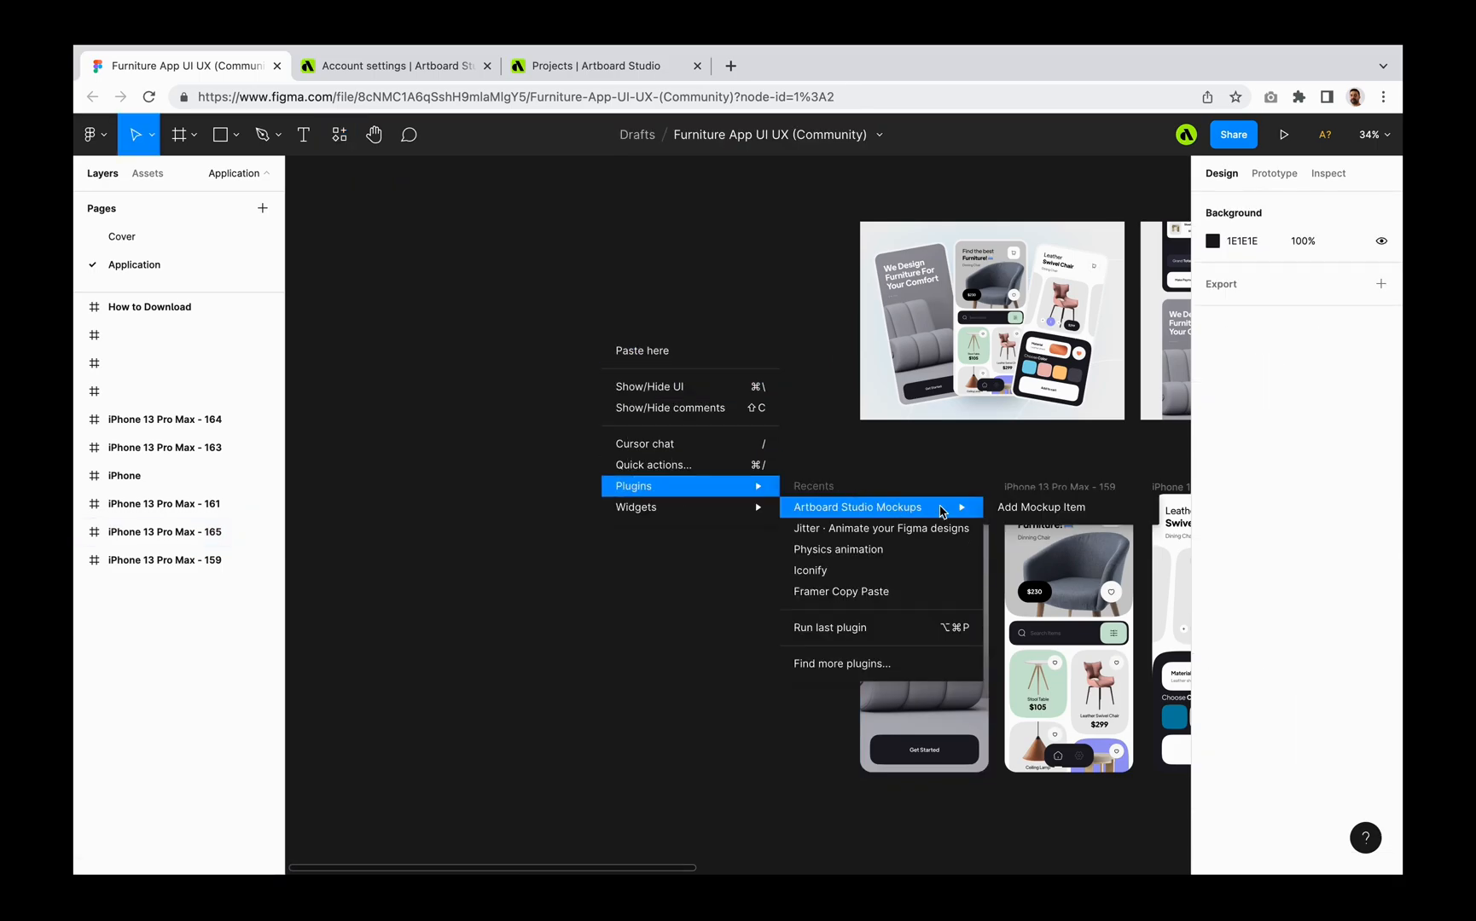
Launch Add Mockup Item and browse down the Electronics grid to the tilted iPhone 13 left-view mockup.
click(857, 506)
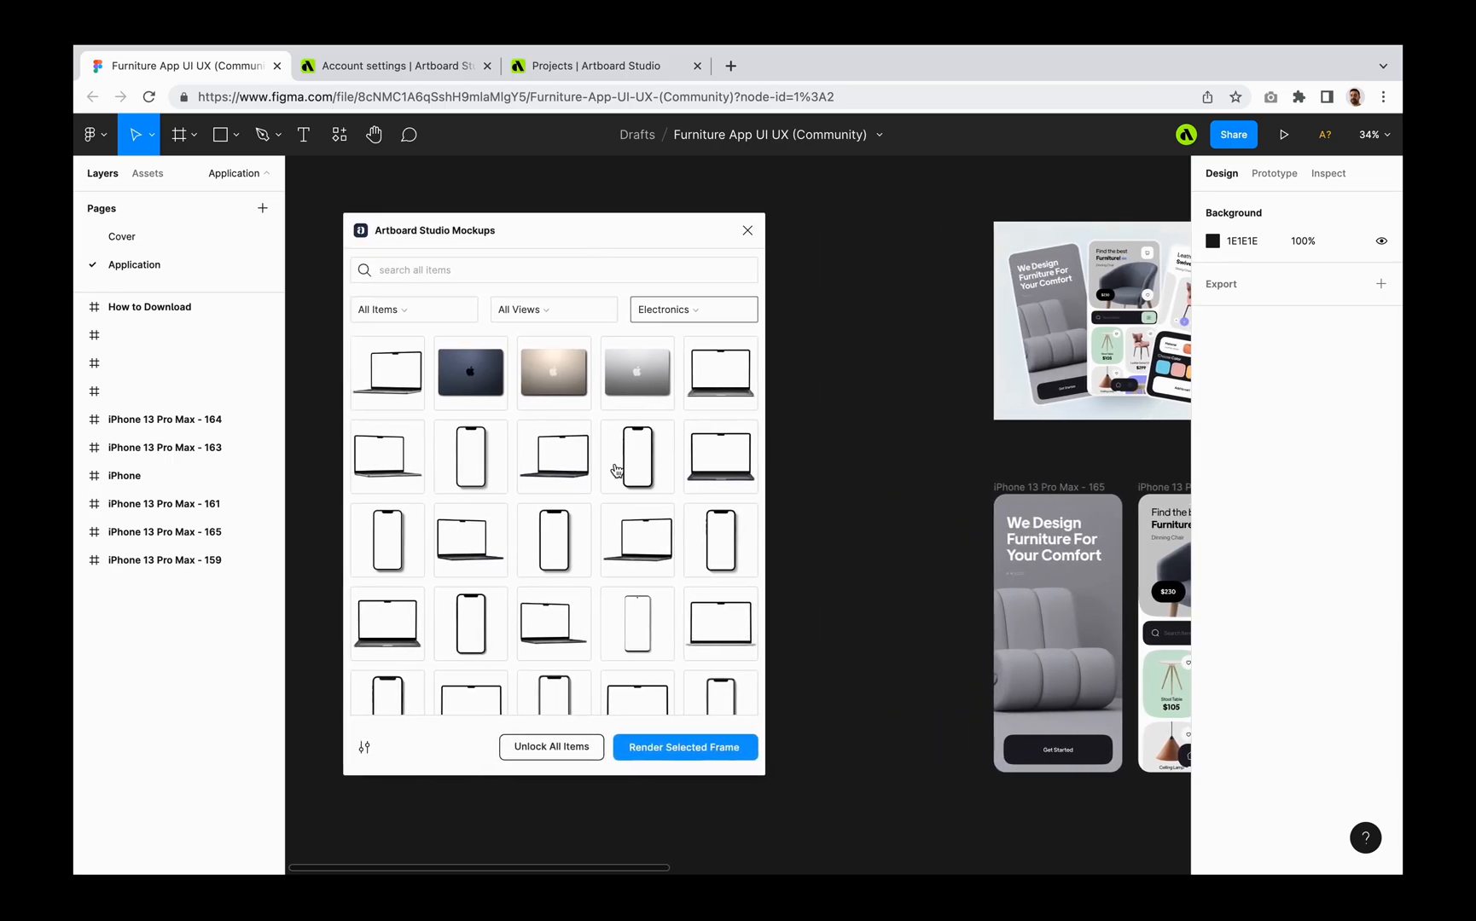
scroll(down, 3)
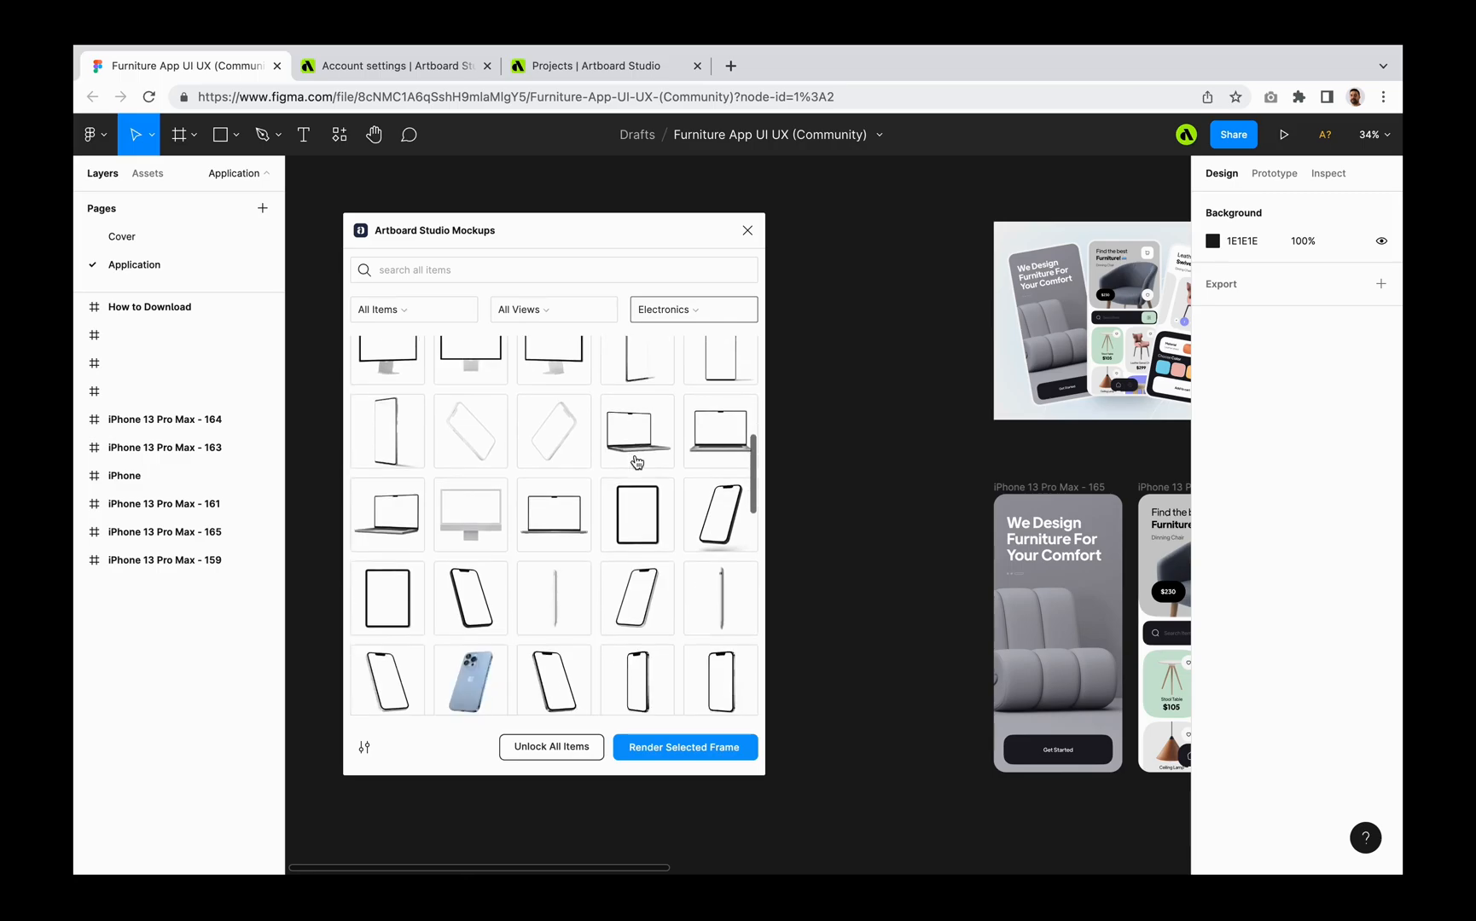
scroll(down, 3)
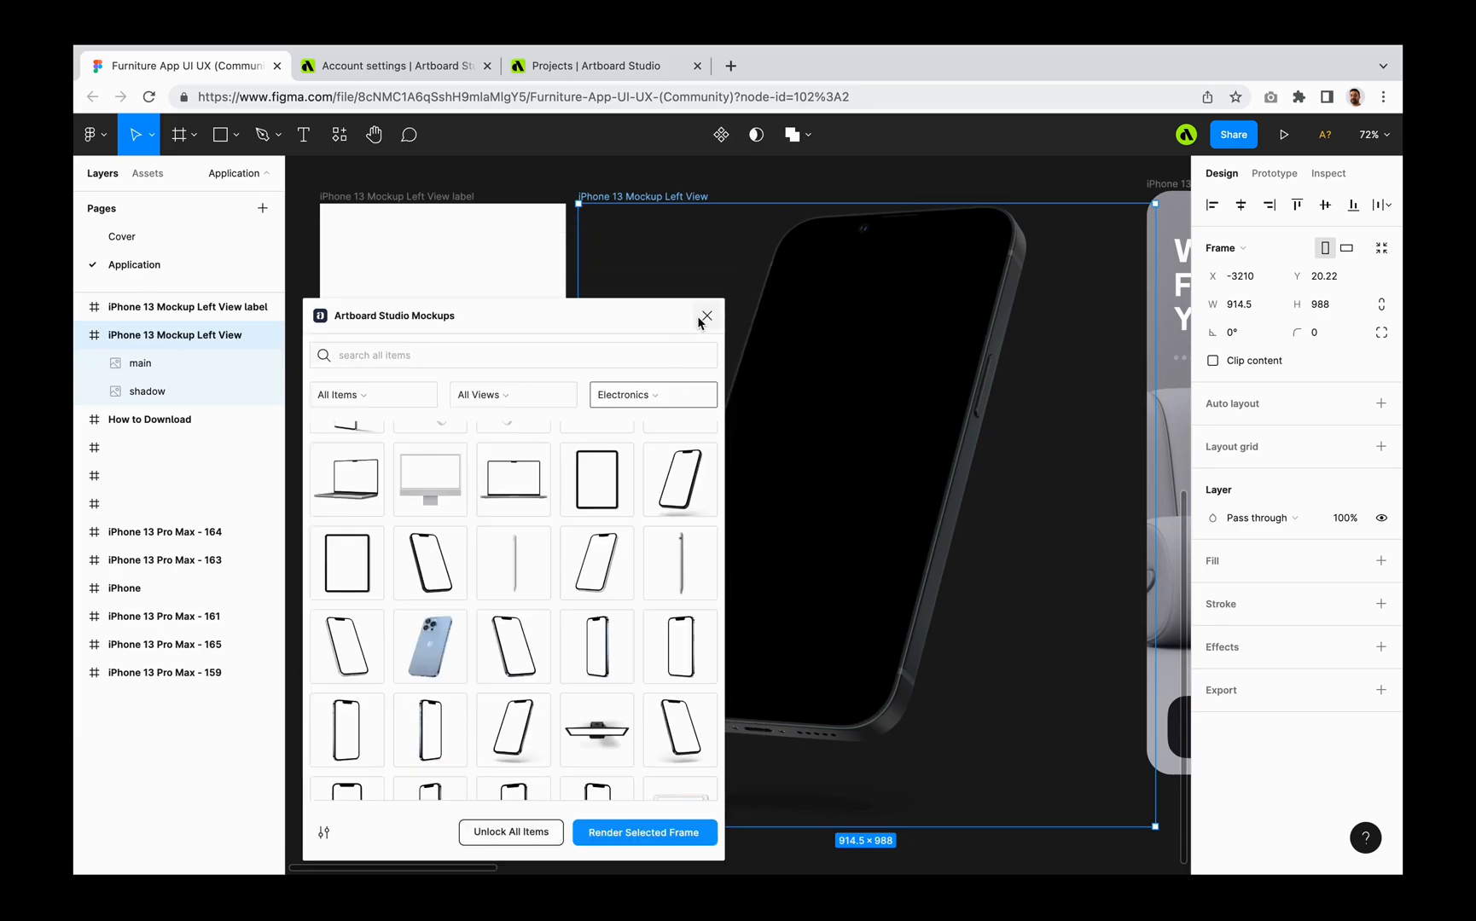
Close the mockup library window so the welcome screen can be pasted into the label frame.
click(707, 316)
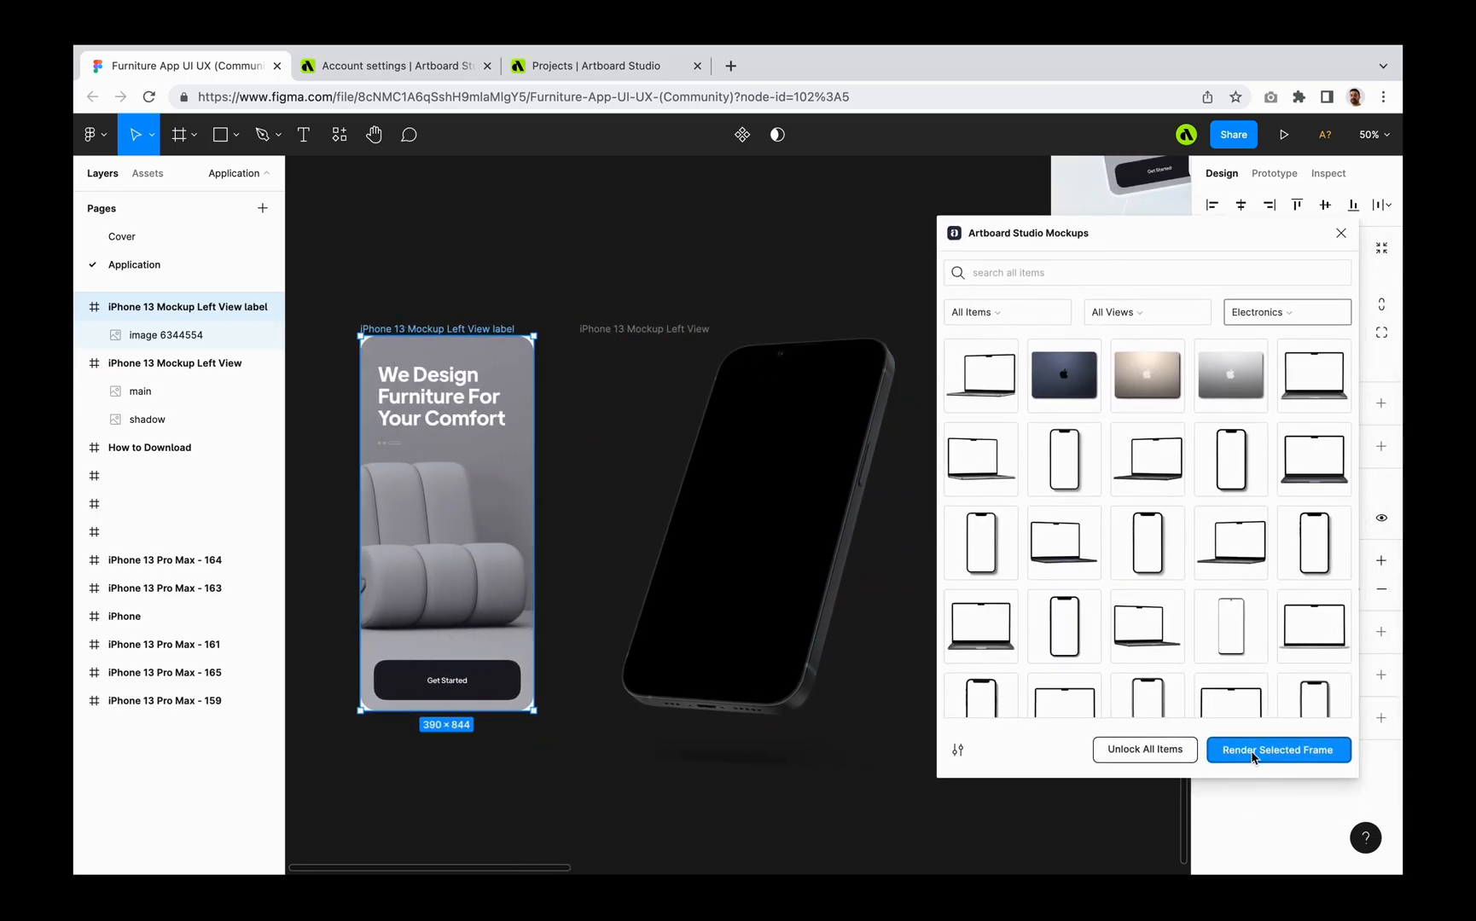
Run Render Selected Frame so the furniture welcome screen appears on the tilted iPhone display.
click(1278, 751)
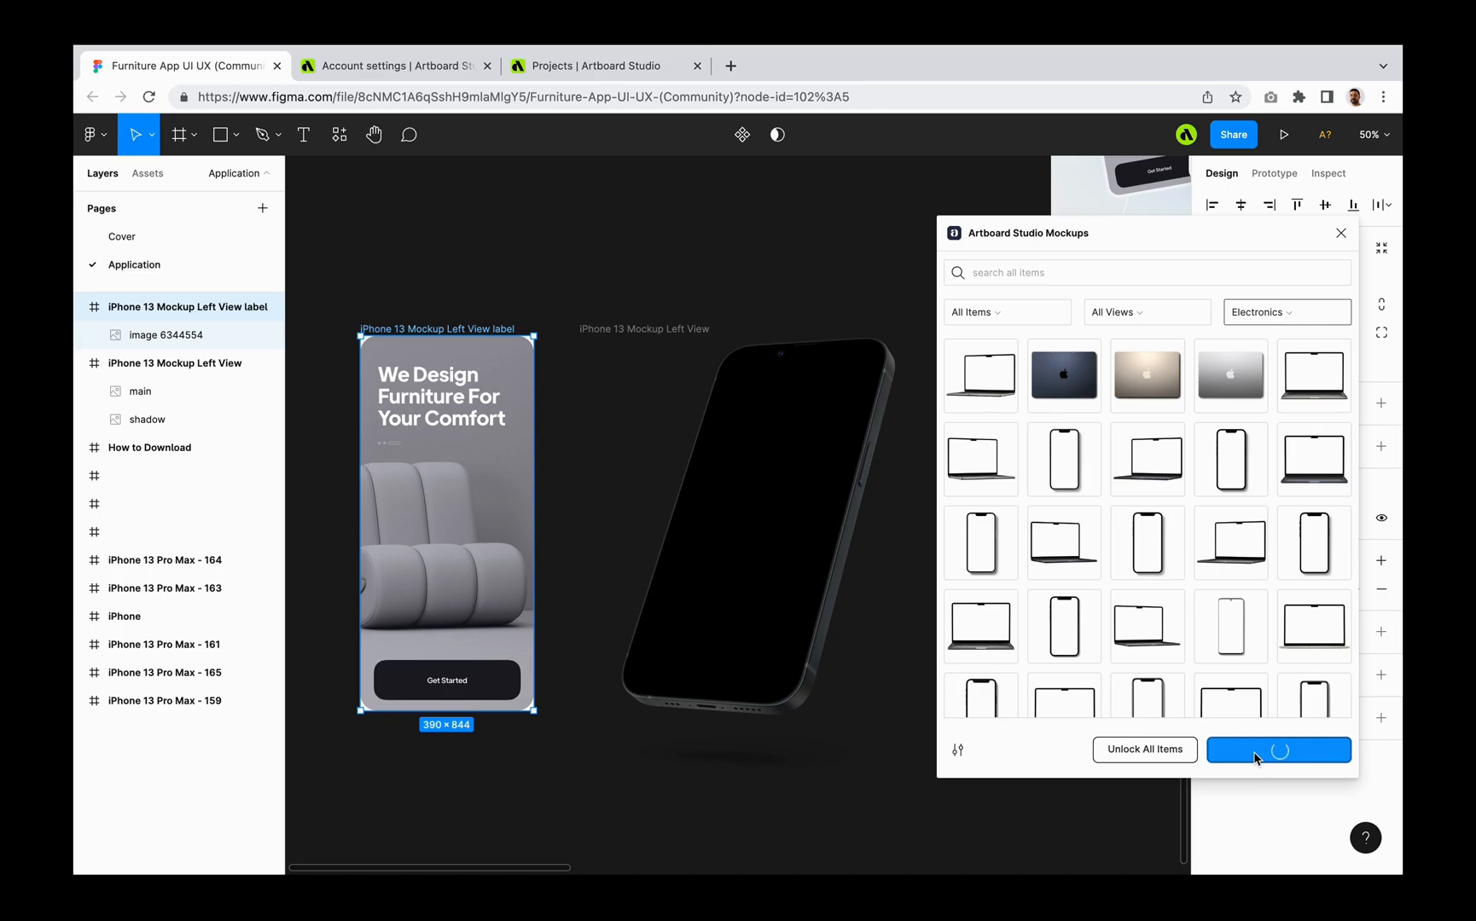
click(1278, 750)
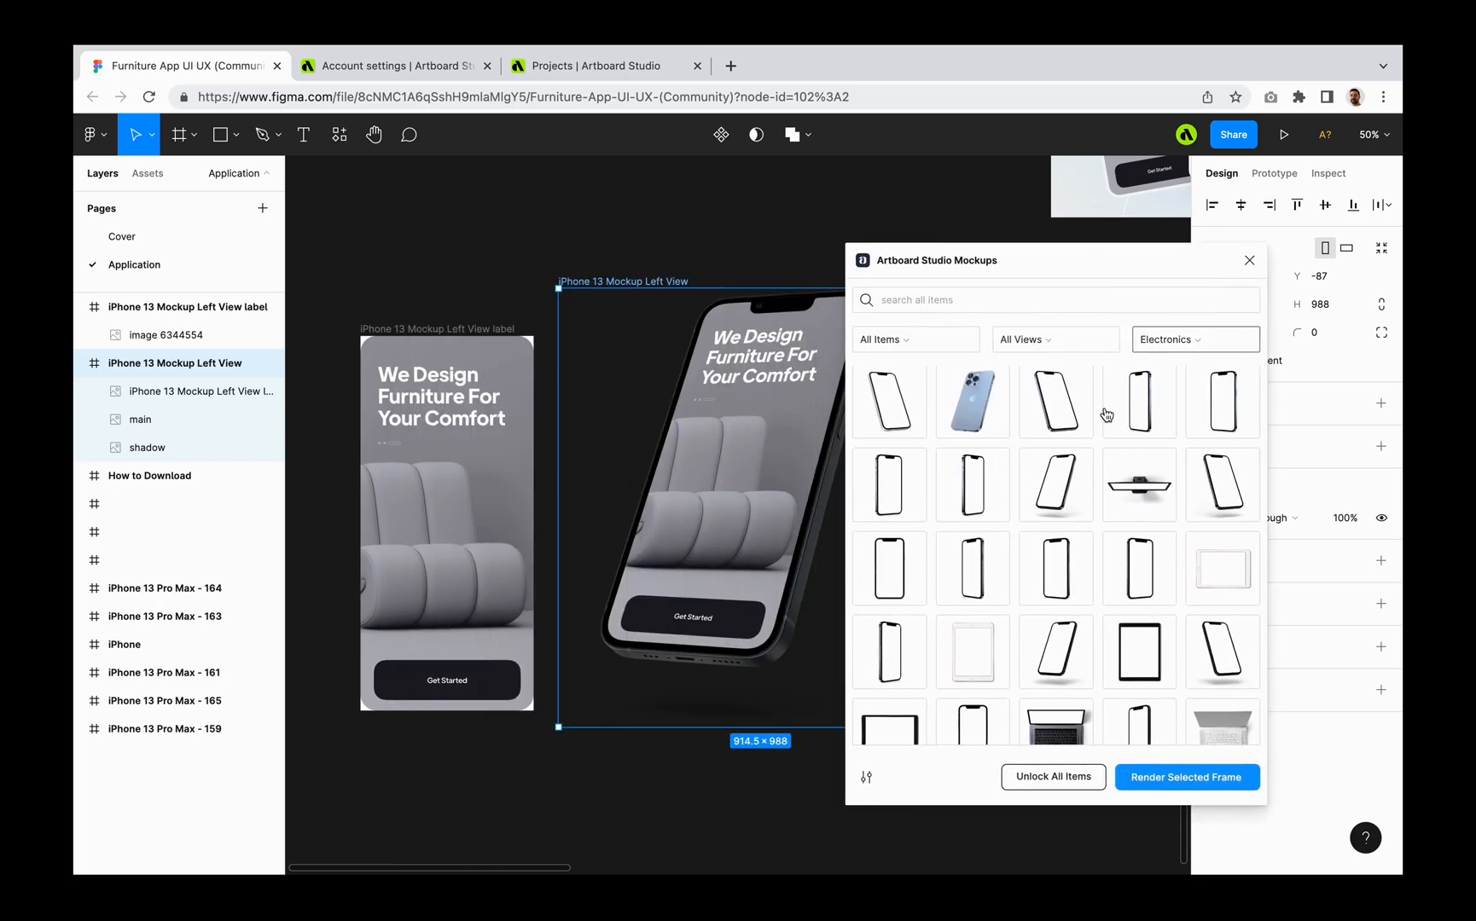
Switch the mockup library to the Packaging category, then close the plugin window.
click(1195, 340)
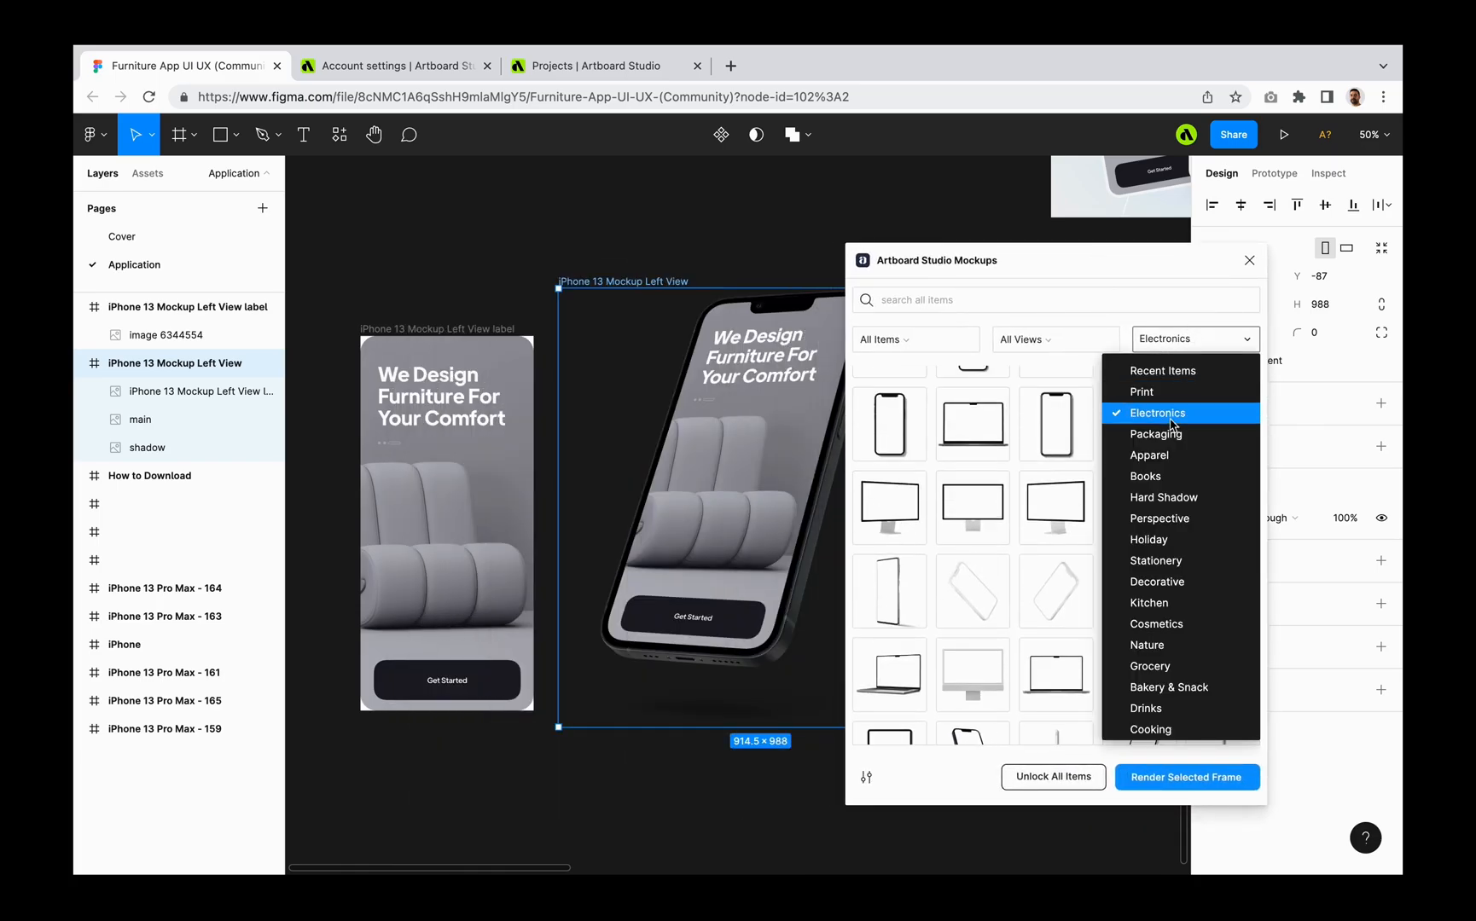
click(1156, 434)
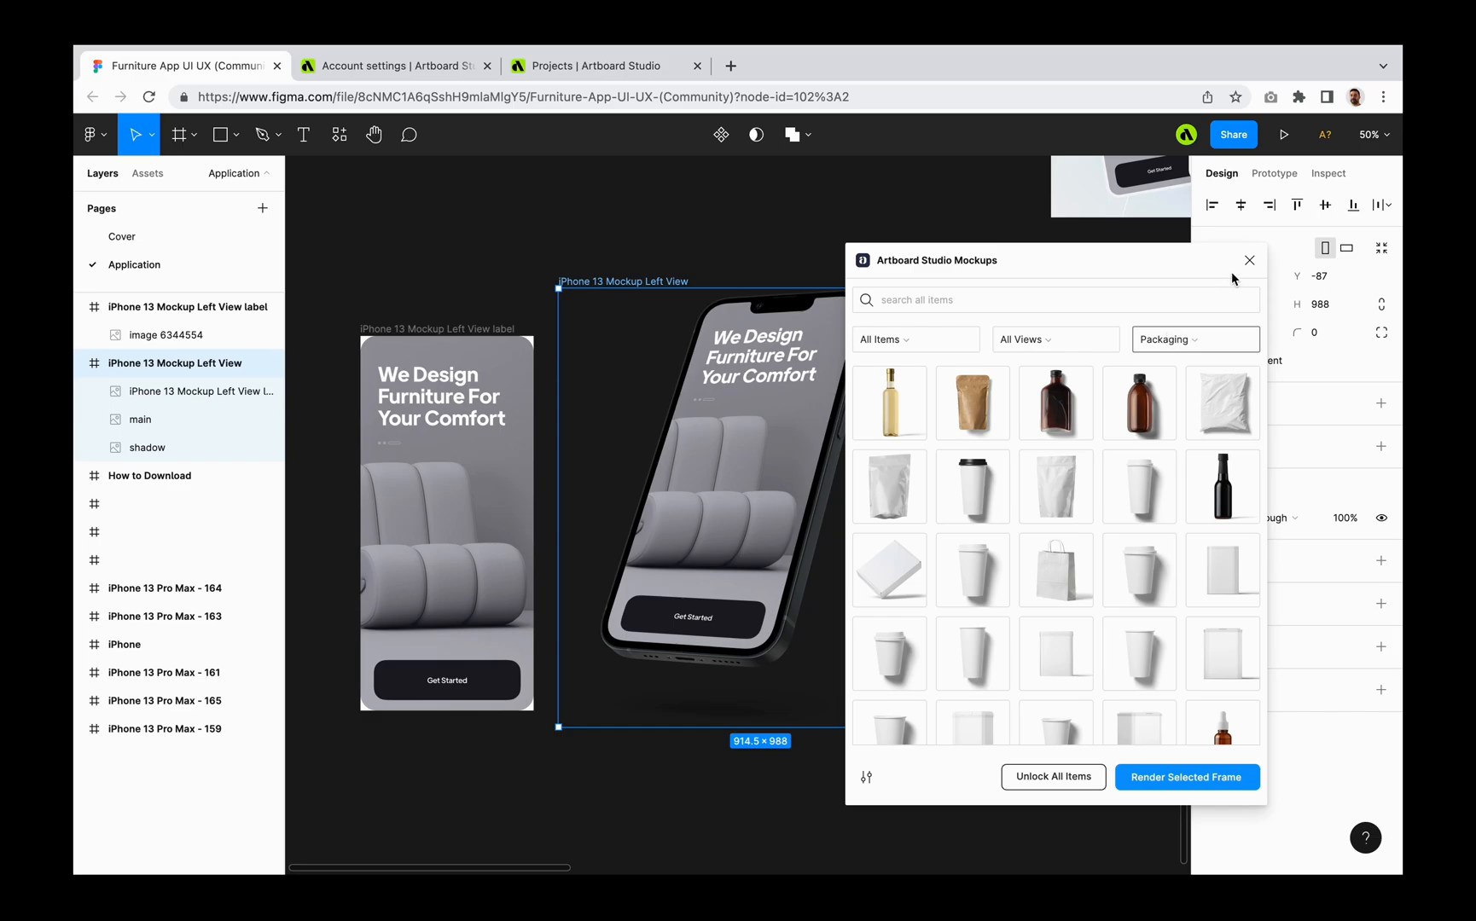
mouse_move(1229, 281)
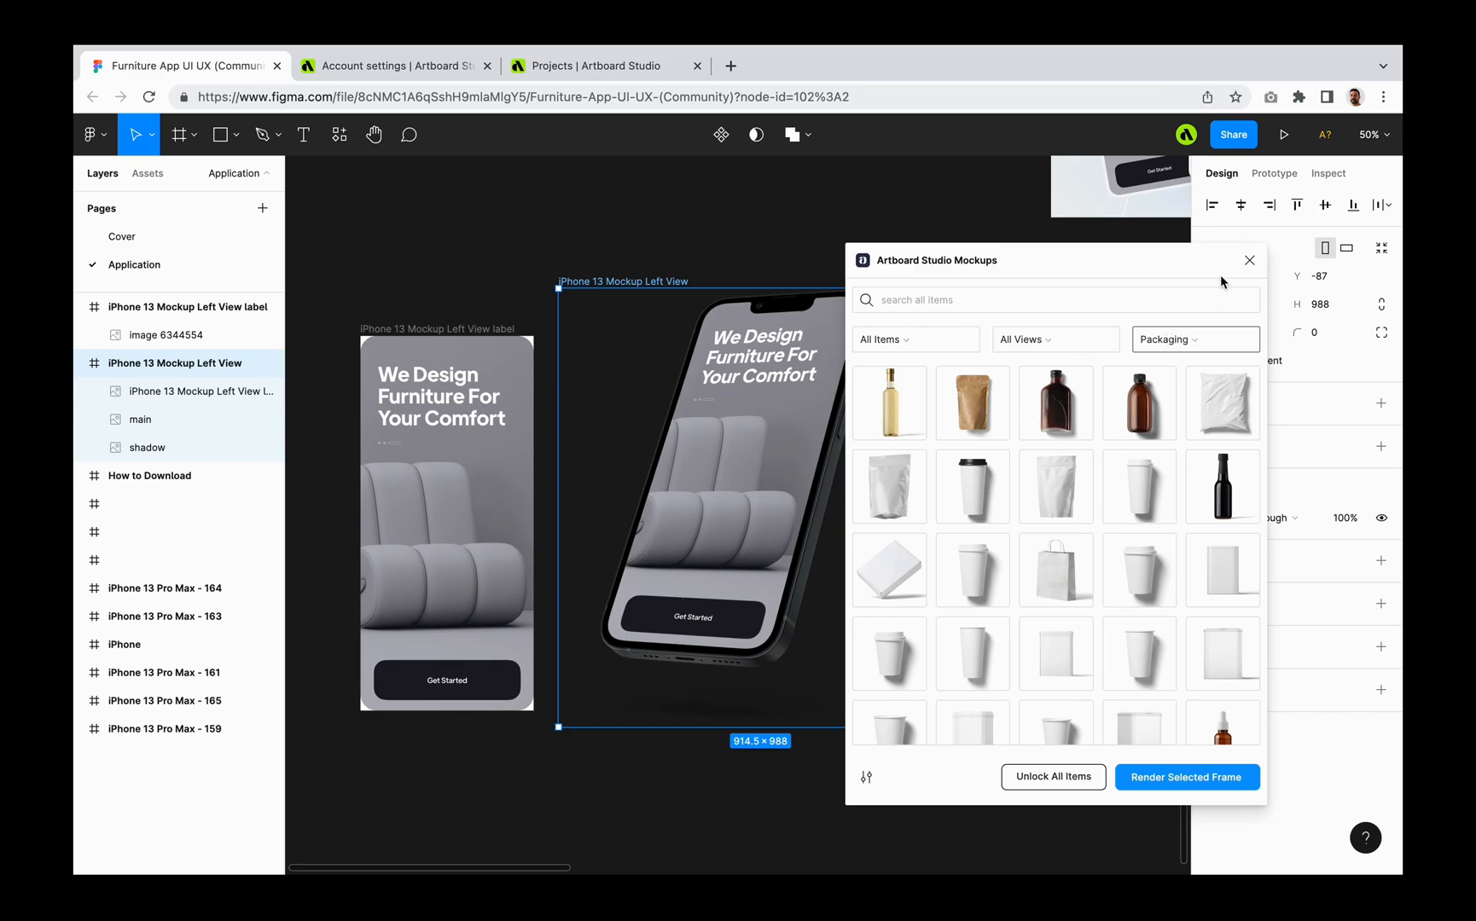
click(1251, 260)
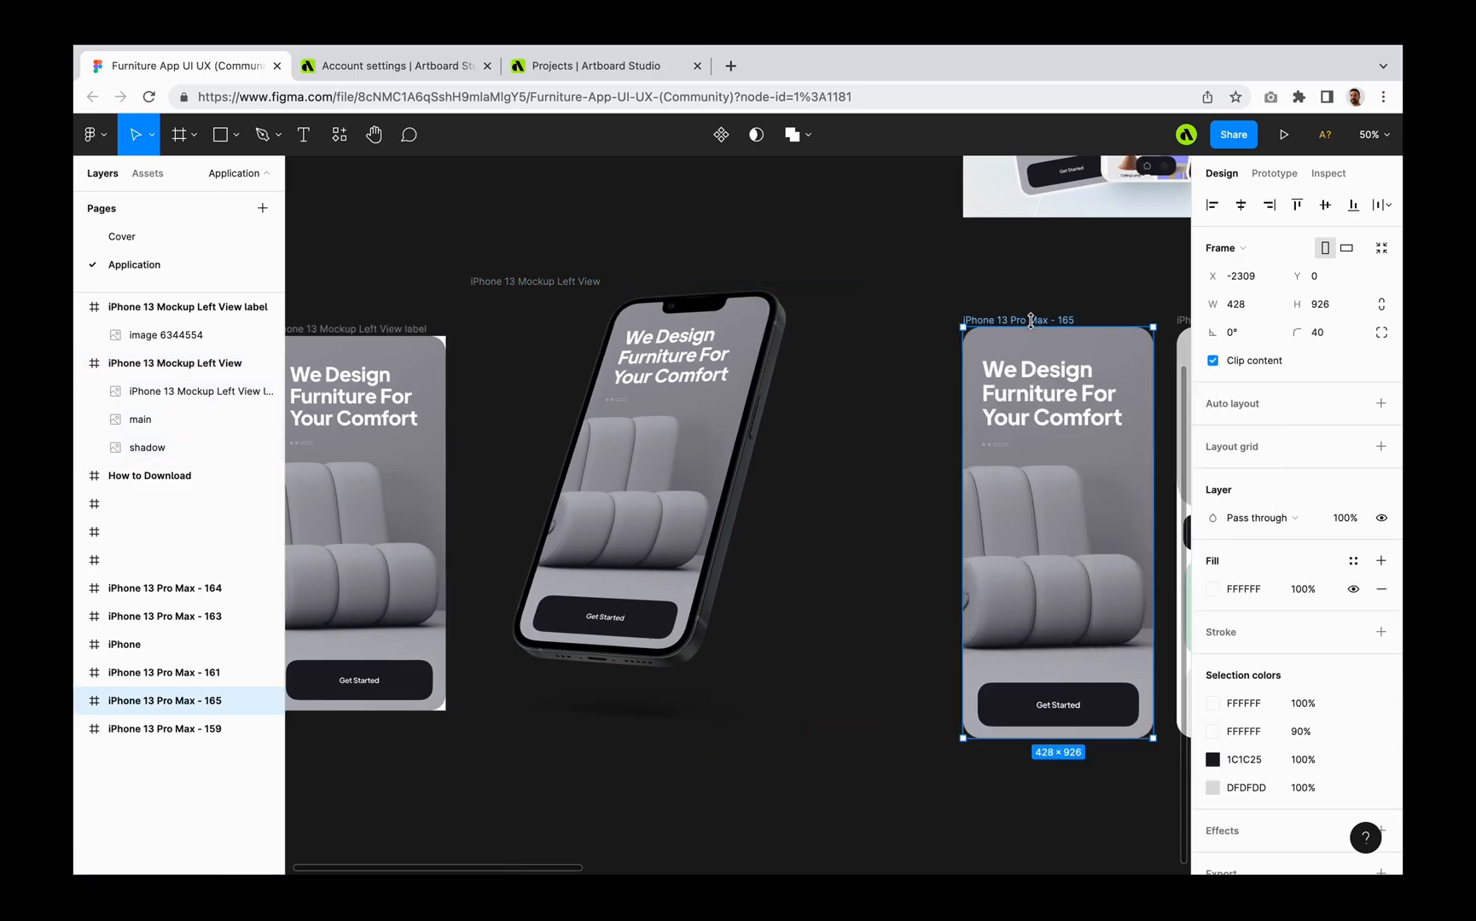
Copy the iPhone 13 Pro Max - 165 furniture screen frame as a PNG image.
right_click(1031, 321)
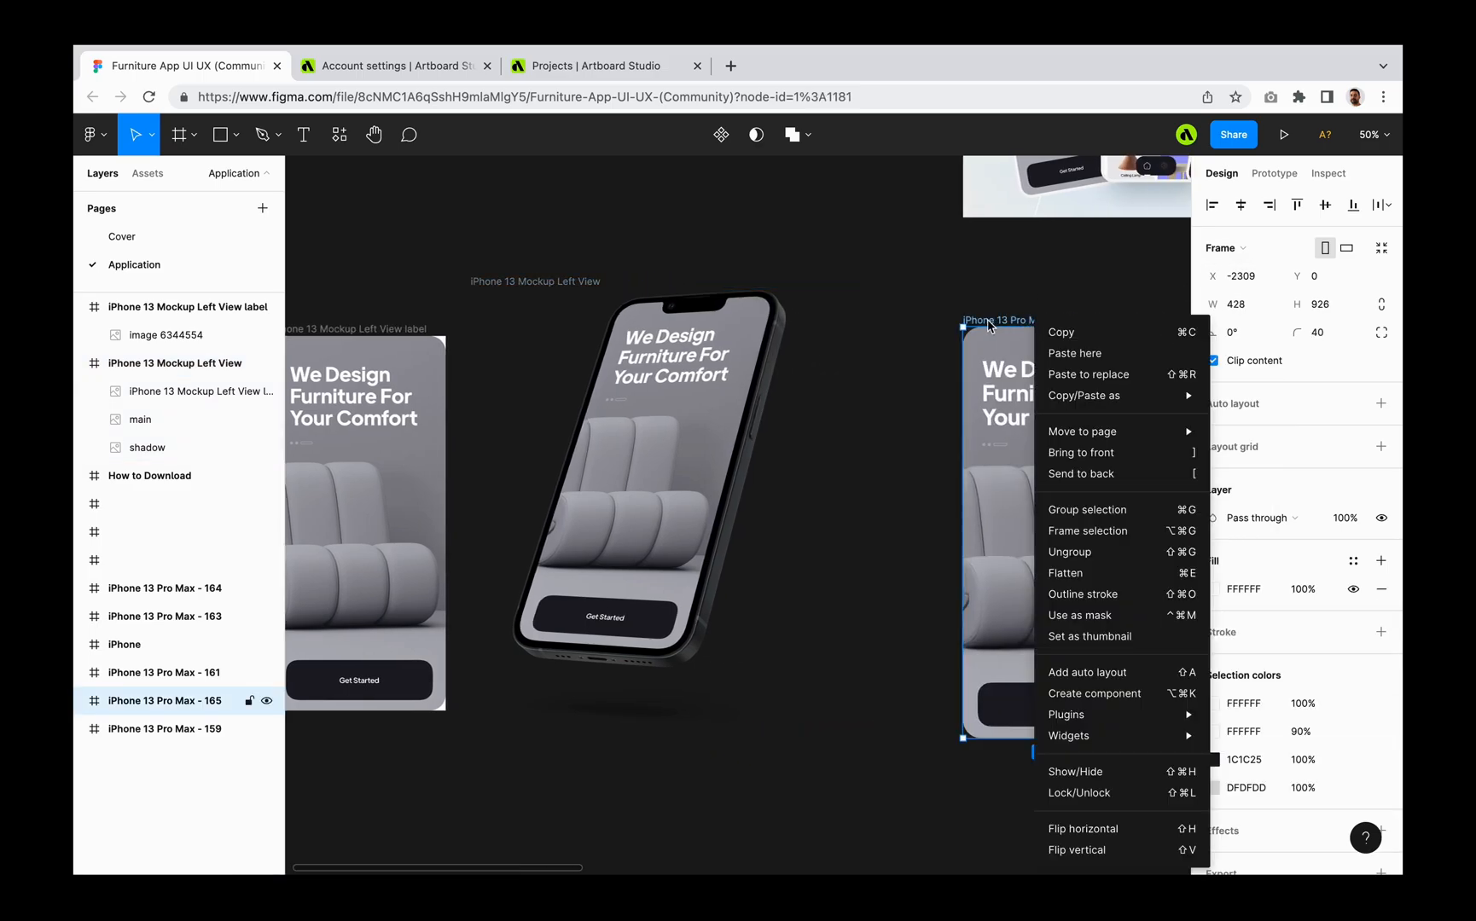
mouse_move(1084, 396)
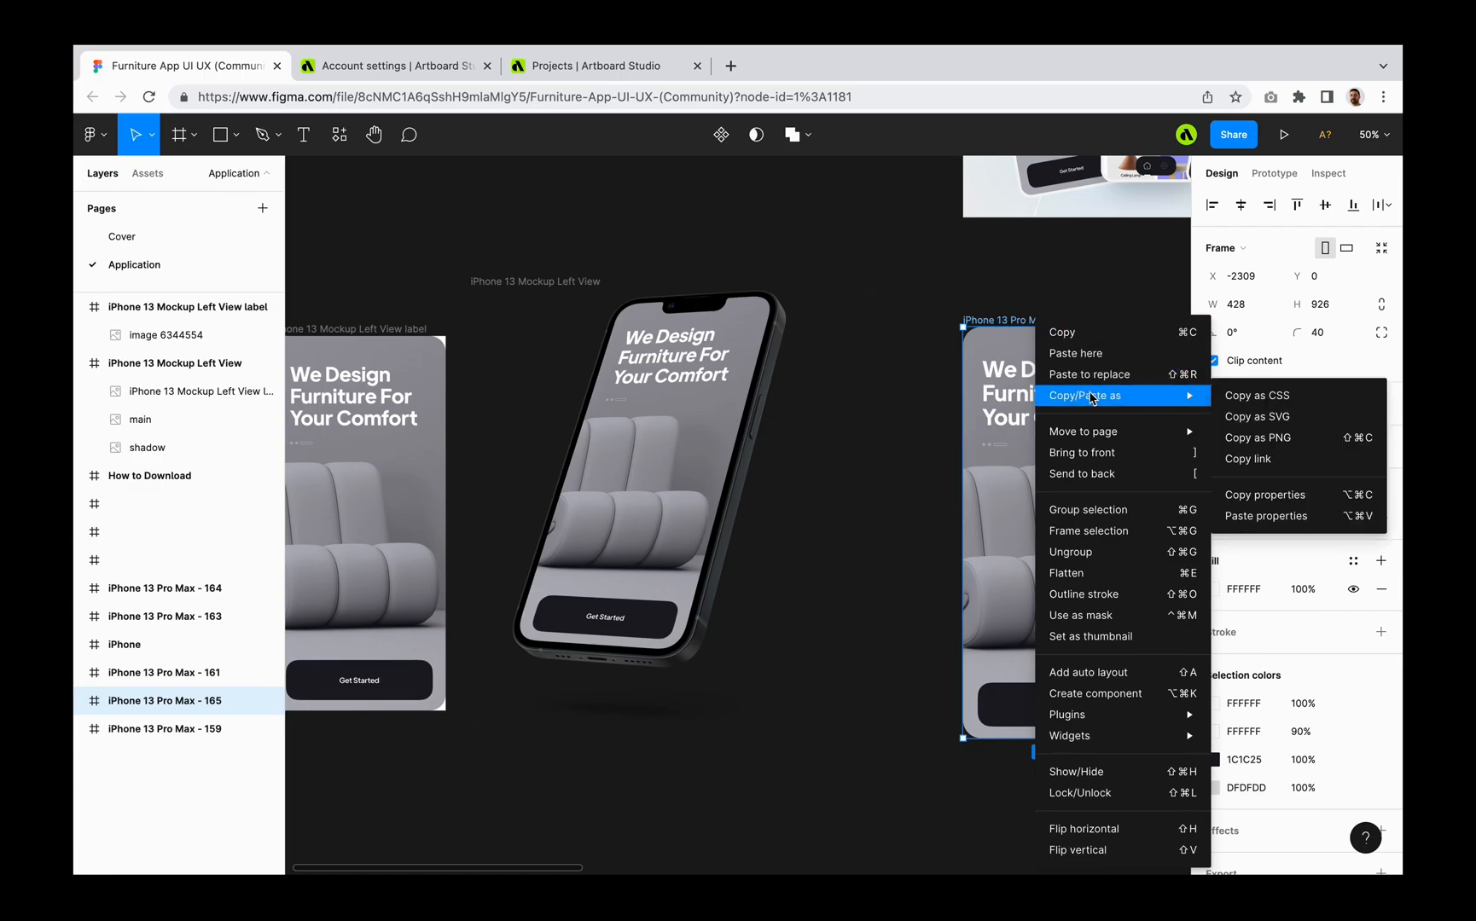
mouse_move(1290, 416)
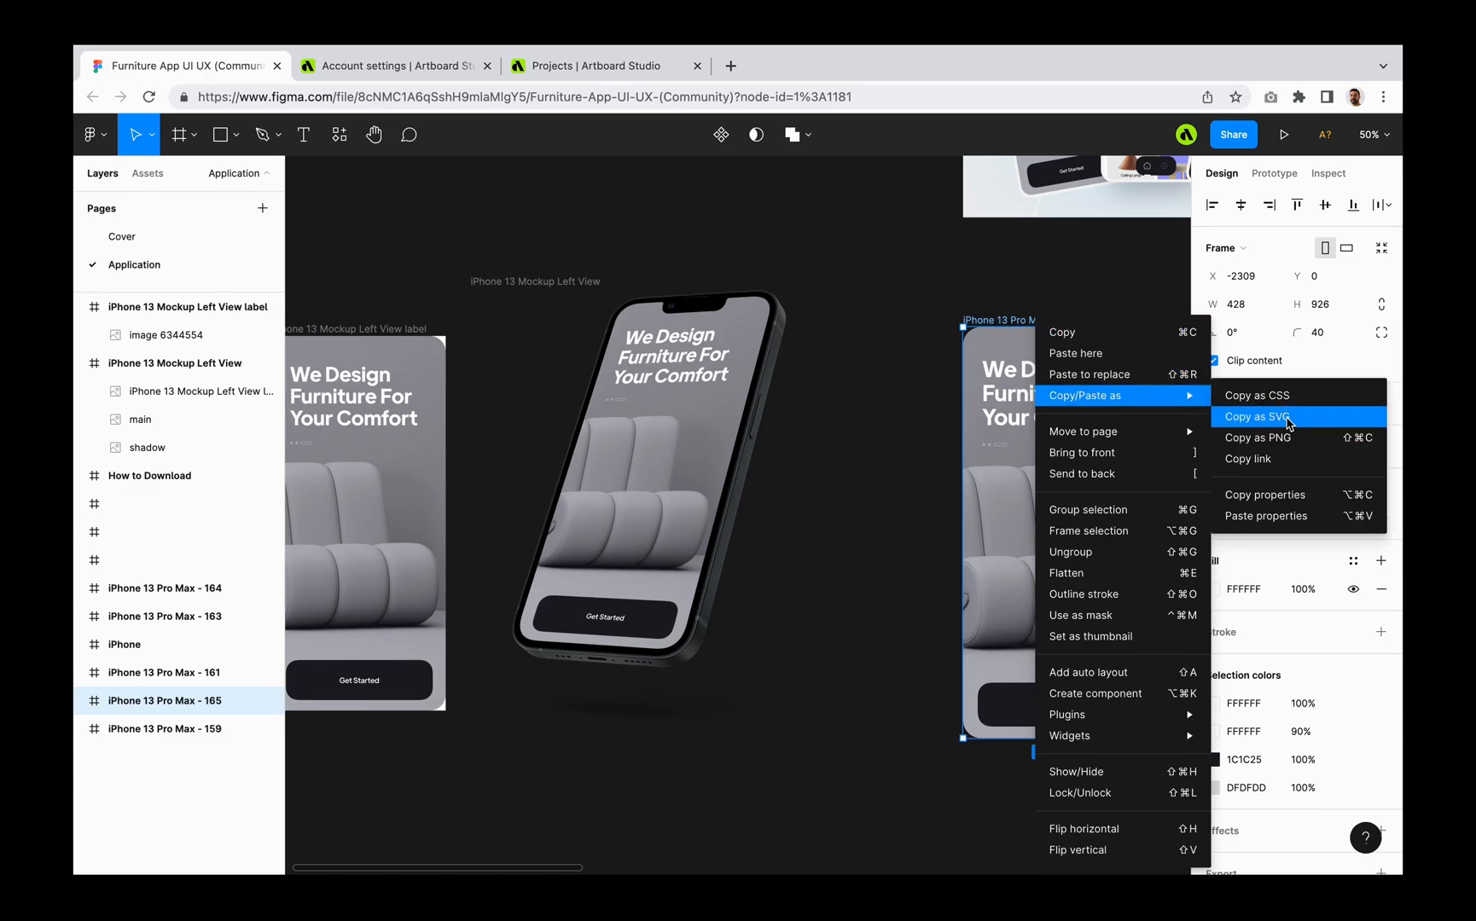
mouse_move(1290, 437)
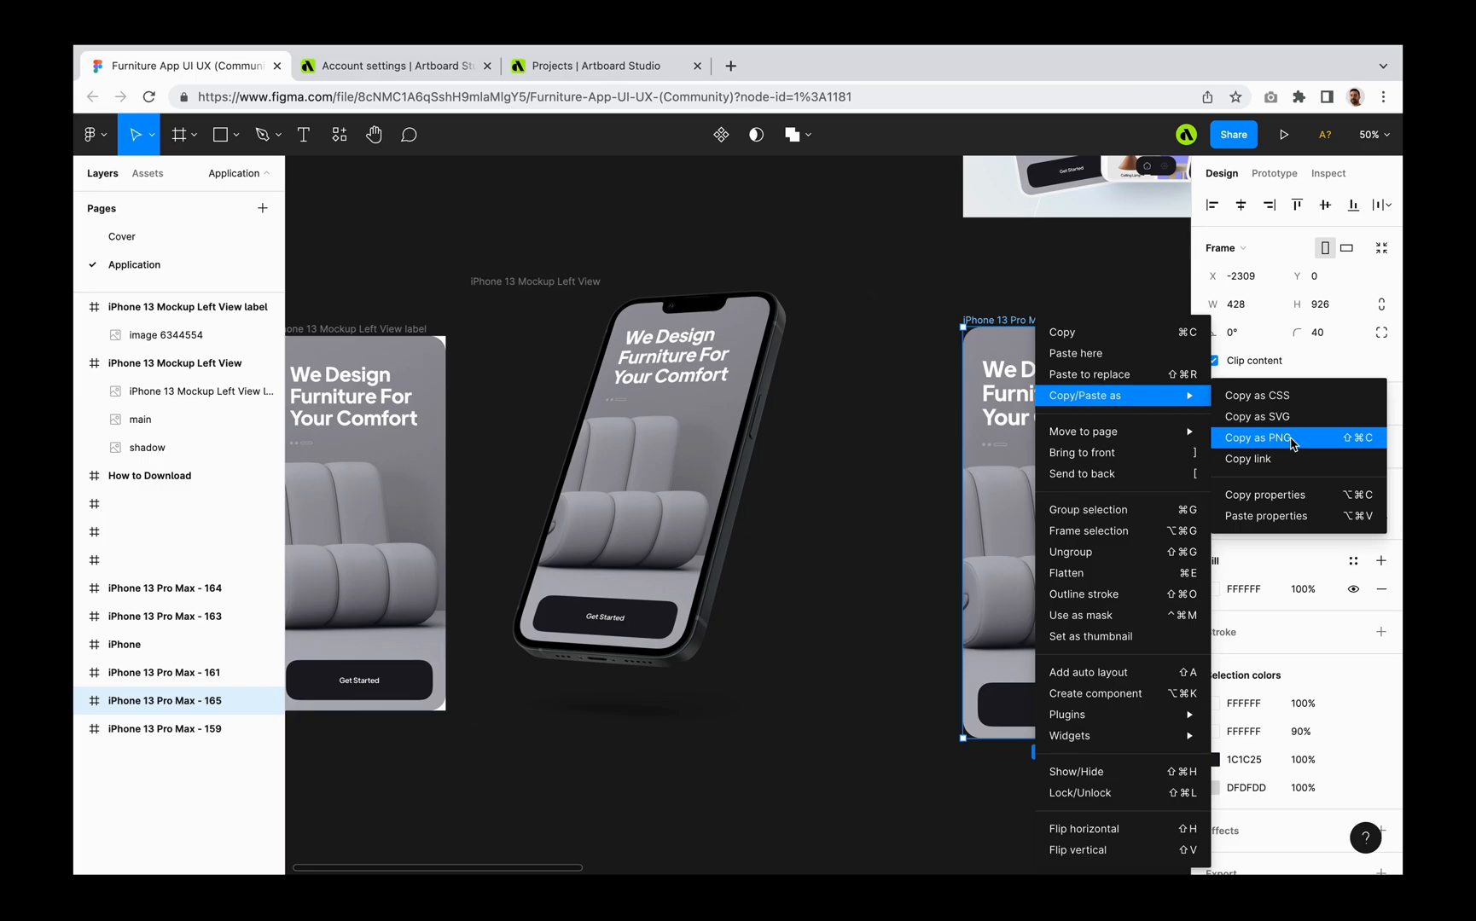
click(1255, 437)
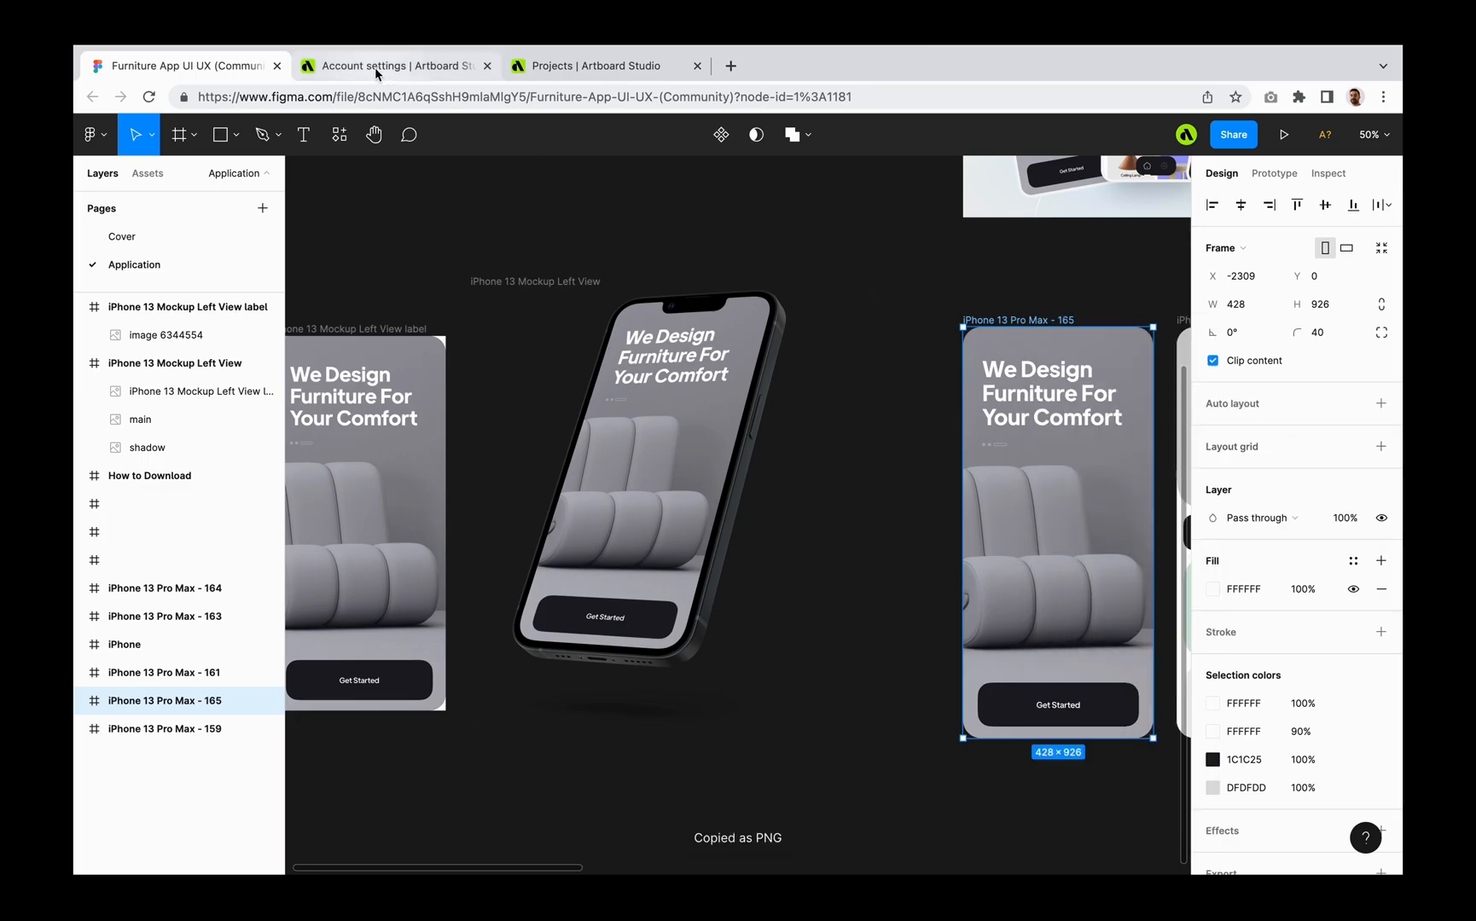
Go to the Artboard Studio projects page and create a new blank project.
click(602, 65)
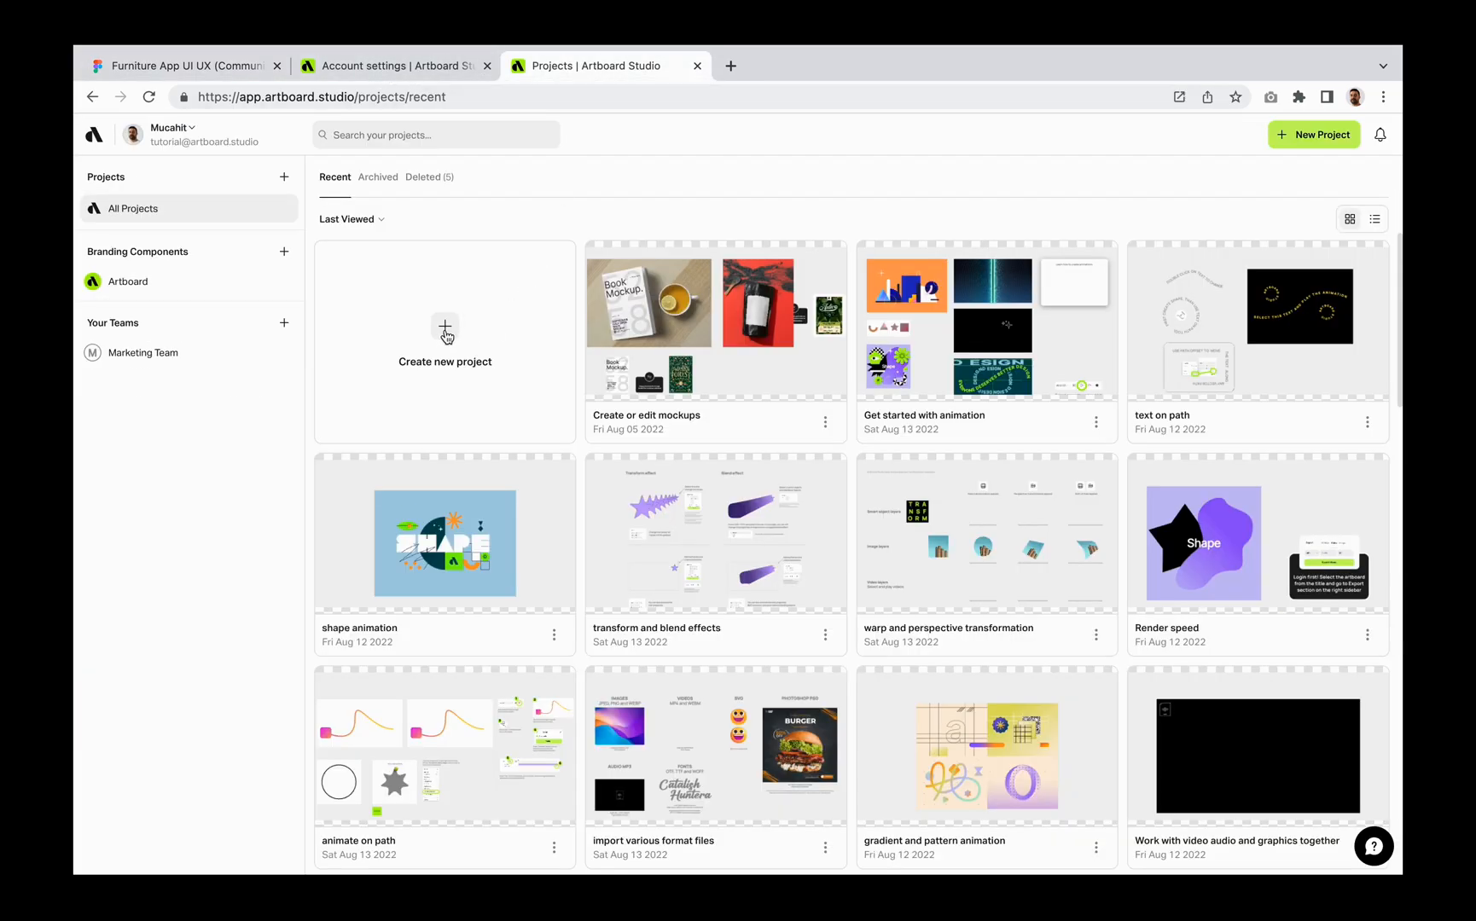
click(444, 342)
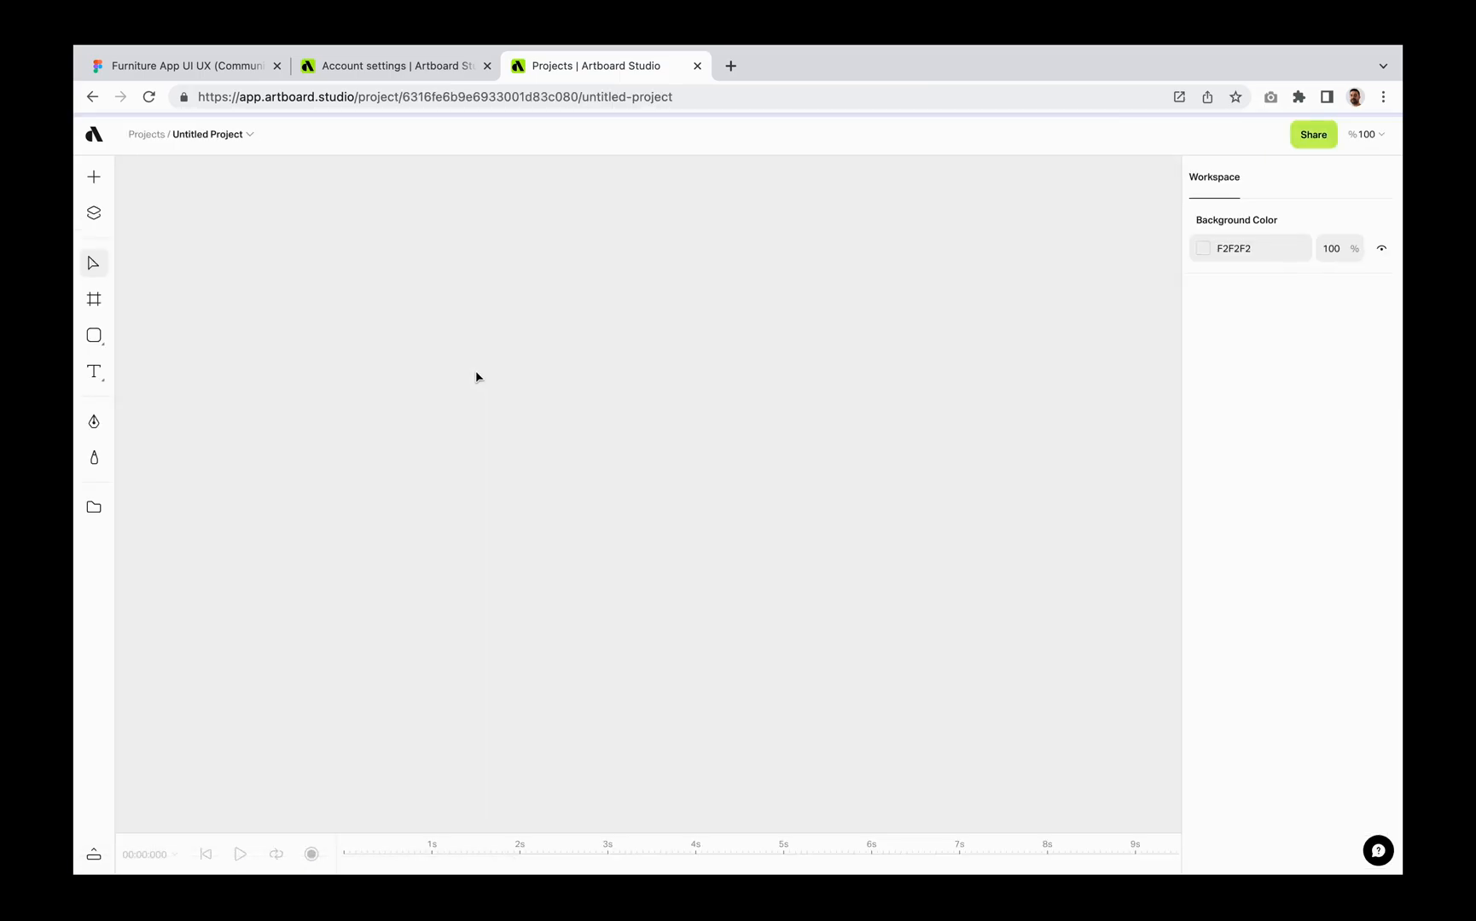
mouse_move(512, 356)
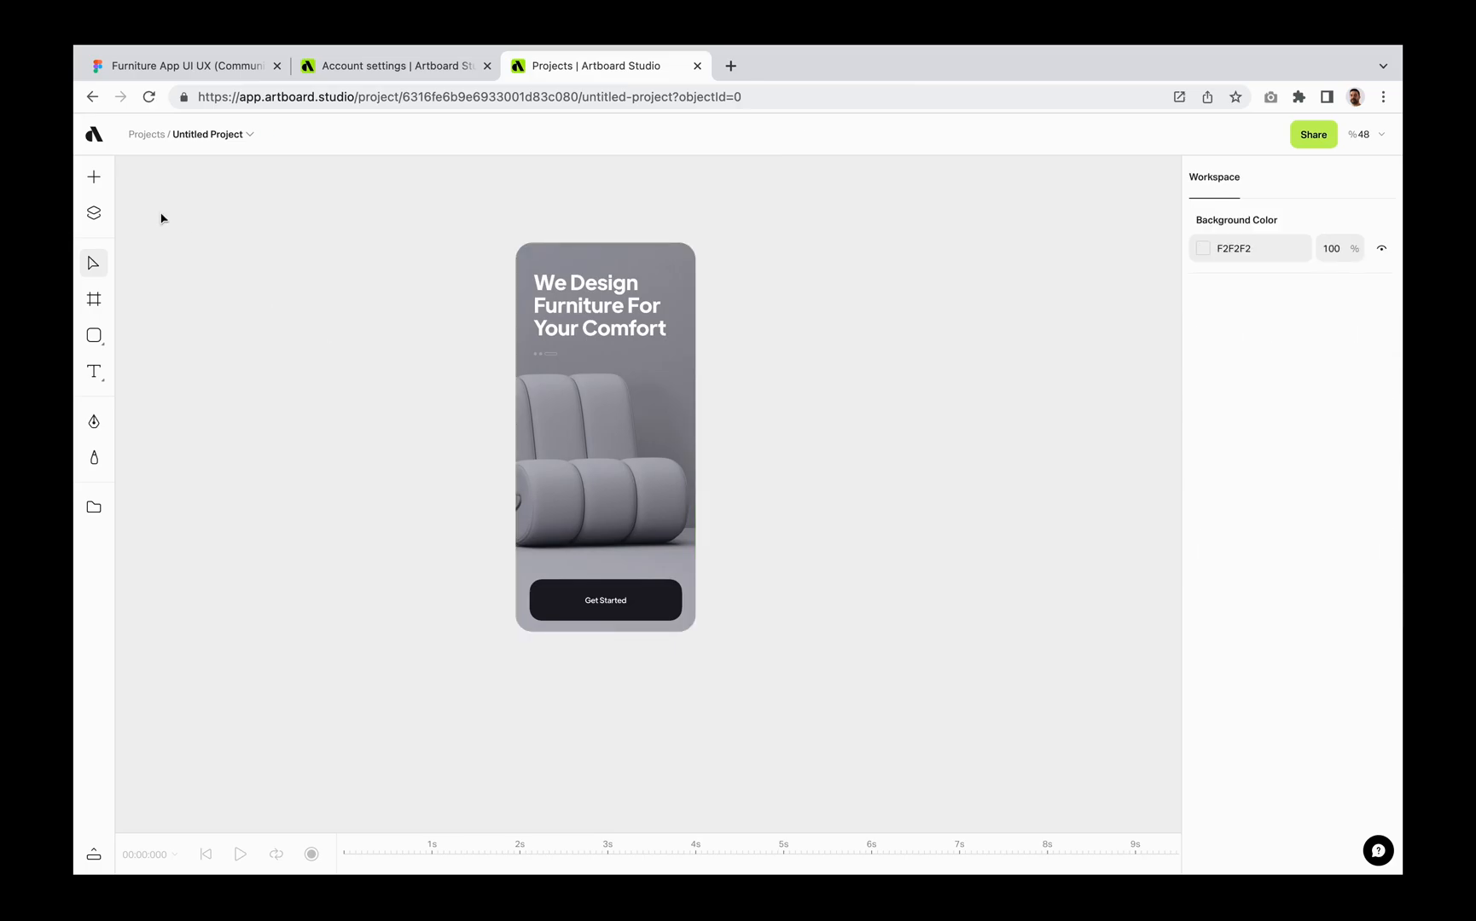
Browse the Electronics mockups in a widened library panel, filtering to front-view devices for the iPhone 13.
click(94, 178)
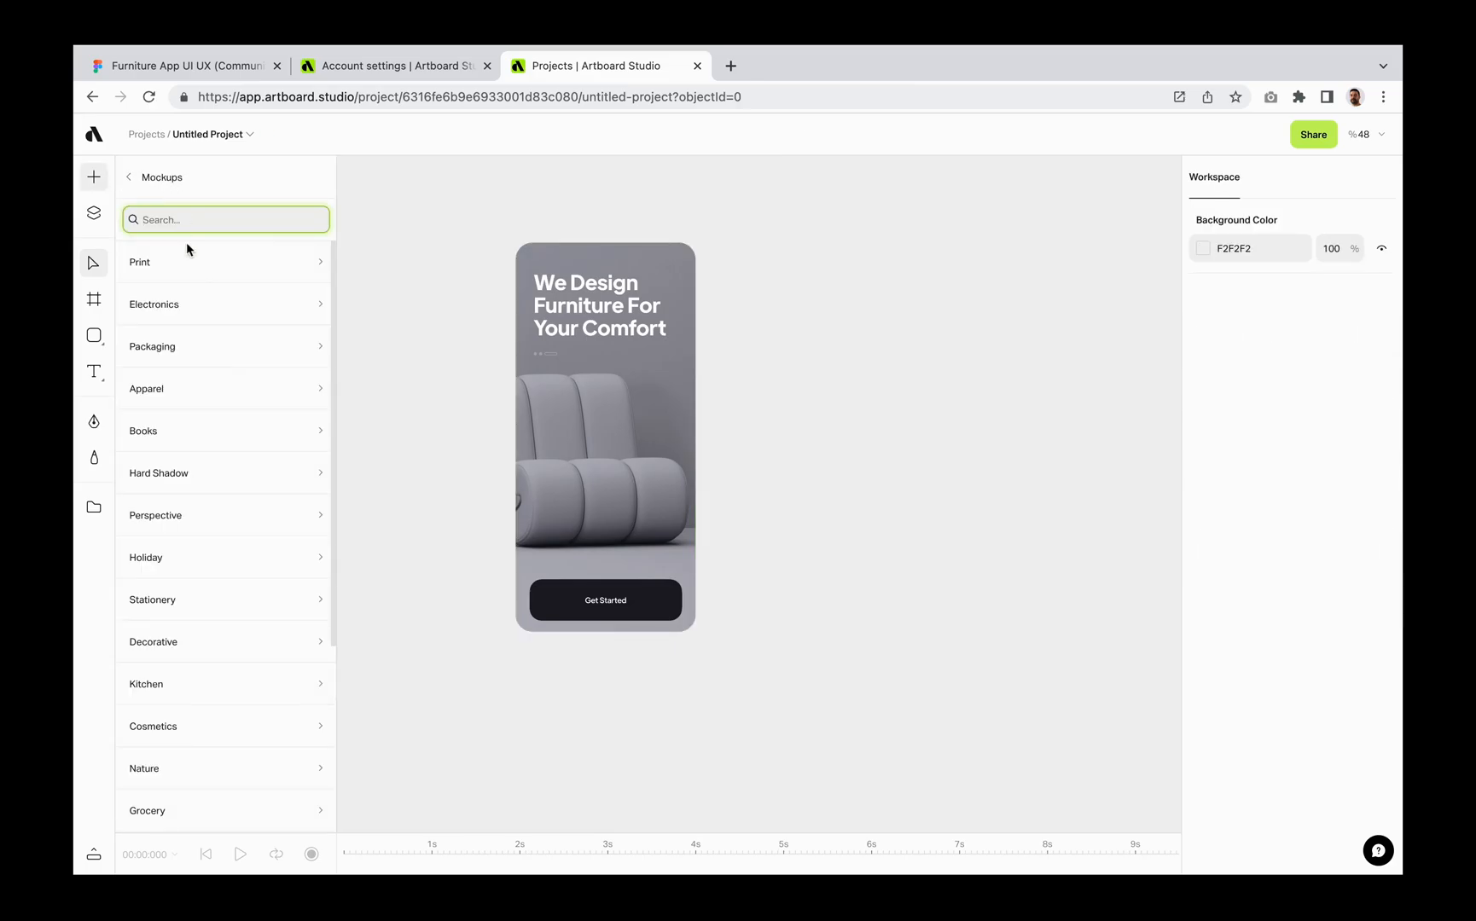
click(153, 304)
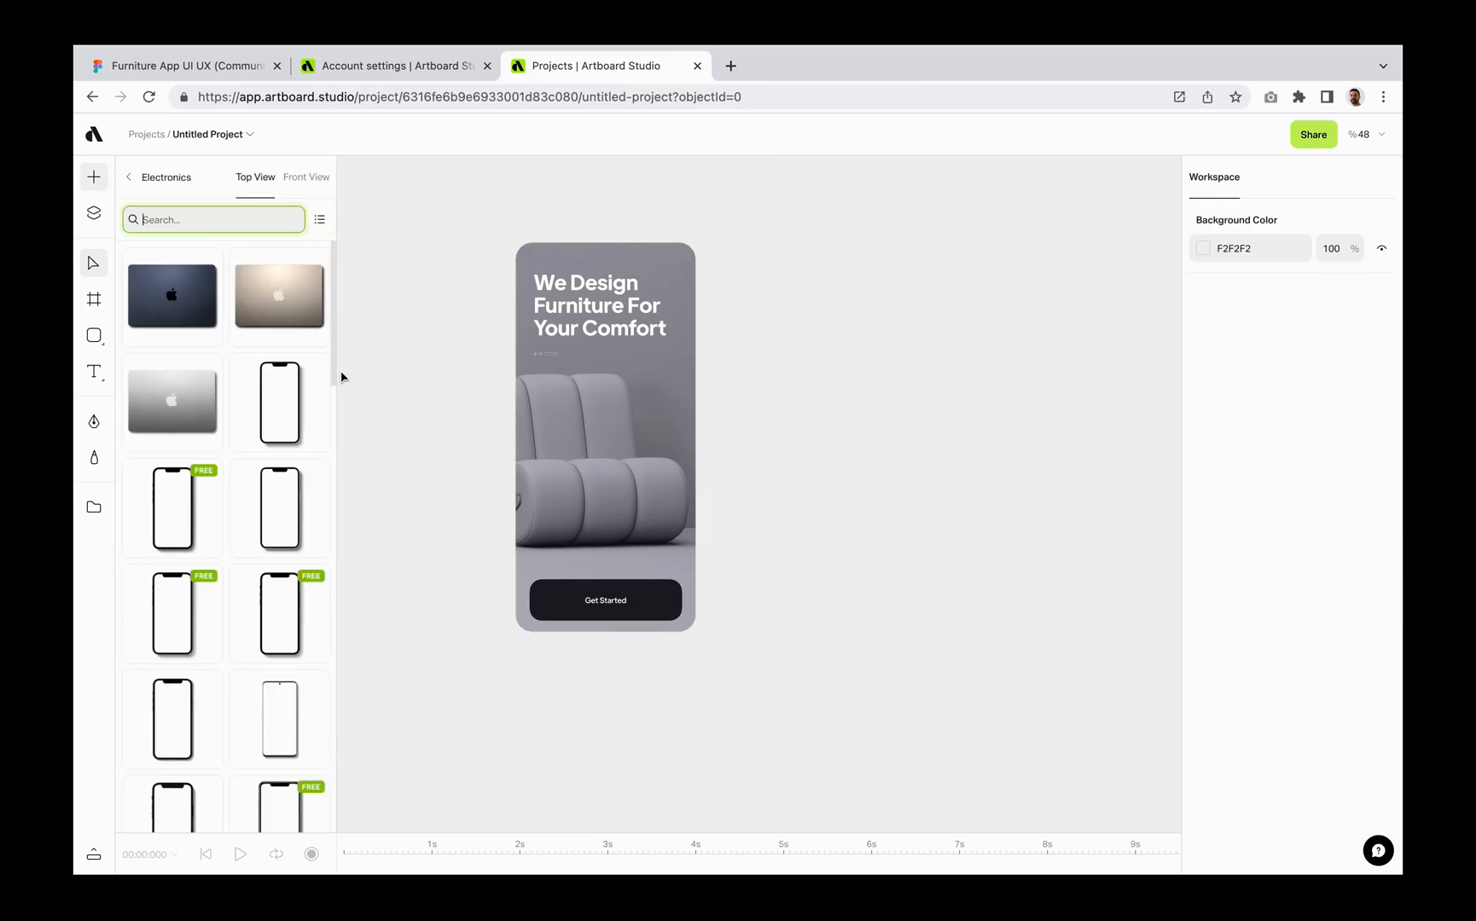
drag(336, 369, 472, 368)
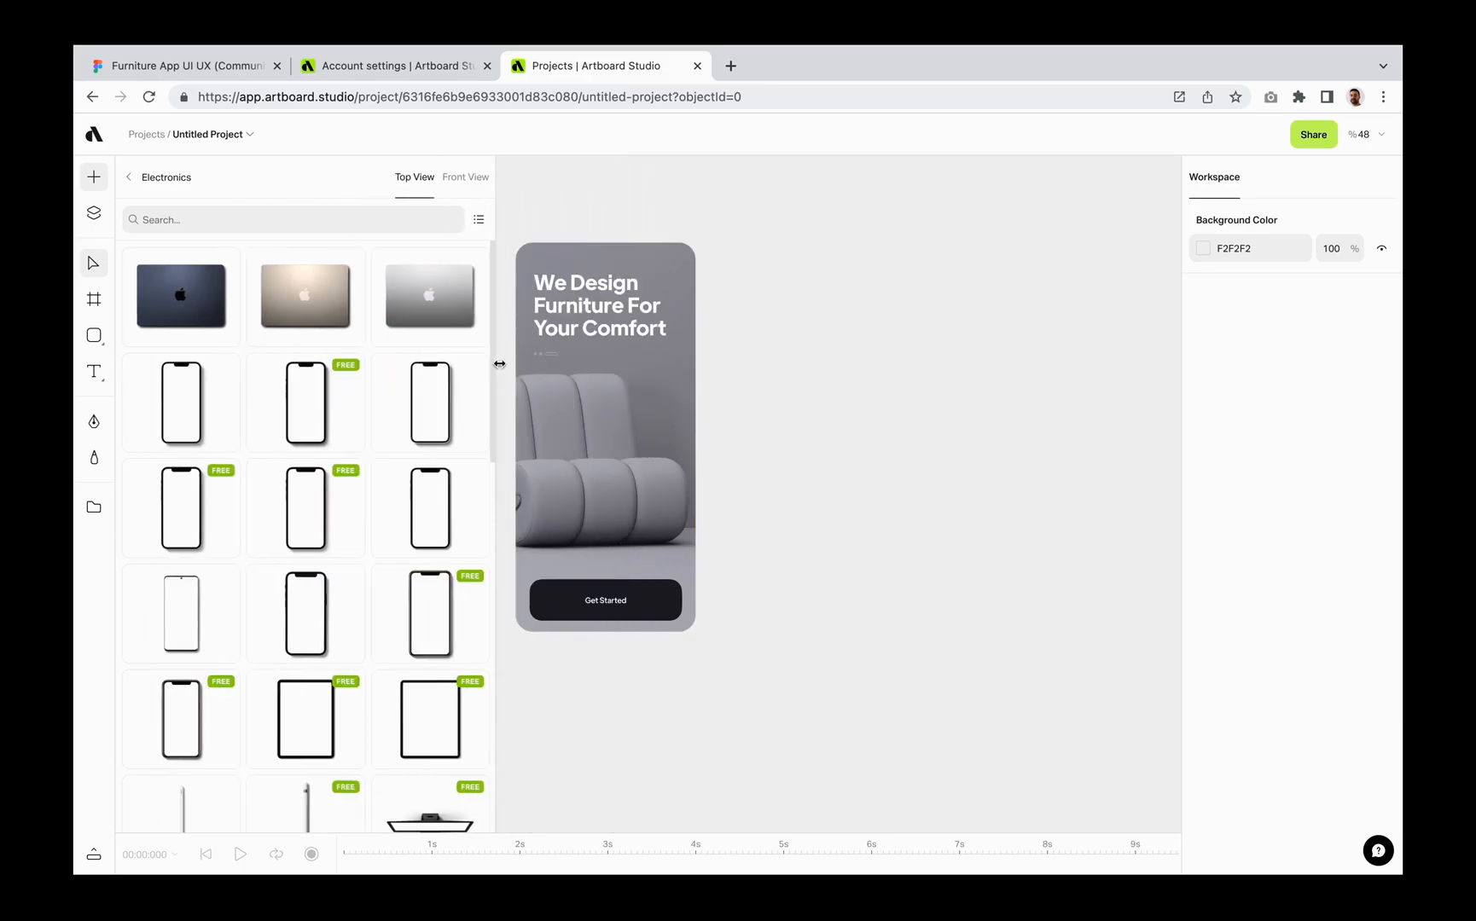
scroll(down, 3)
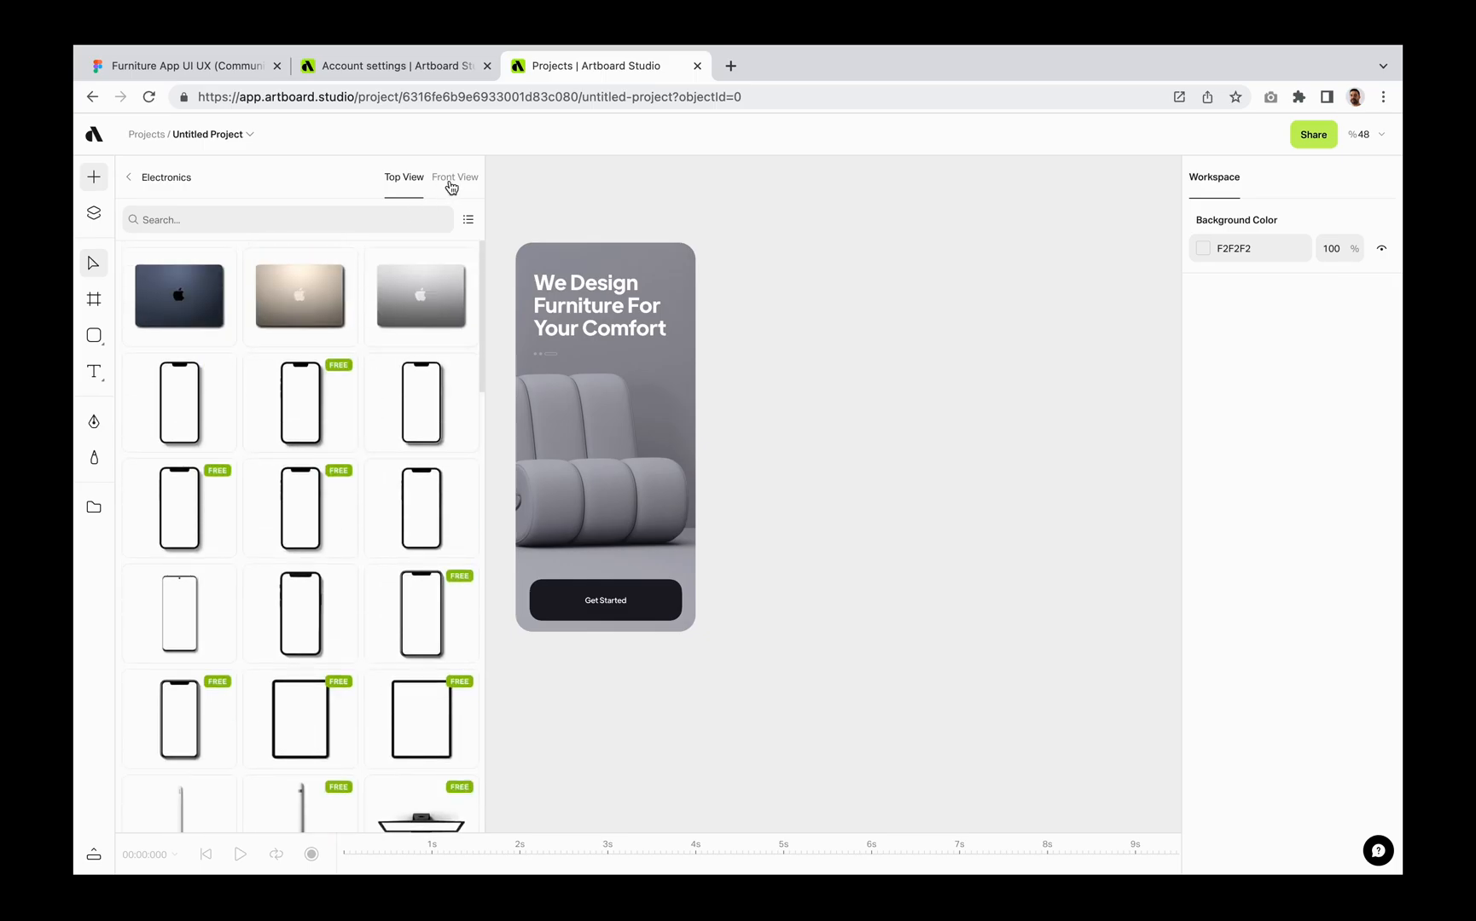
click(454, 178)
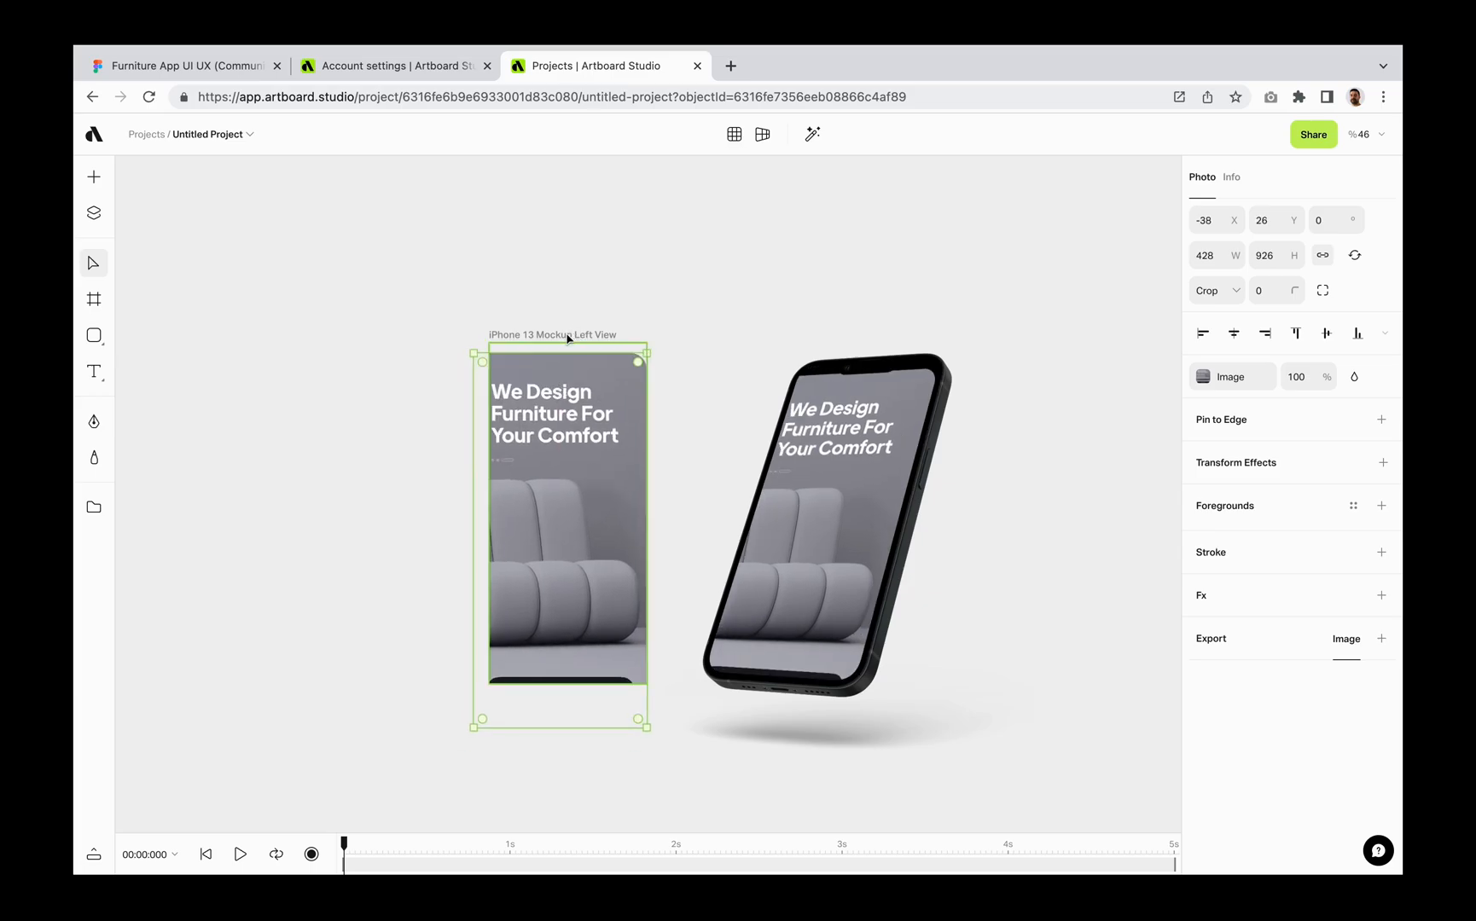
Reposition and enlarge the furniture screen so it fills the mockup's label area including Get Started.
drag(560, 527, 570, 514)
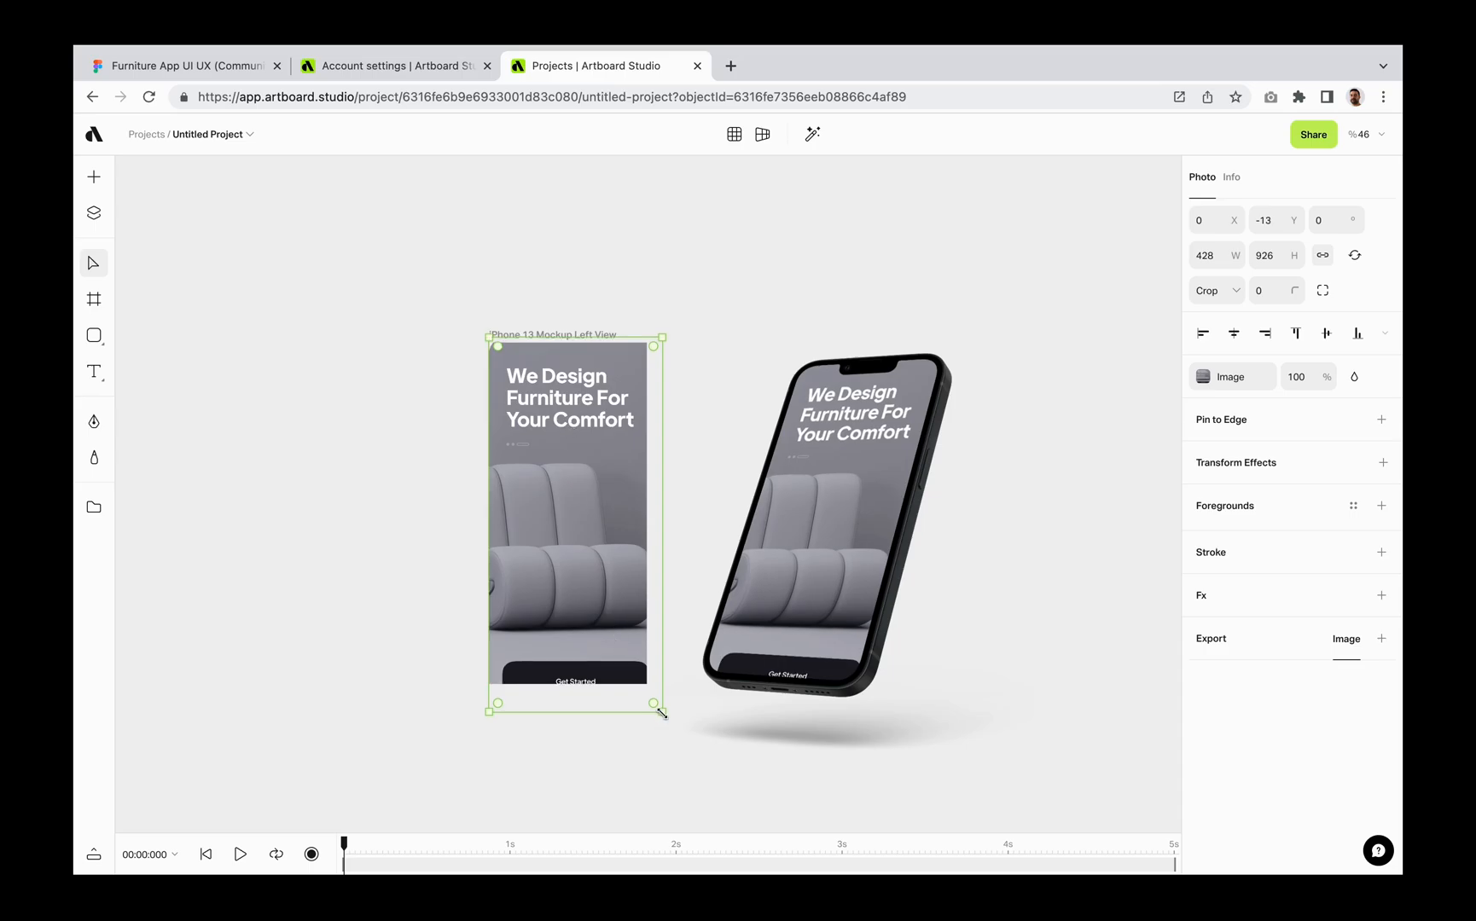
drag(662, 712, 650, 674)
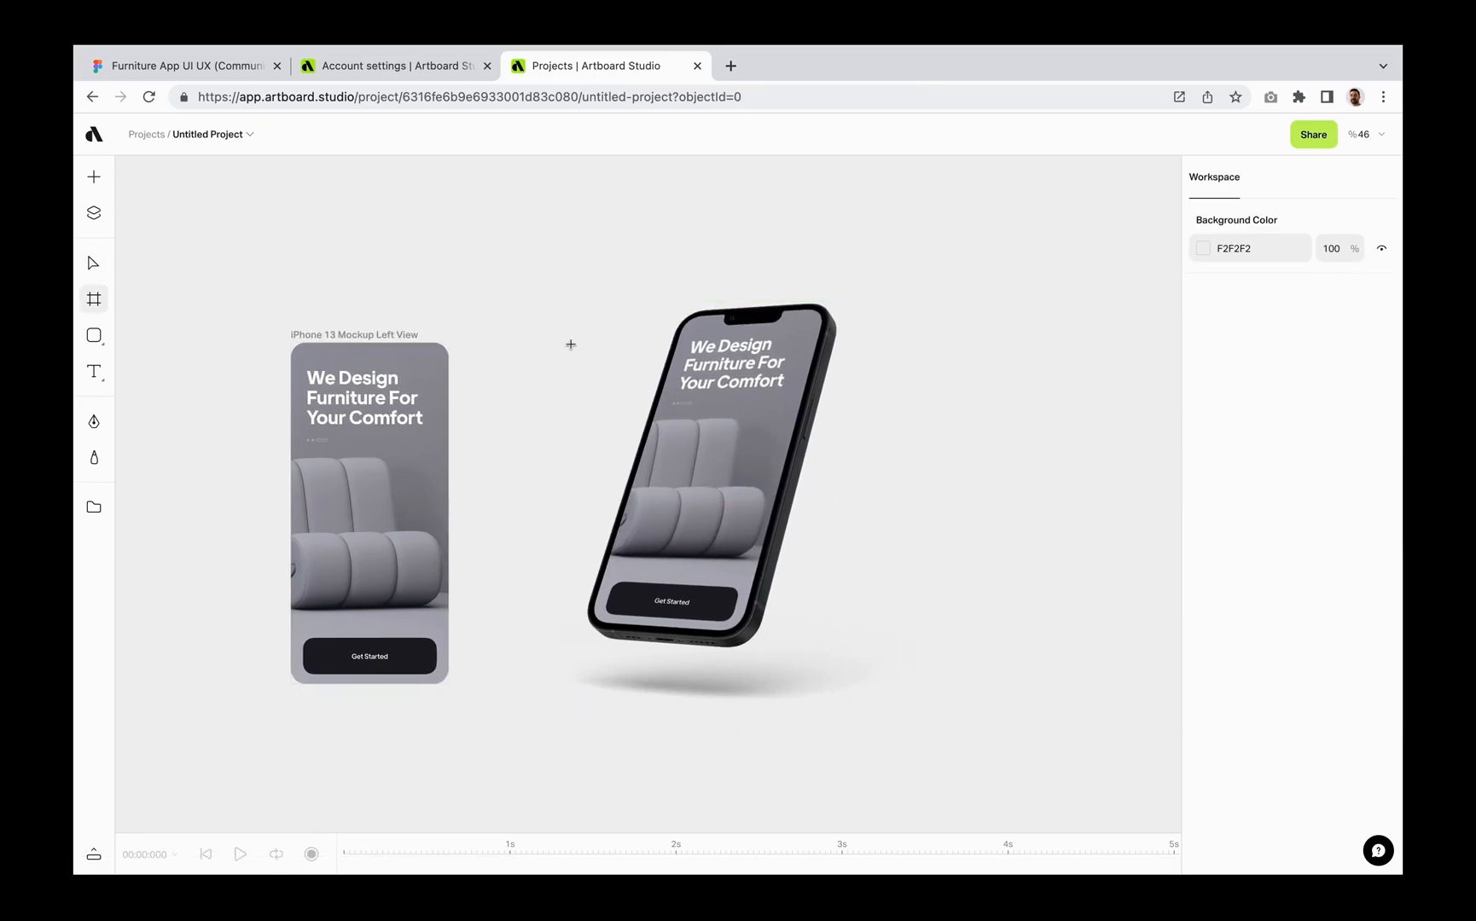
Frame the phone in a dark slate-blue artboard and nudge the iPhone mockup slightly higher on Artboard 2.
click(715, 471)
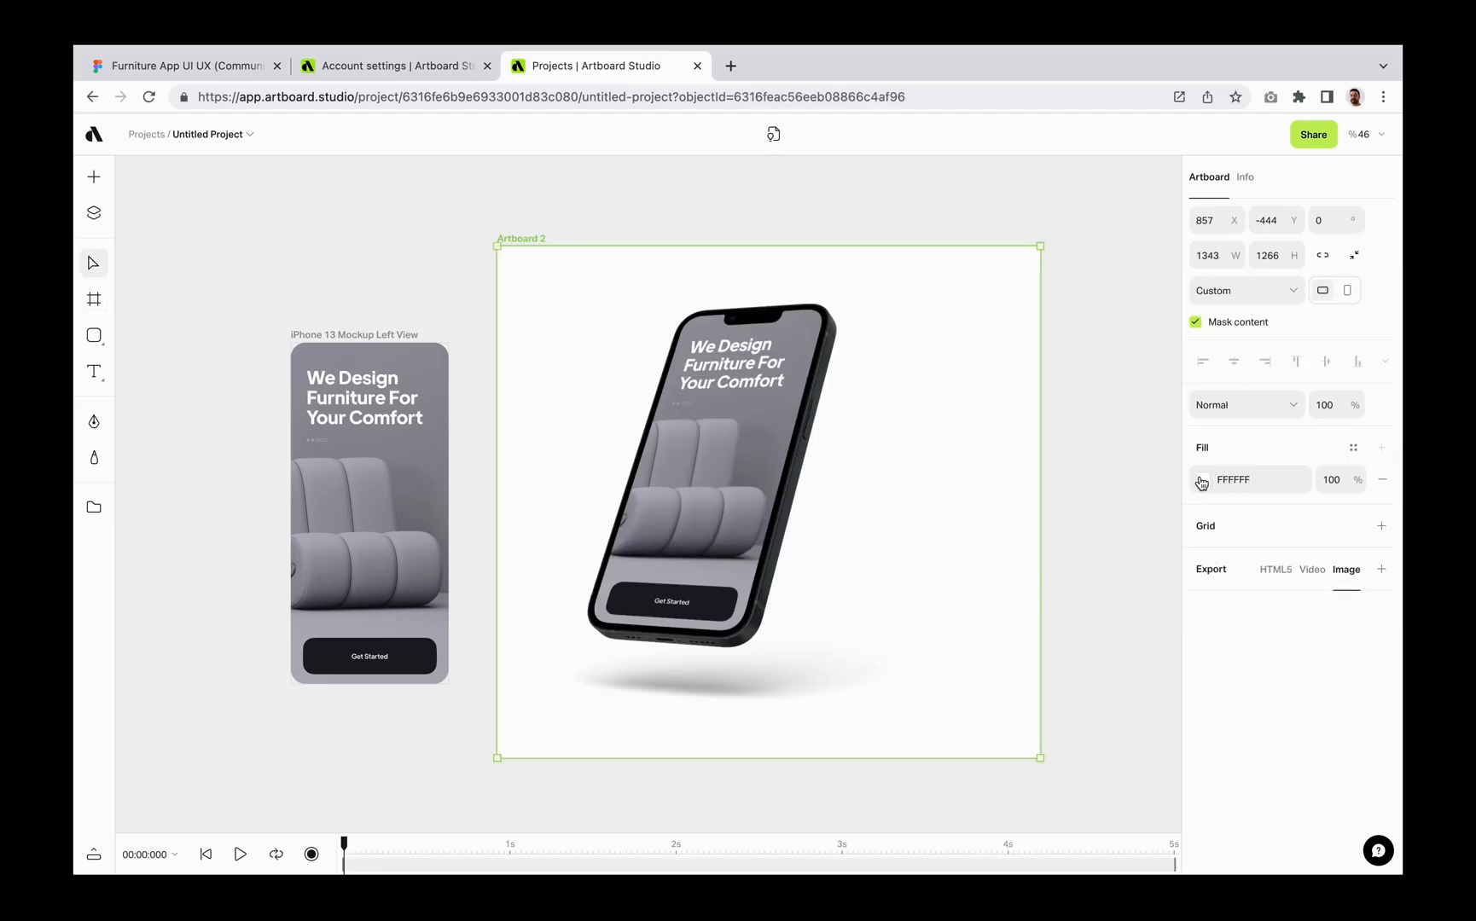
click(1201, 480)
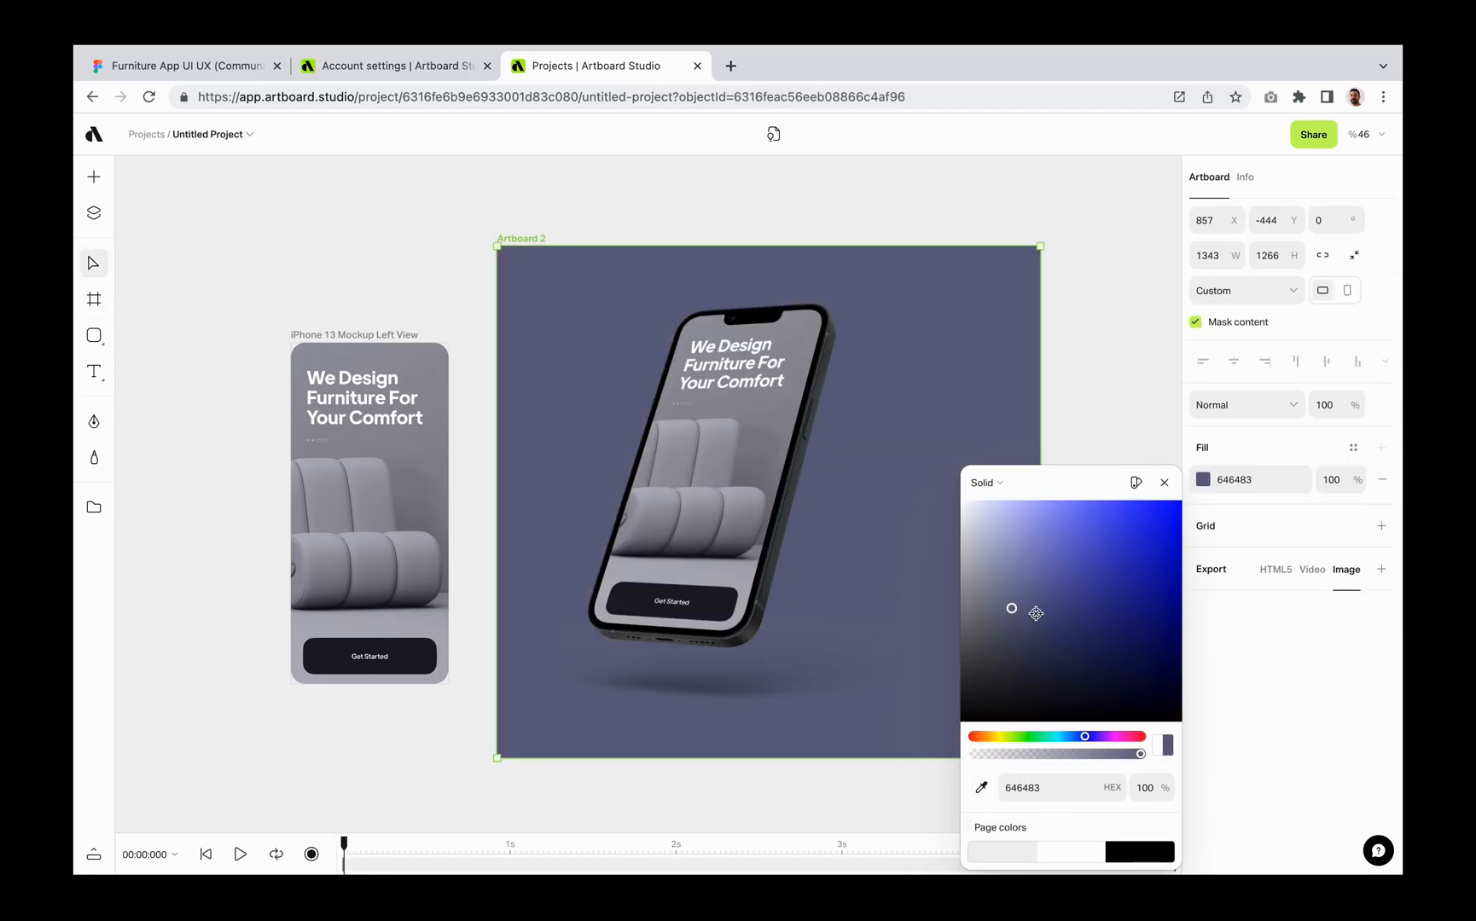
click(768, 457)
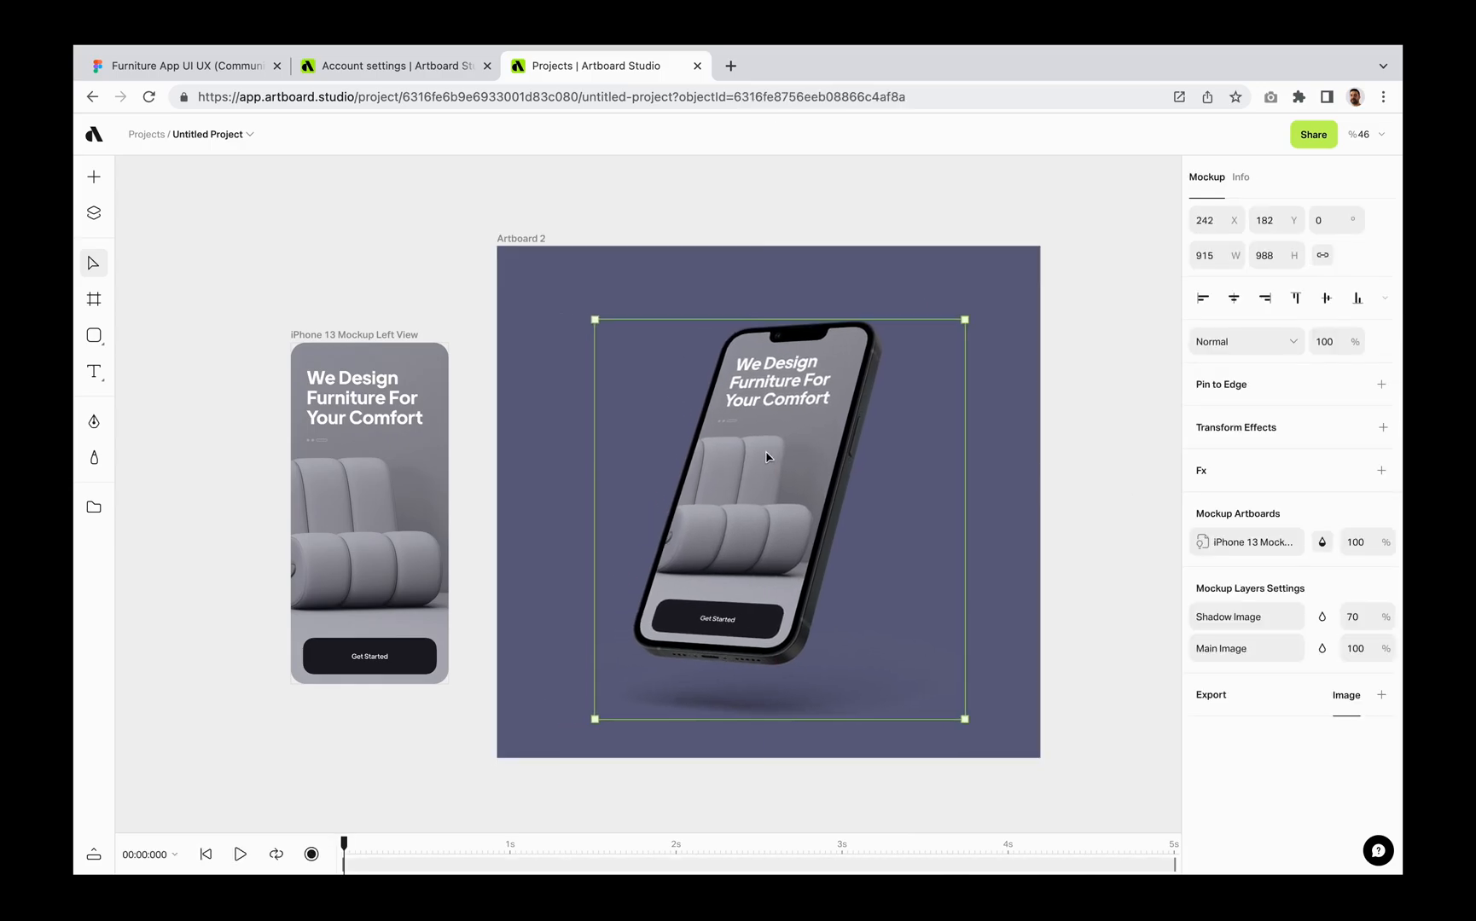
drag(768, 458, 752, 459)
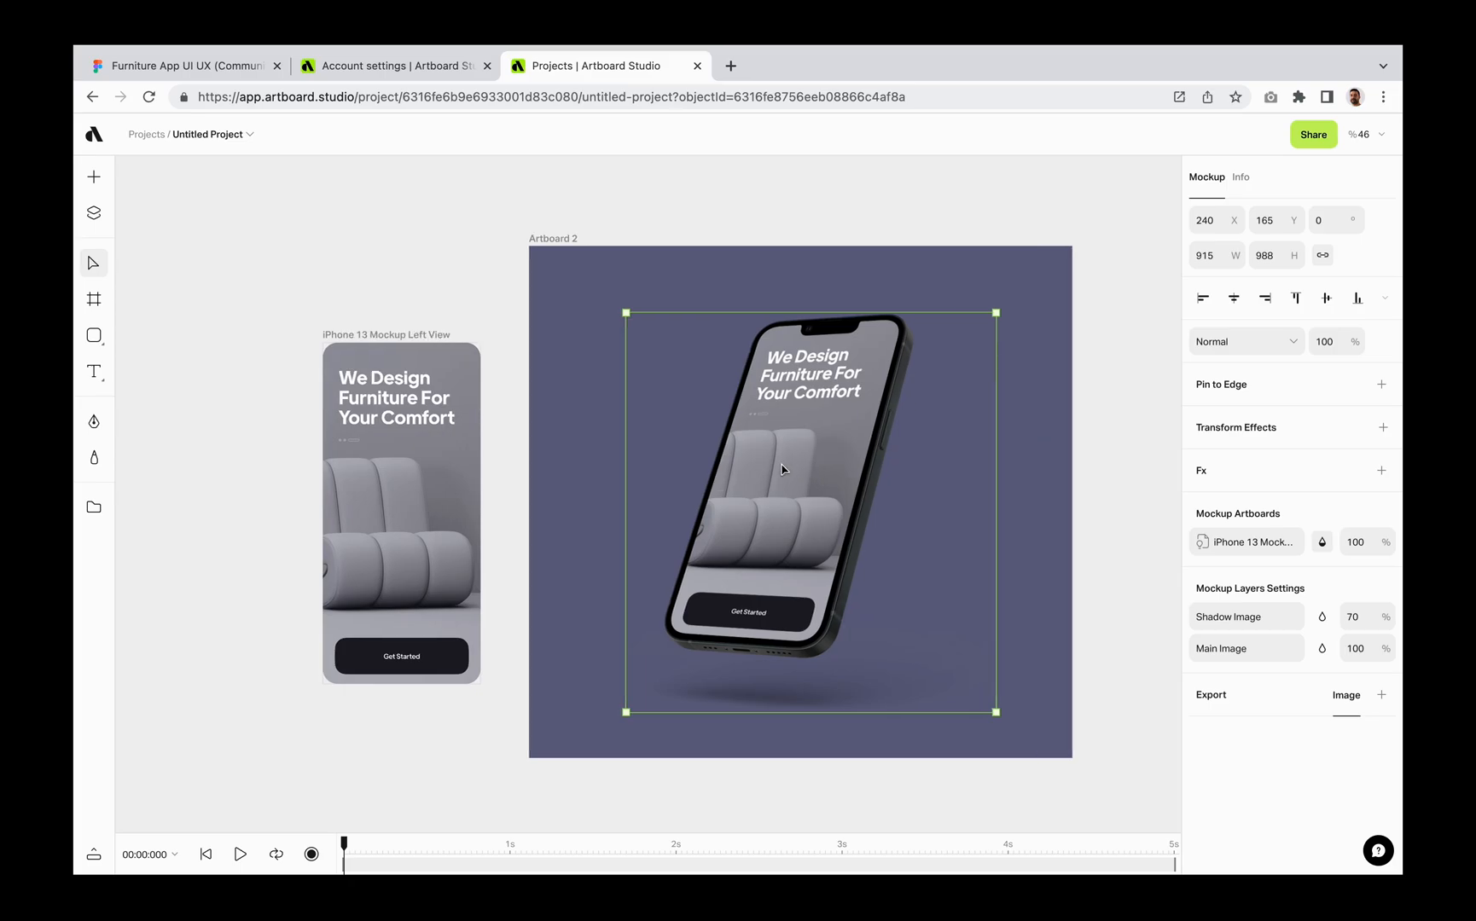
click(94, 177)
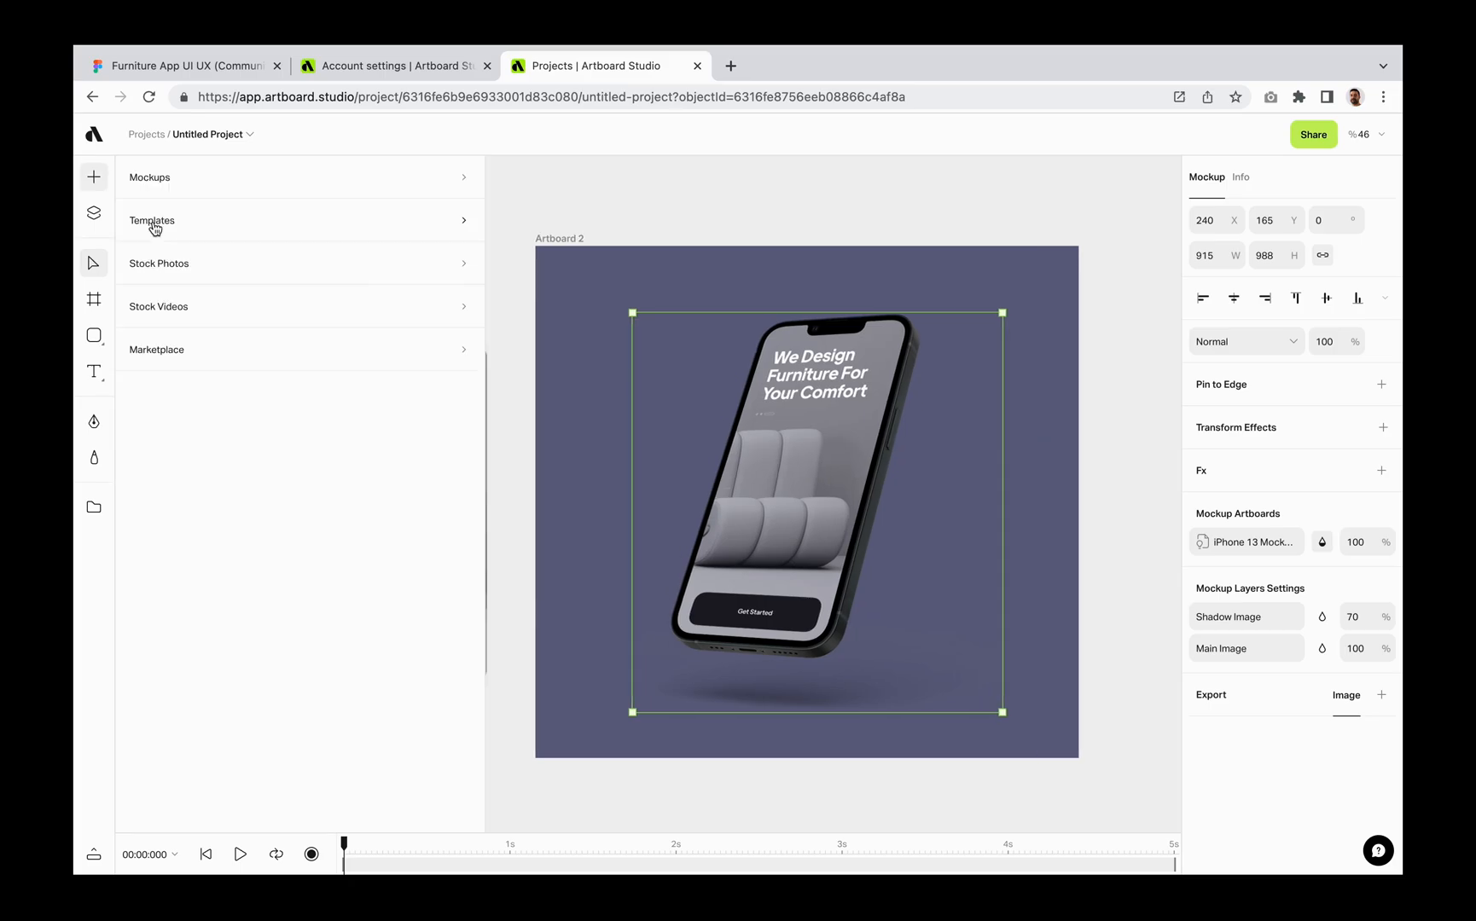
Search Templates for 'iphone' and add the Animated iPhone 13 Midnight Mockup Template.
click(152, 220)
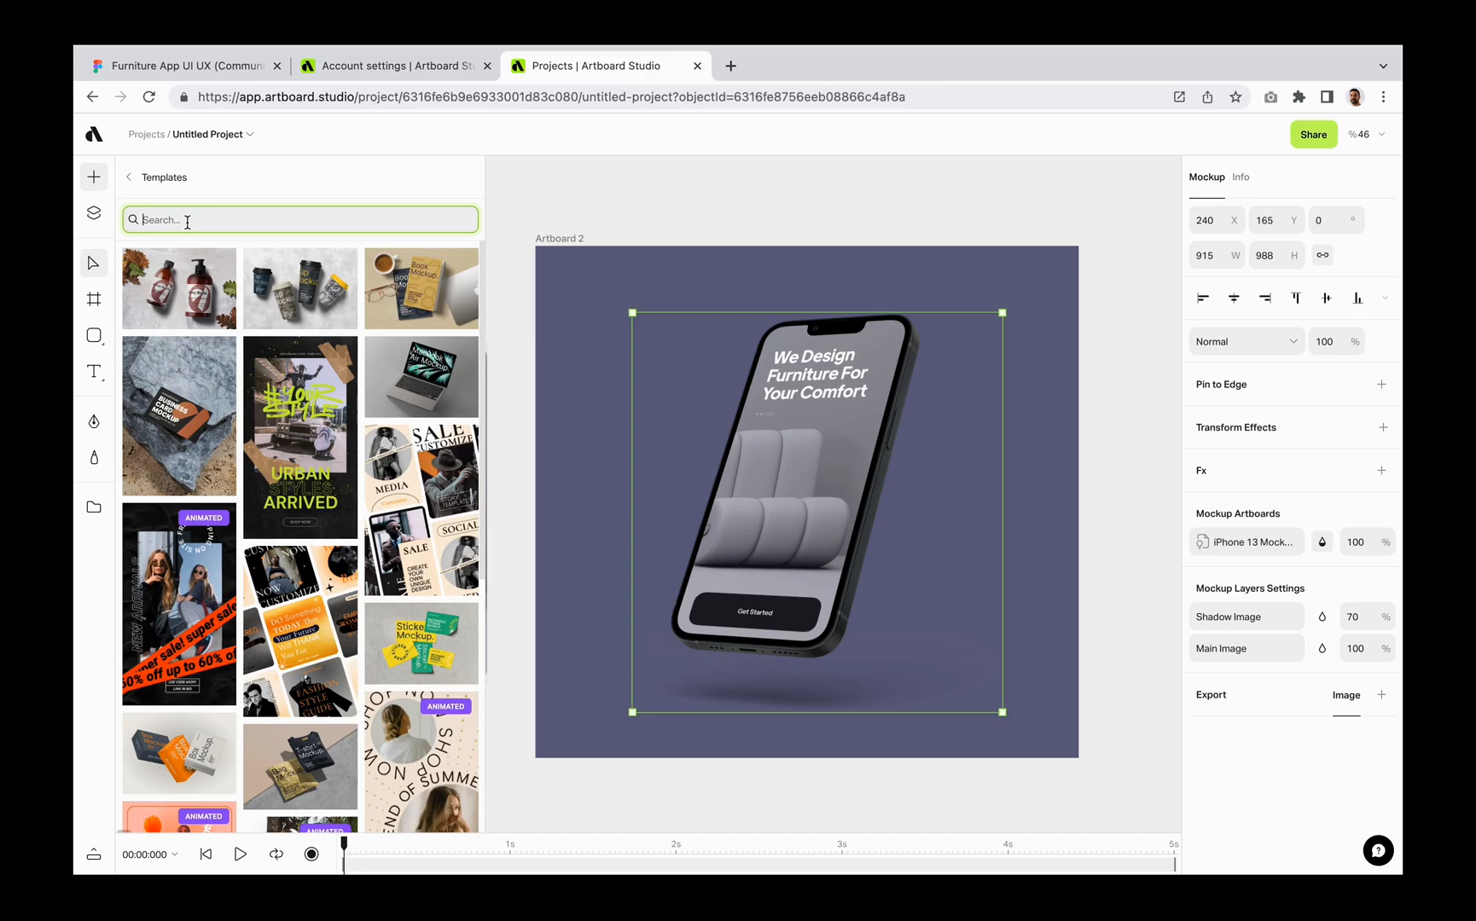
text(iphone)
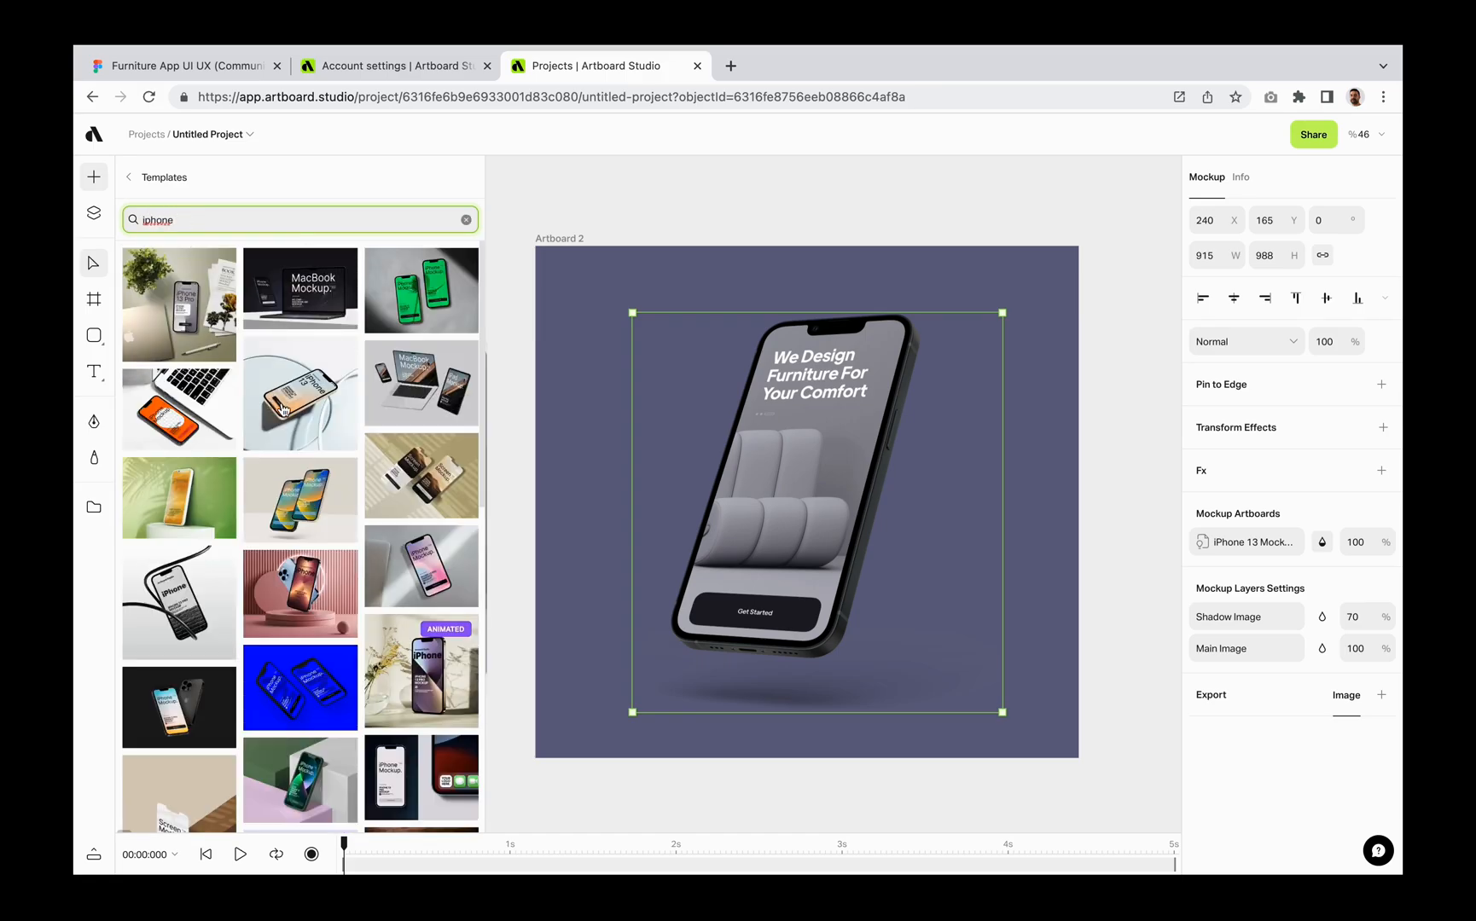
scroll(down, 3)
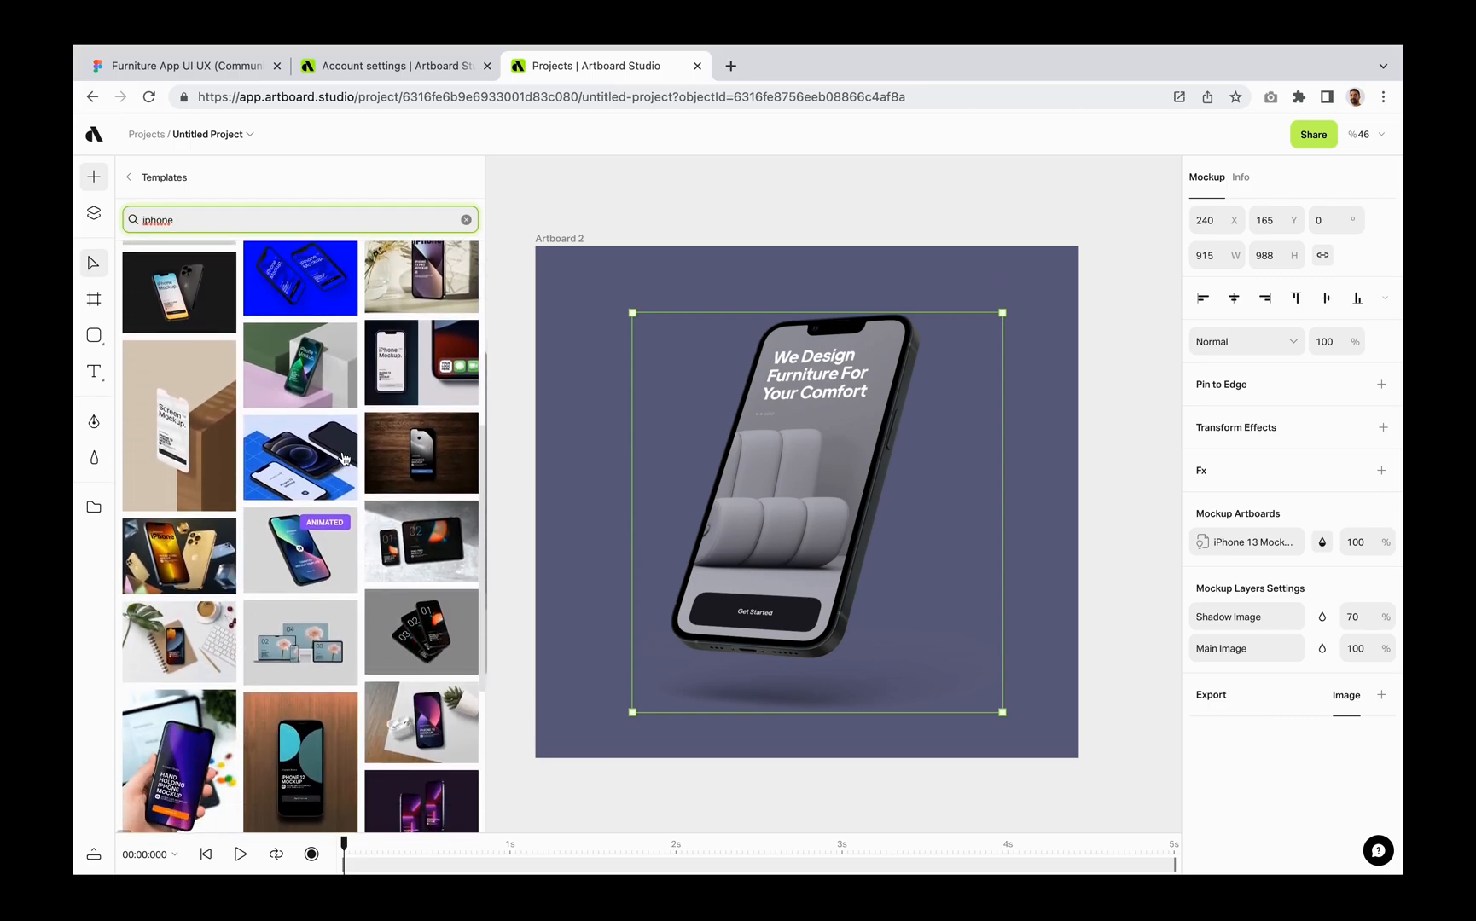
scroll(down, 3)
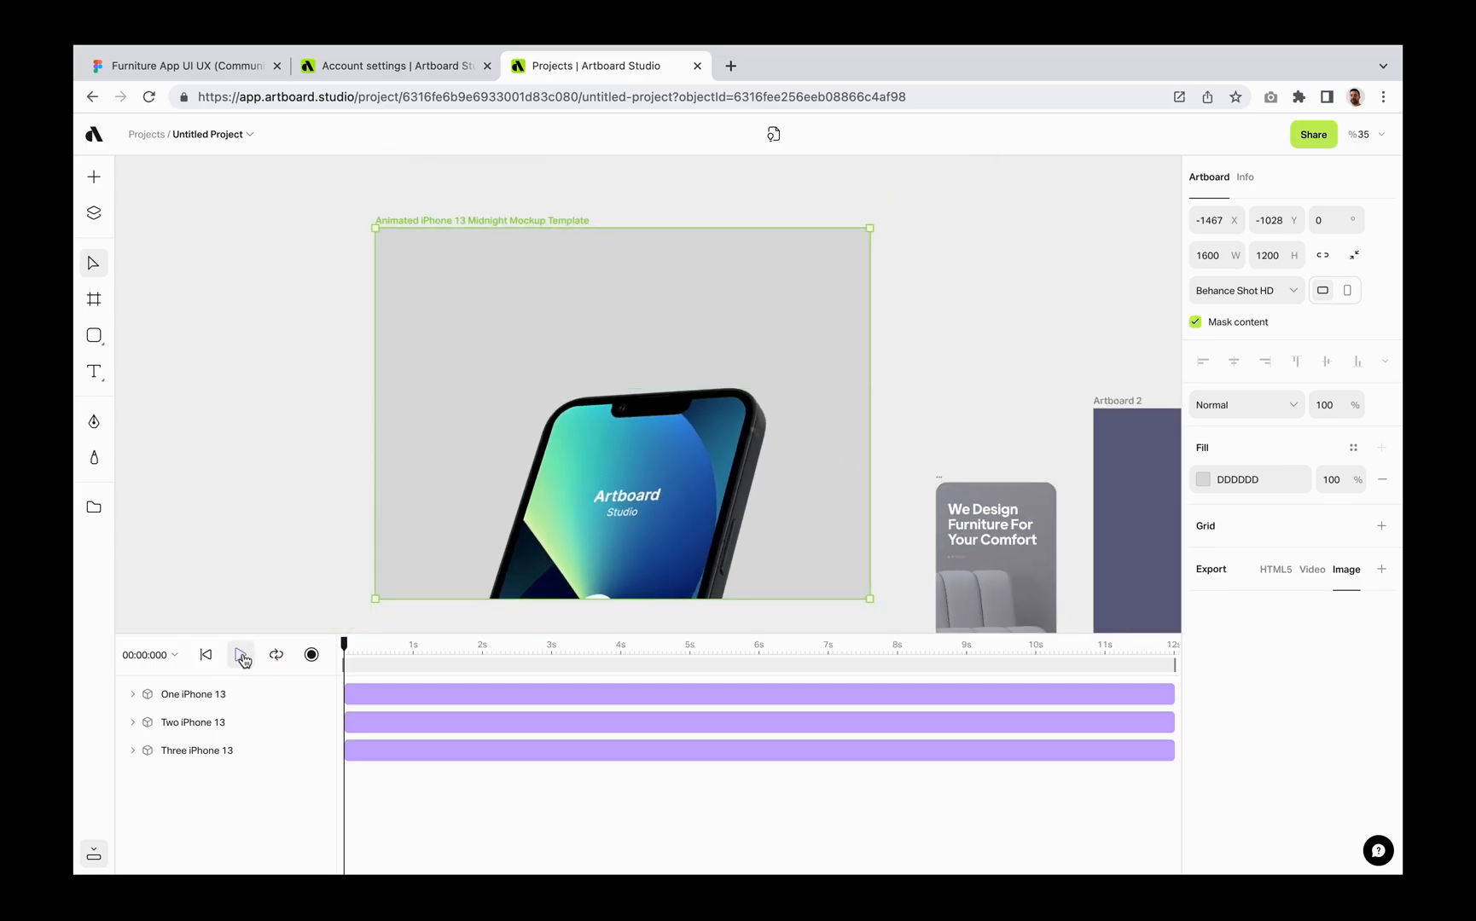
click(242, 654)
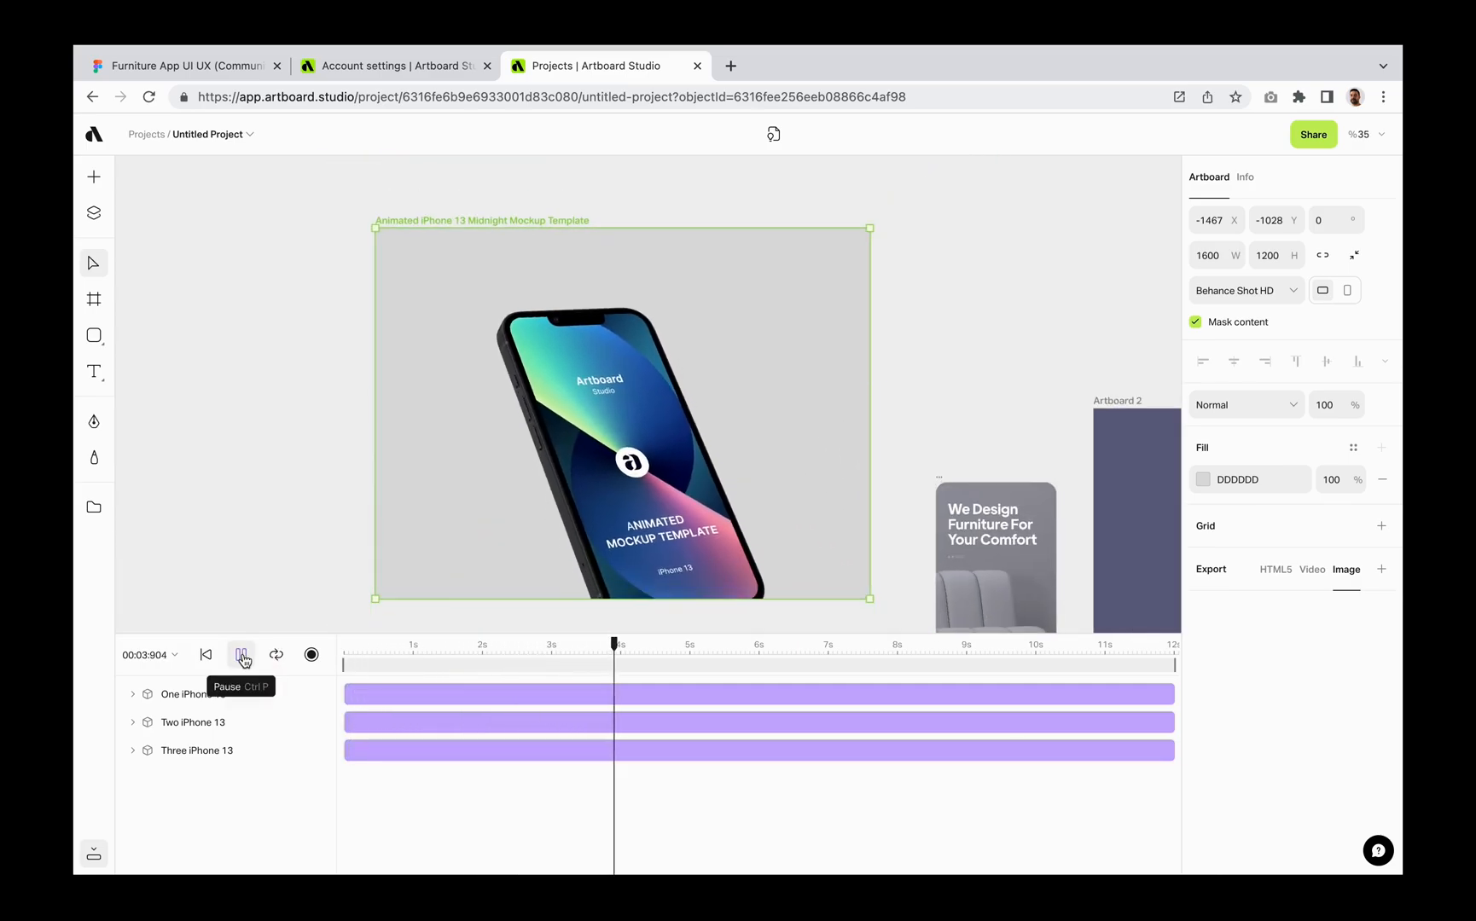
click(242, 655)
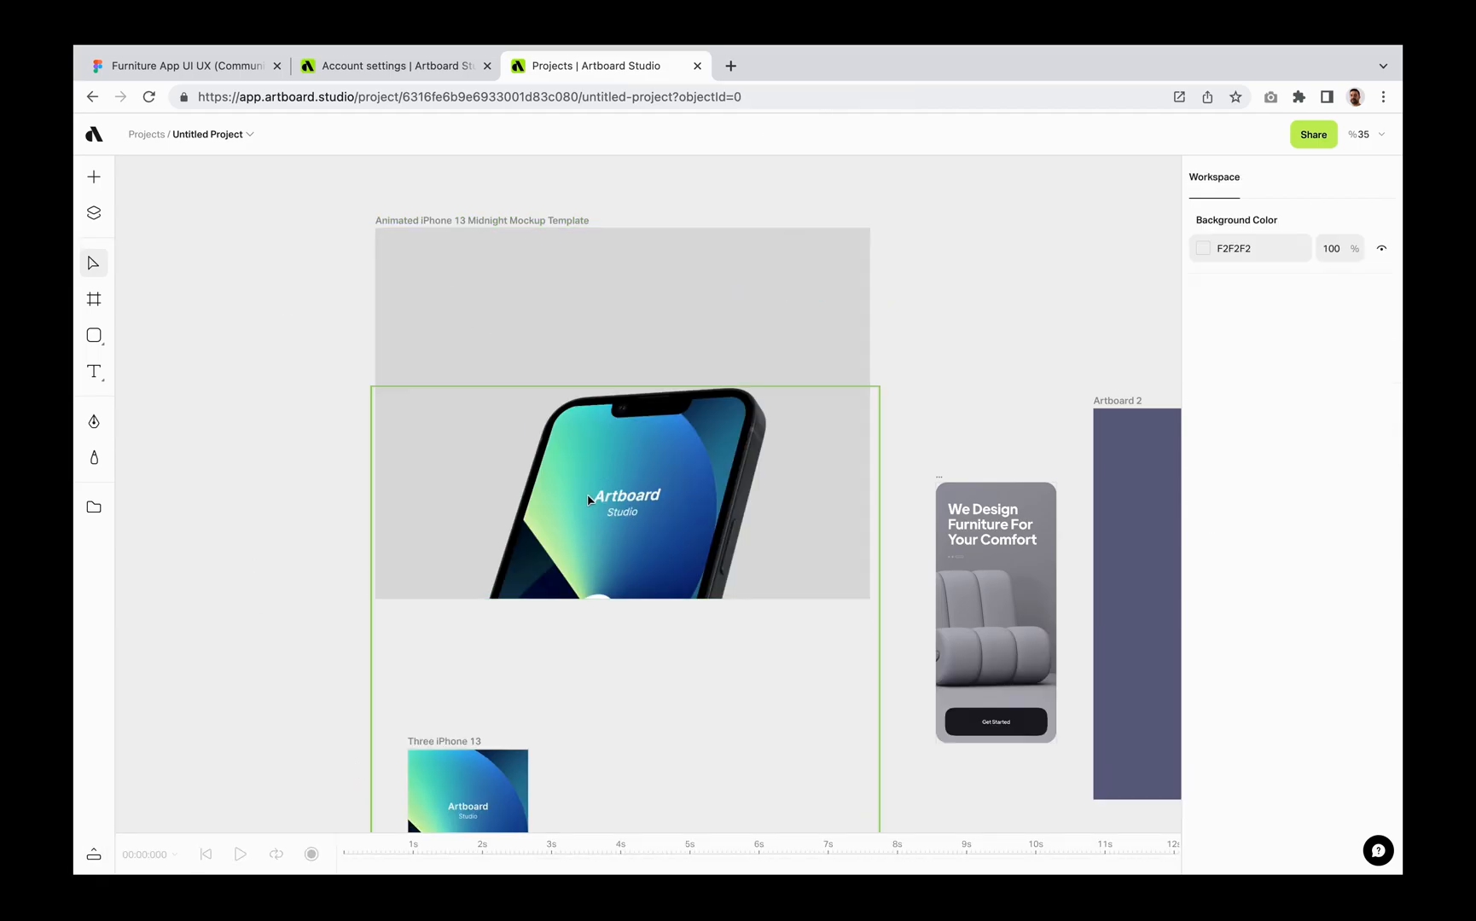
Paste the We Design Furniture screen onto the One iPhone 13 artboard and preview the animation.
click(621, 495)
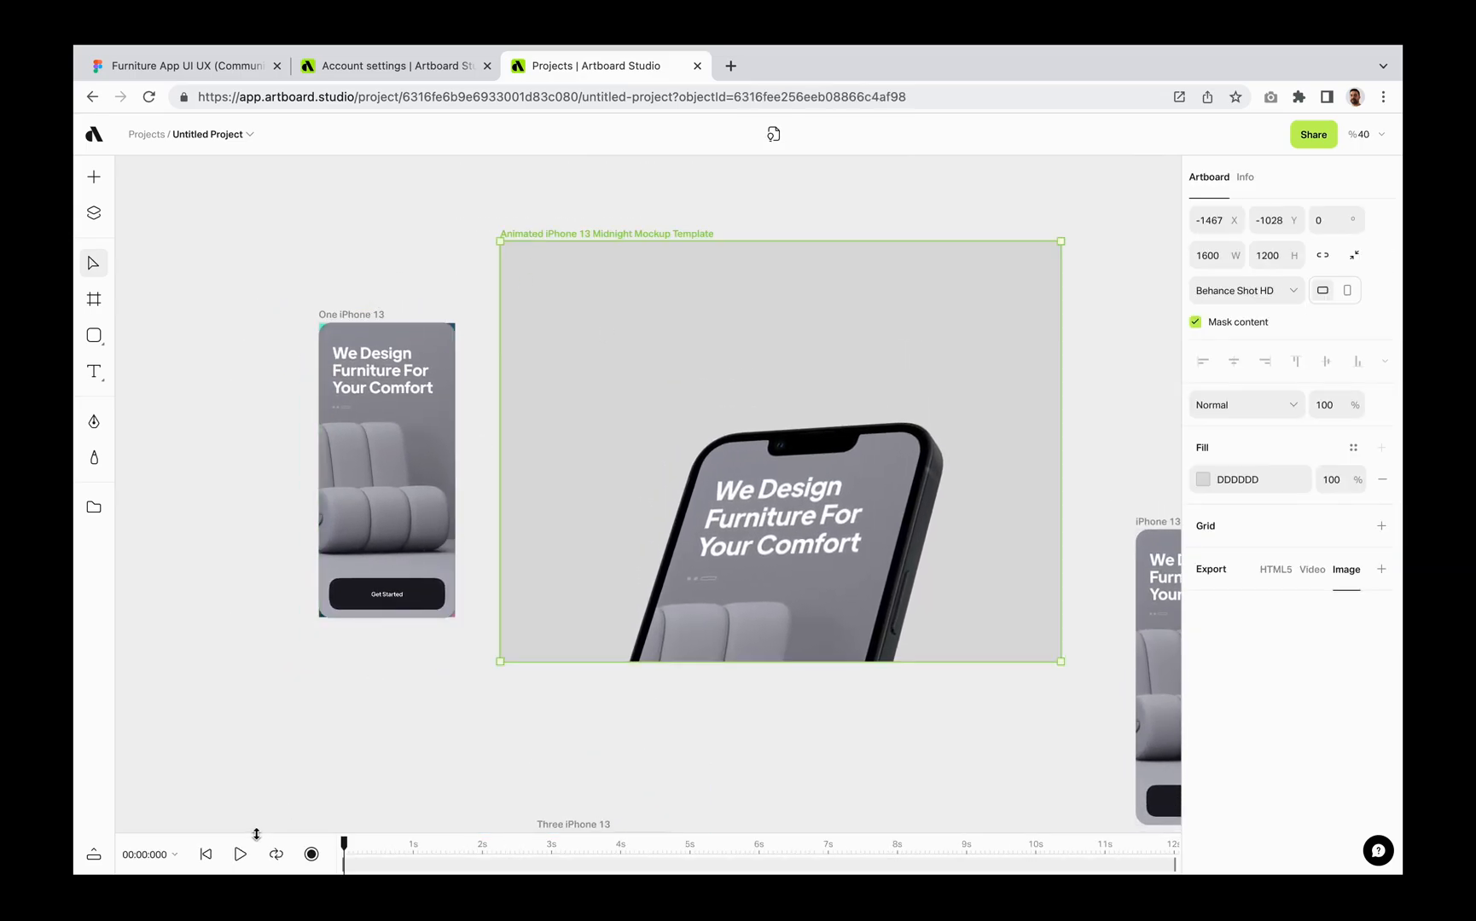
click(241, 855)
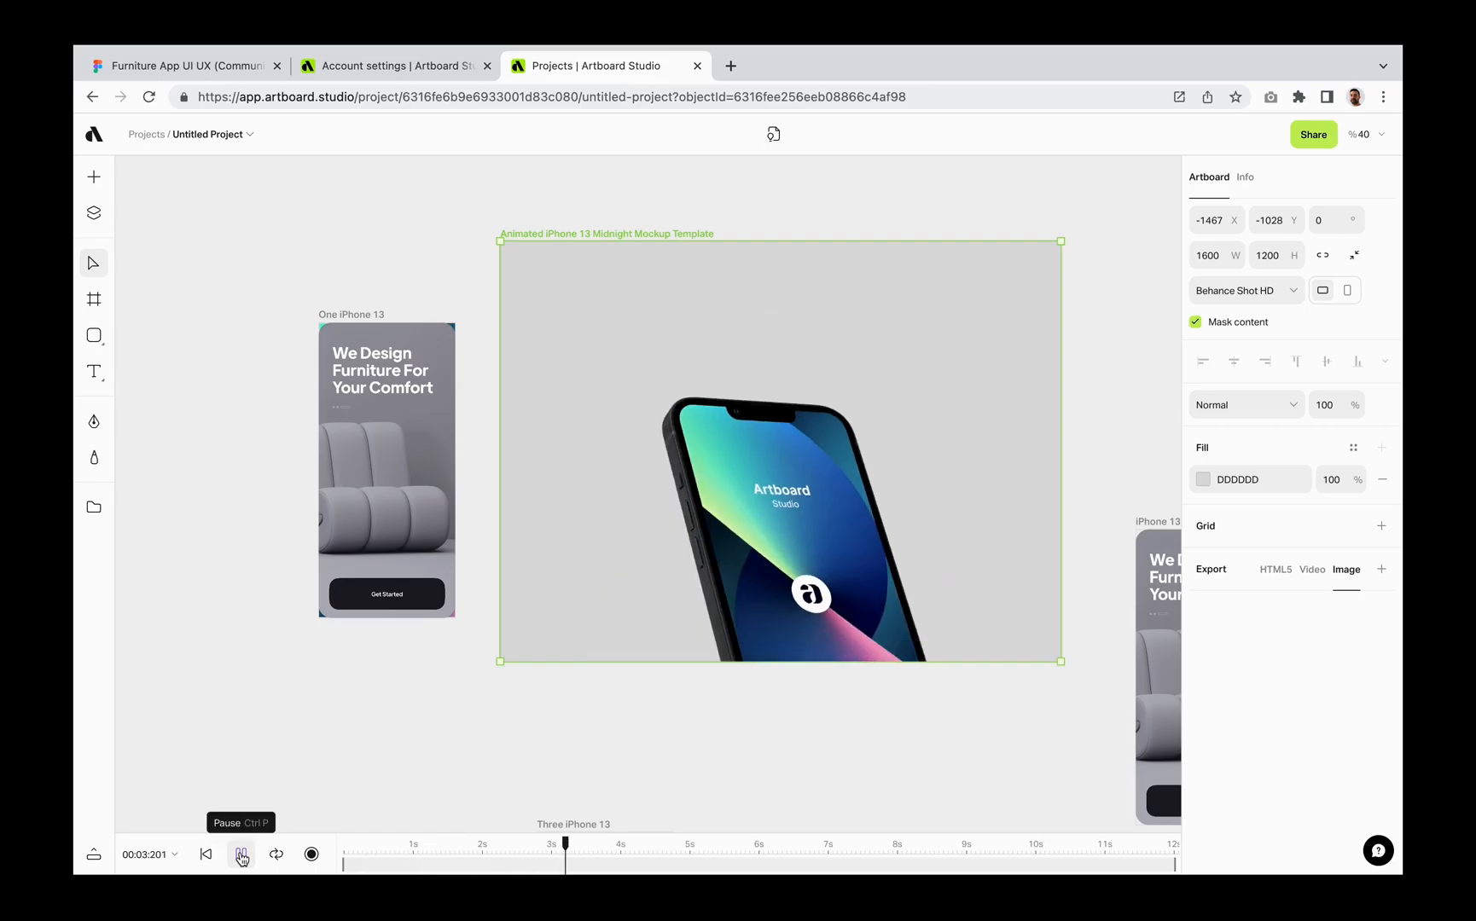
click(186, 66)
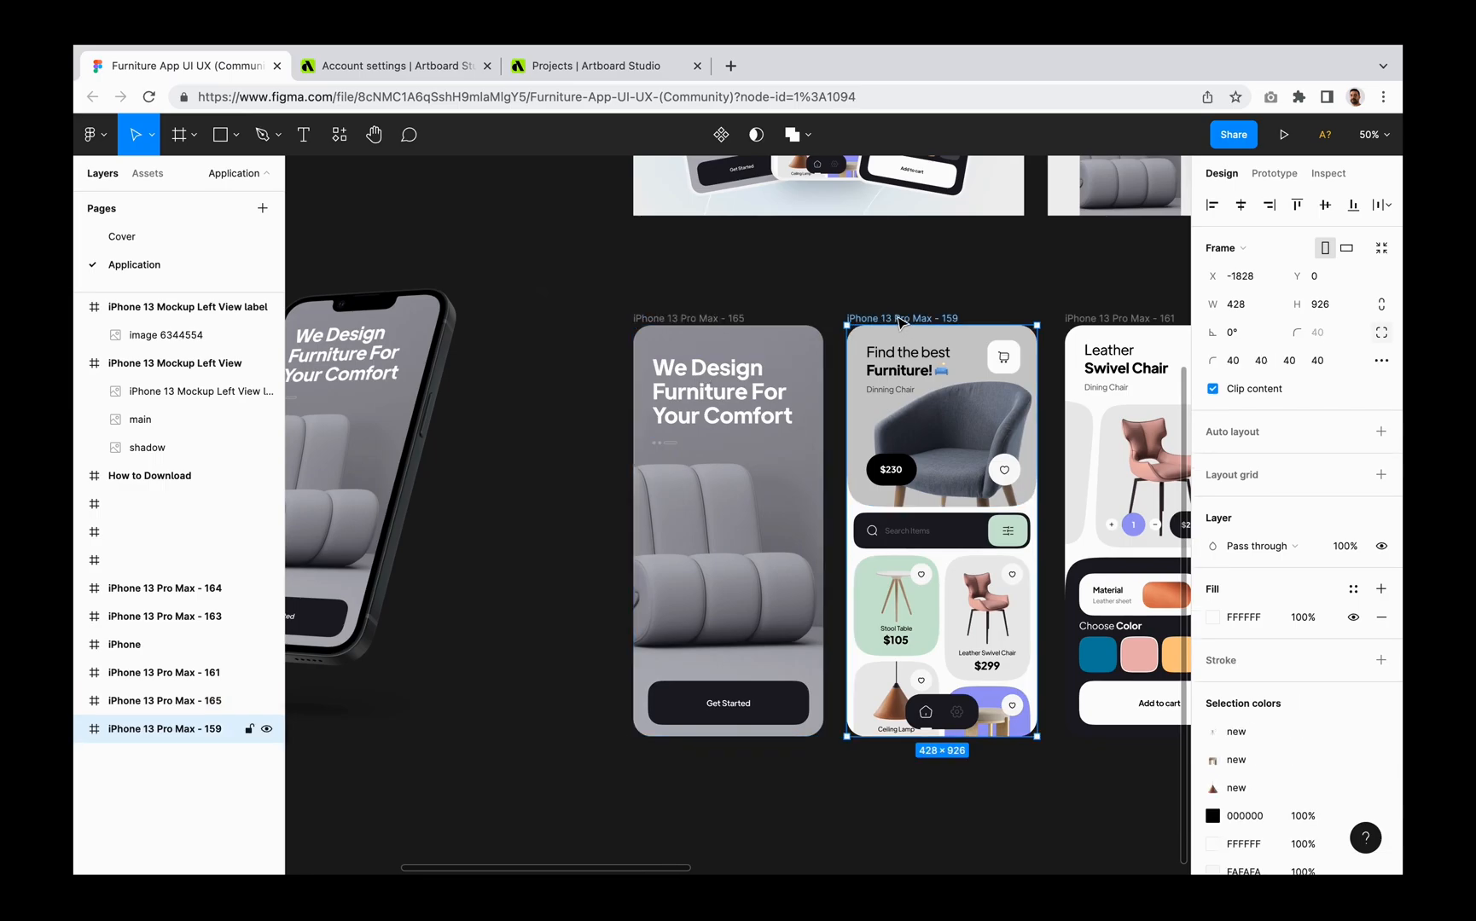
Set the Find the best Furniture frame's corner radius to 0 and copy it as PNG.
click(1319, 333)
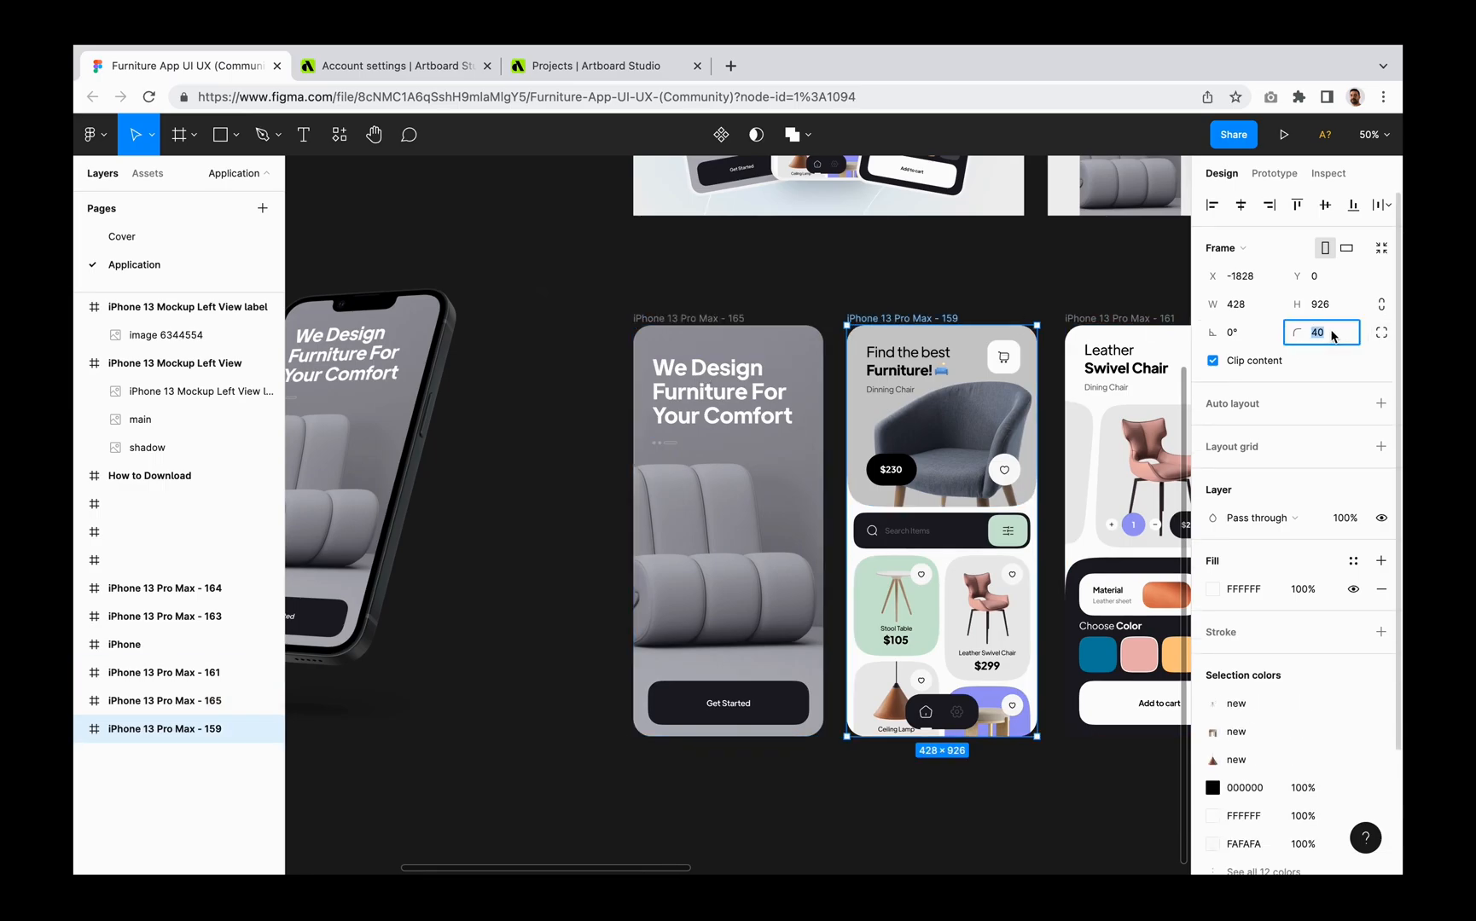
click(901, 295)
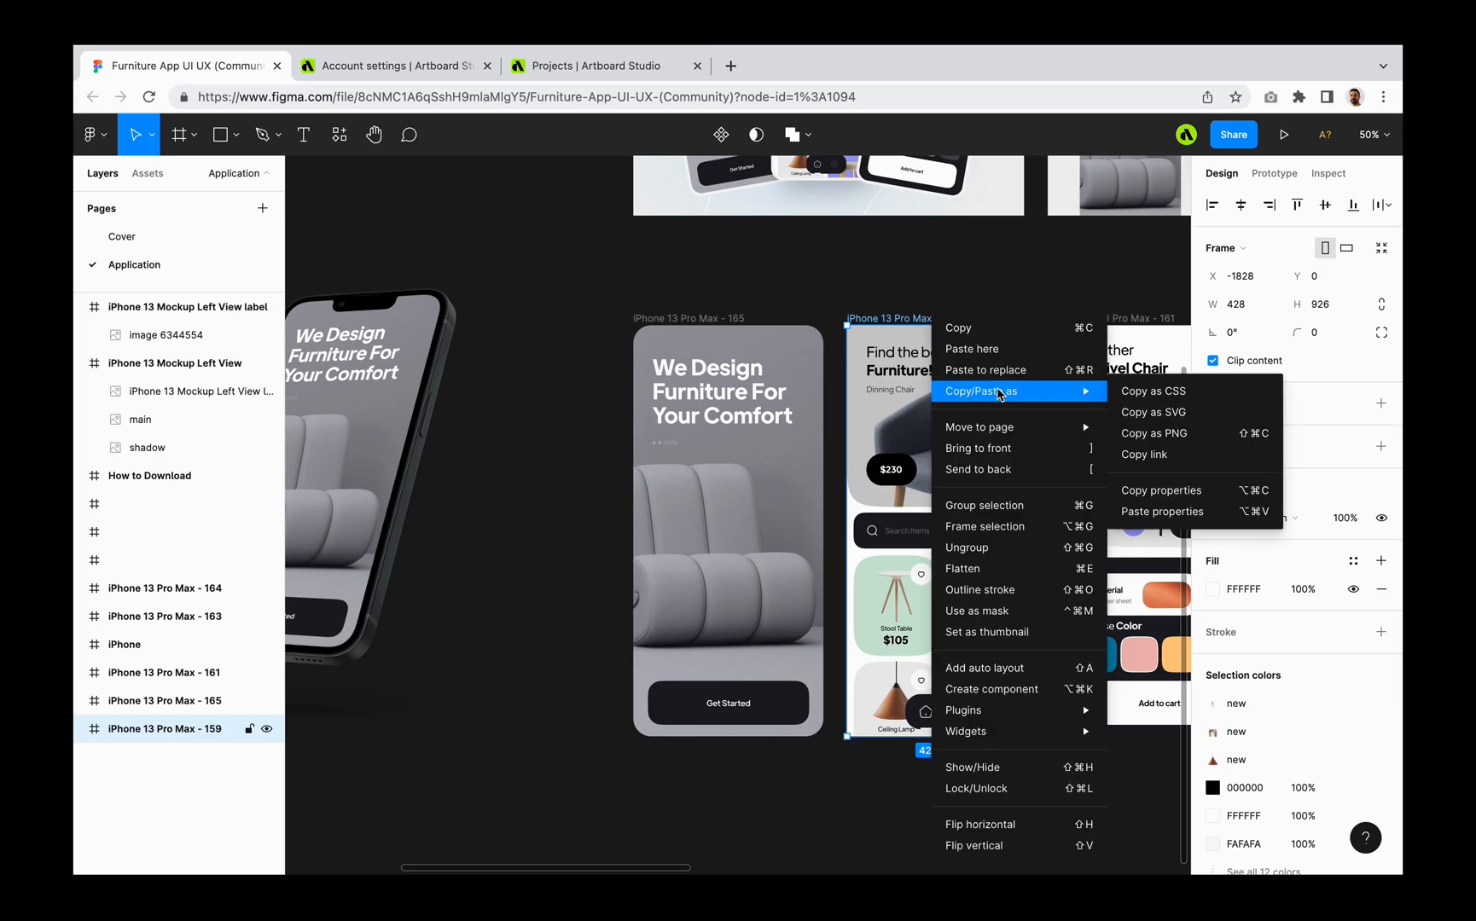
mouse_move(1187, 434)
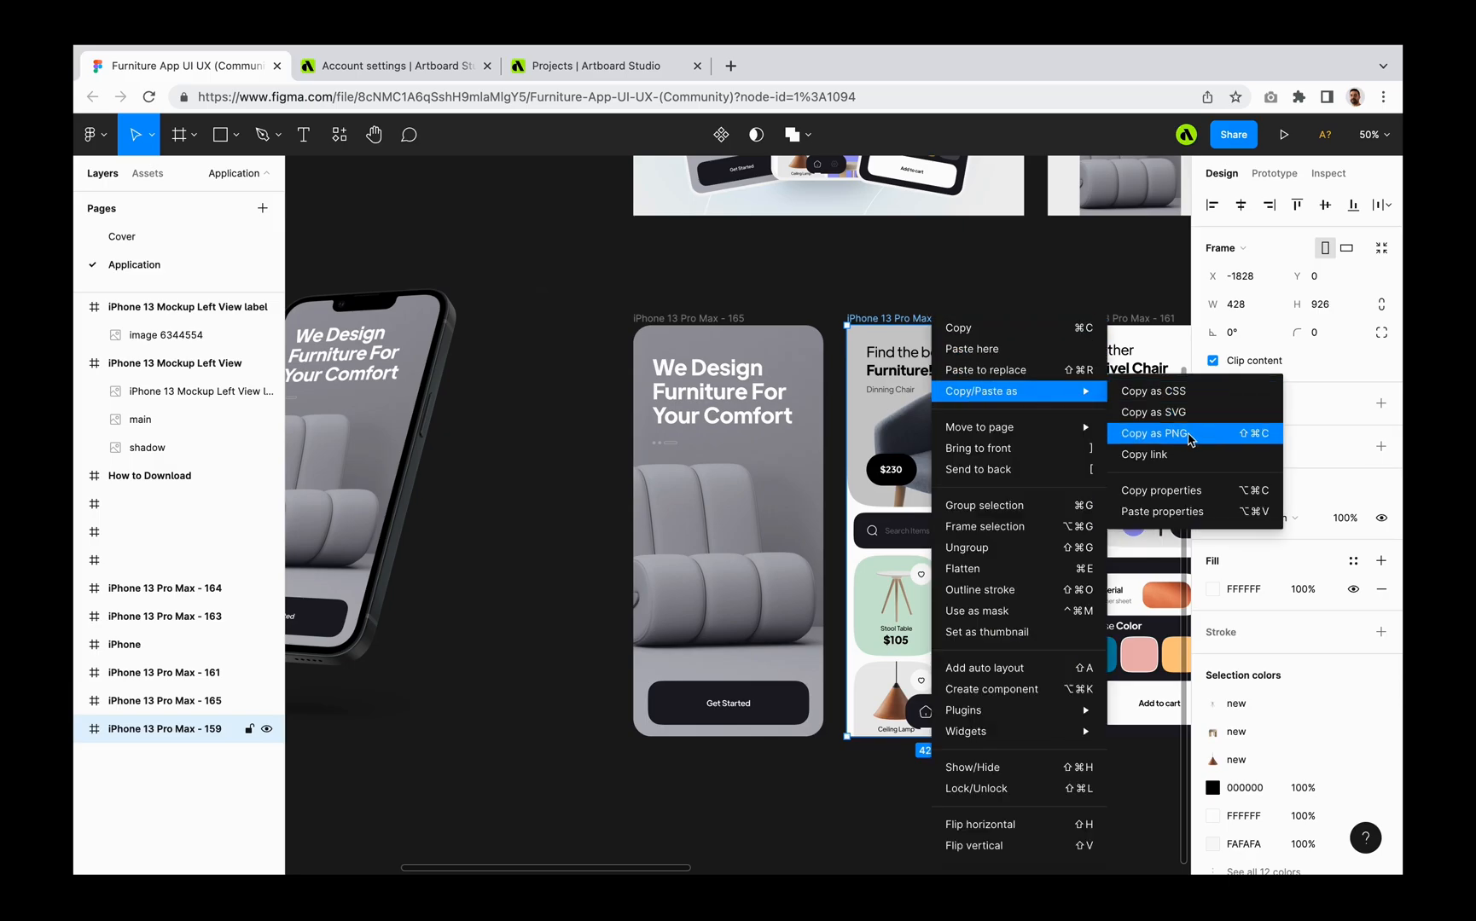
click(597, 67)
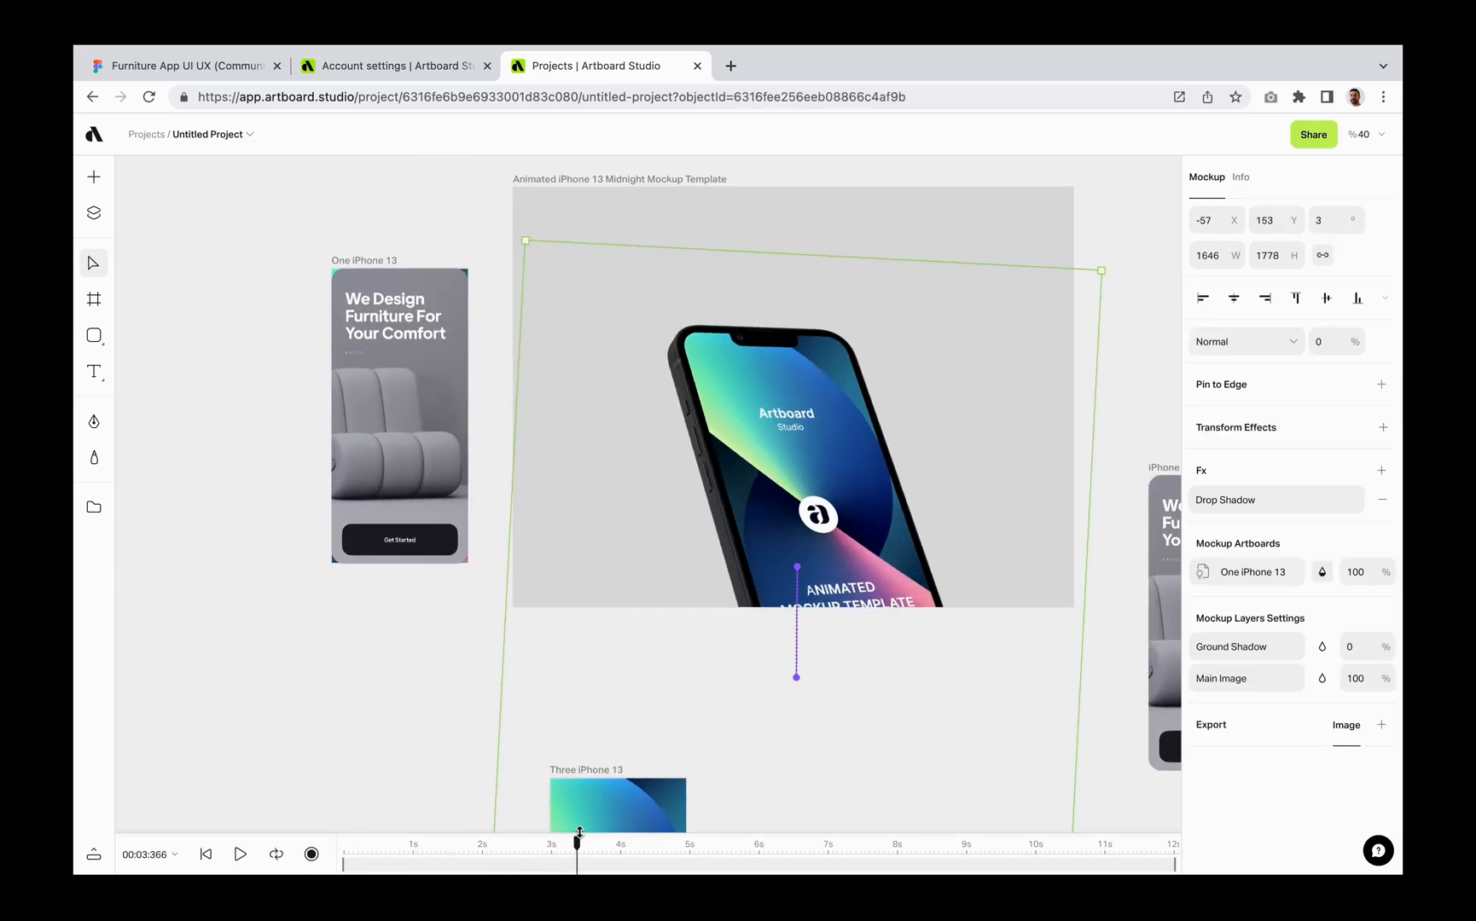
Paste the Find the best Furniture PNG into the Two iPhone 13 artboard and play the animation.
drag(579, 832, 633, 843)
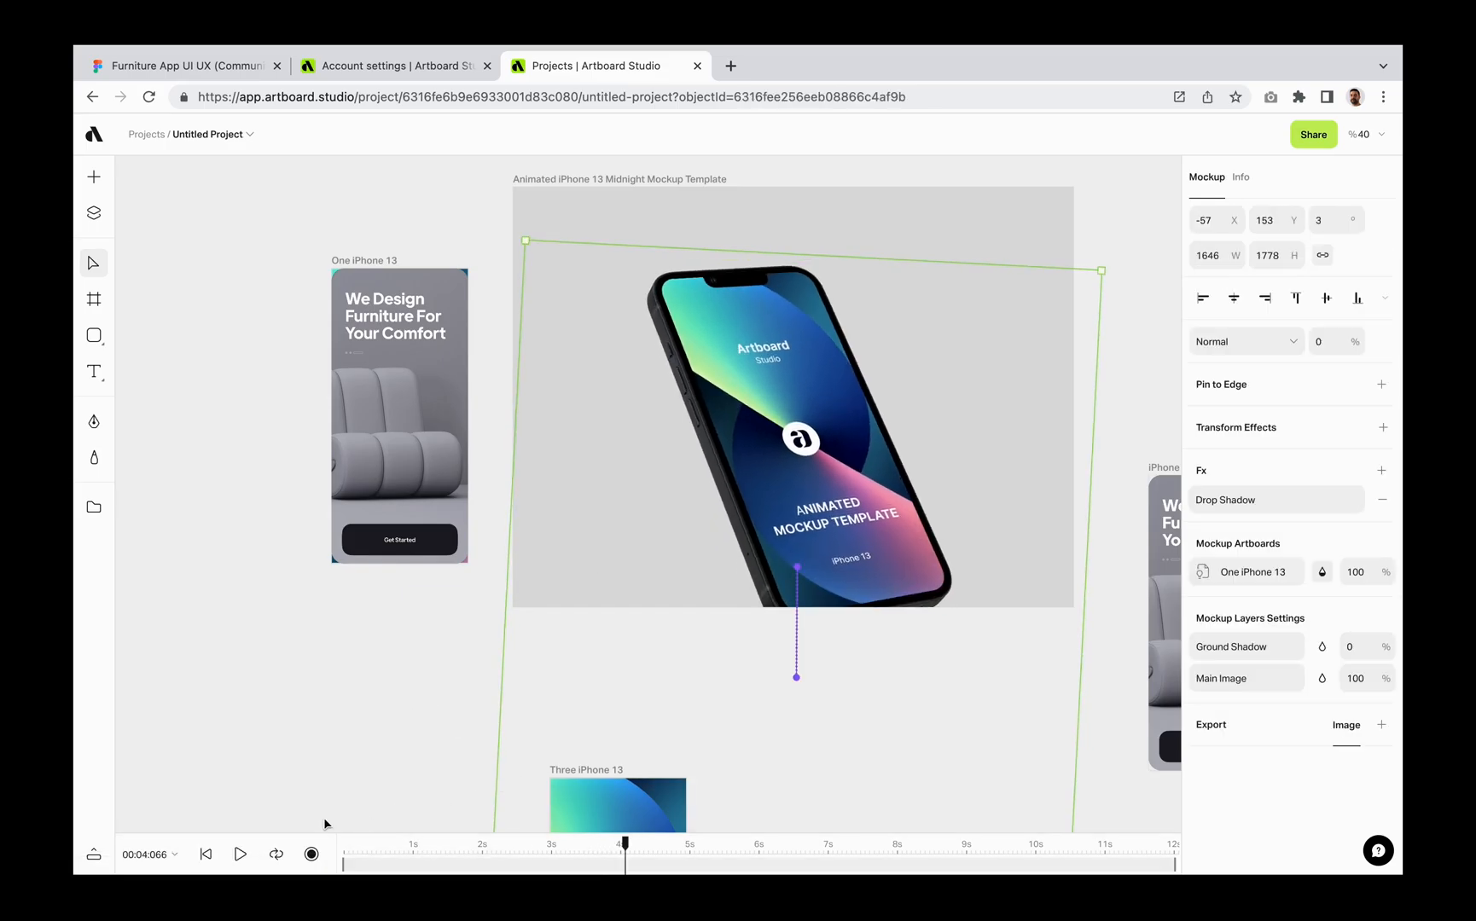
click(93, 214)
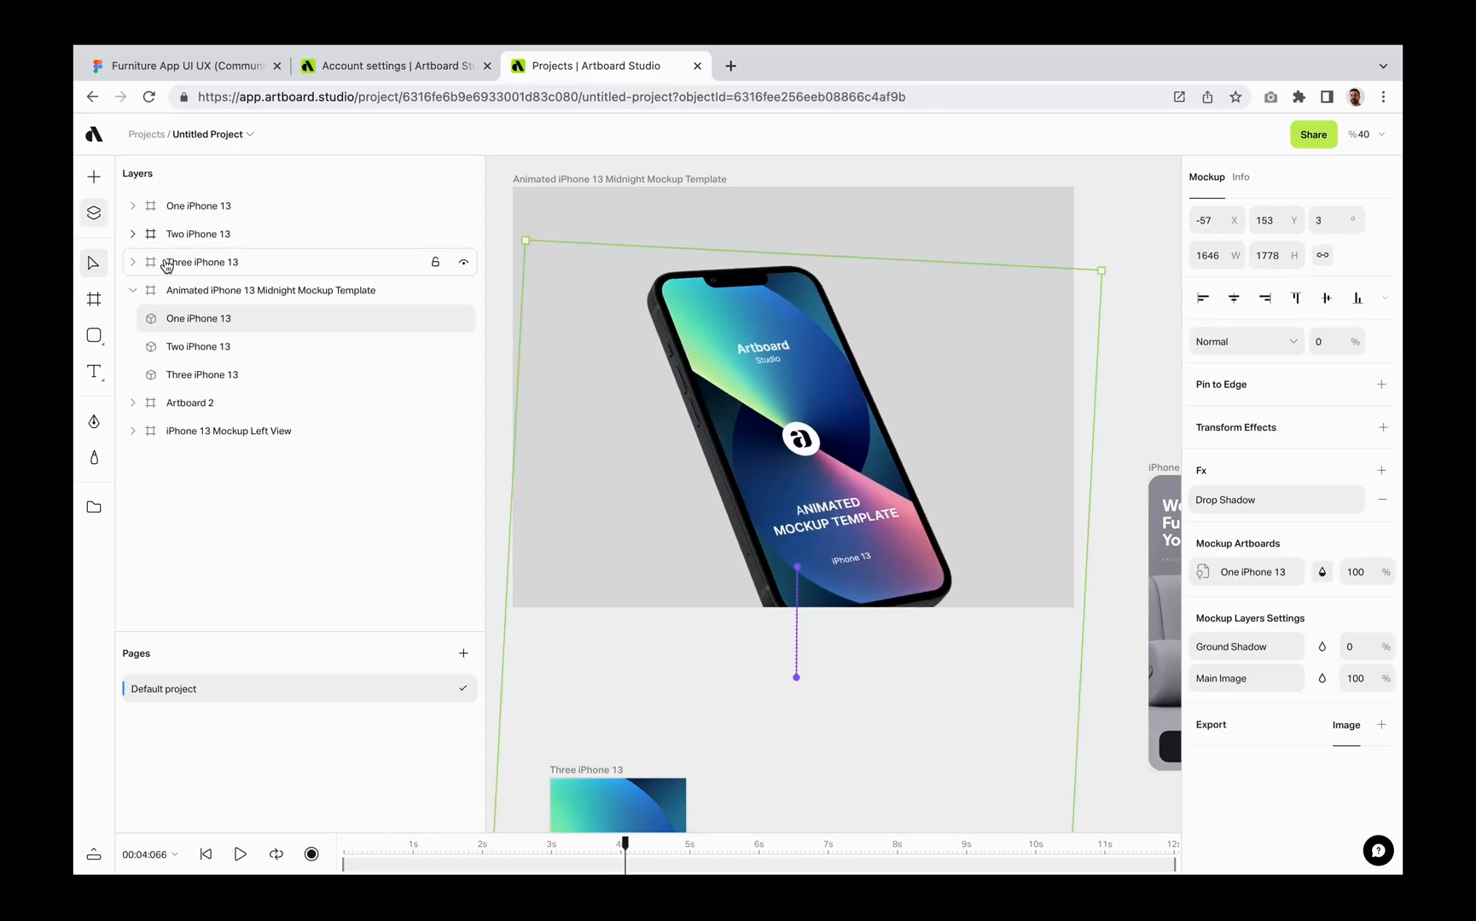
click(198, 345)
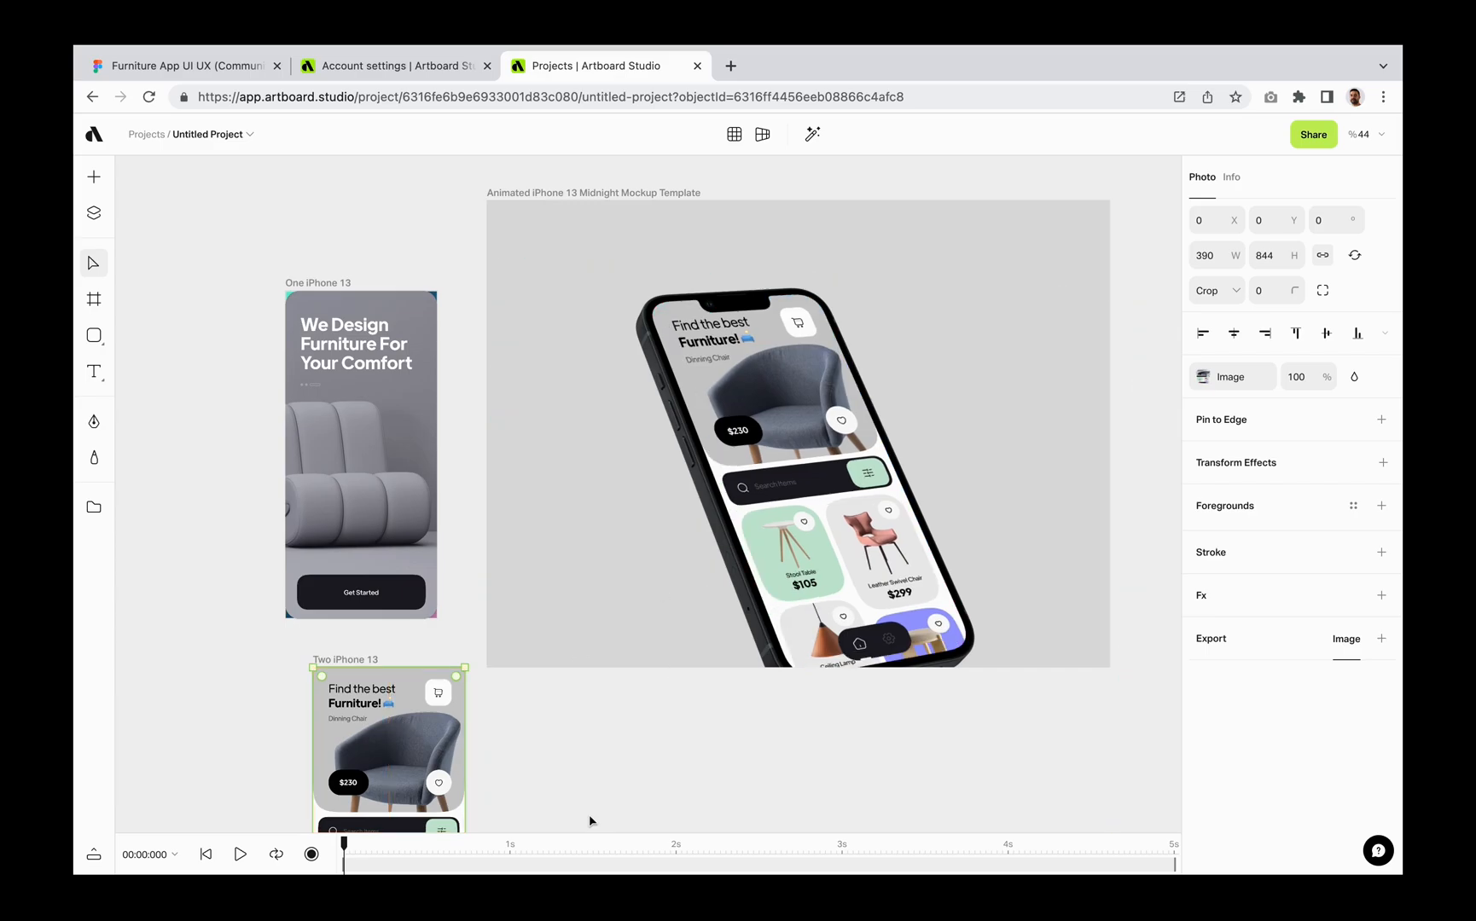
click(241, 855)
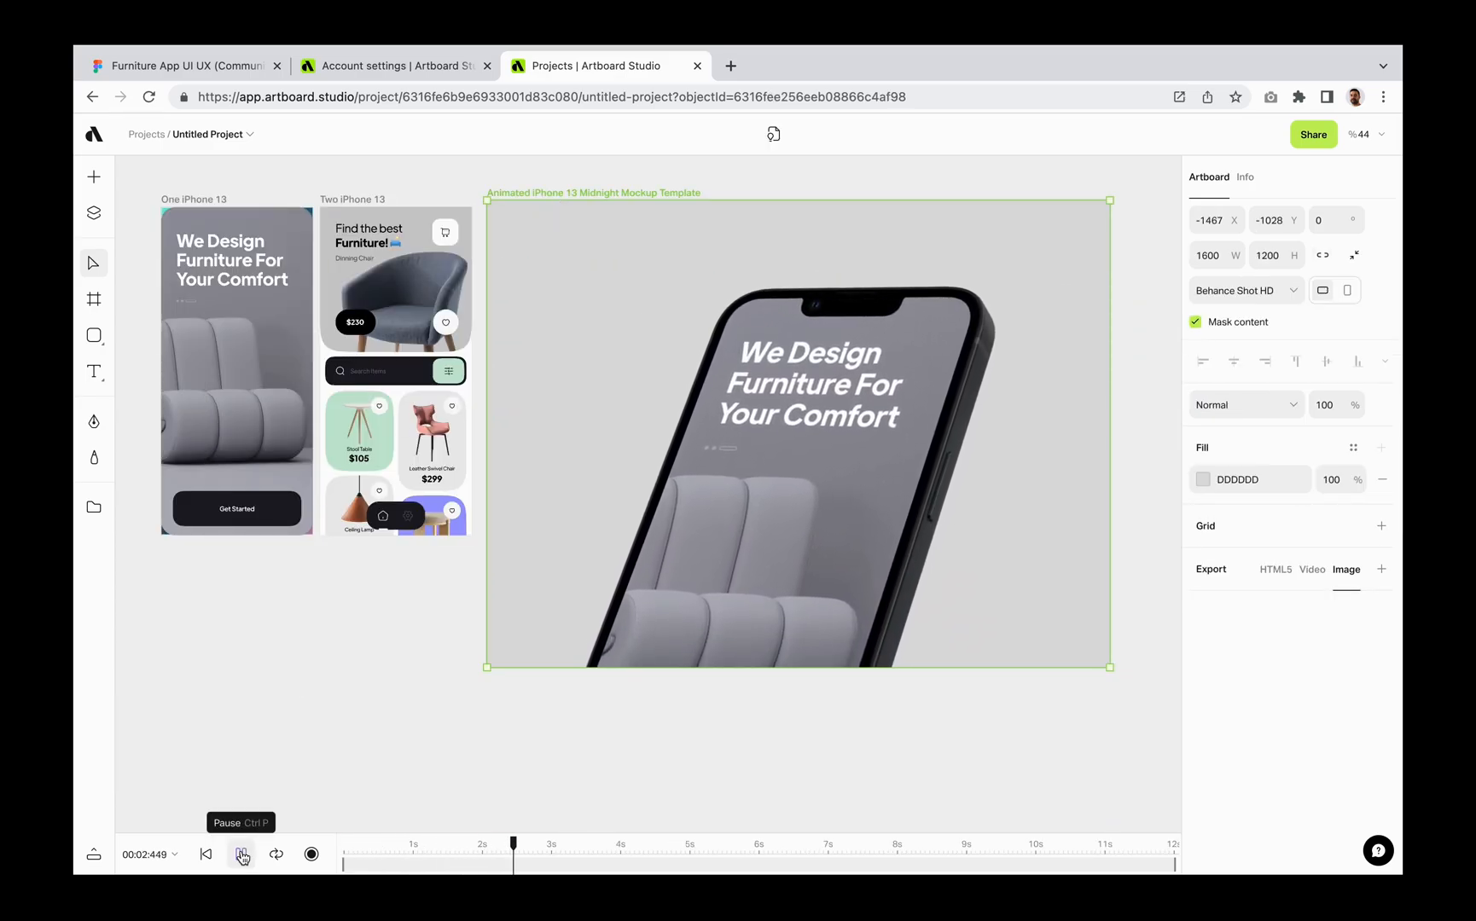
Paste the Leather Swivel Chair screen into the Three iPhone 13 artboard and rewind to start.
click(242, 854)
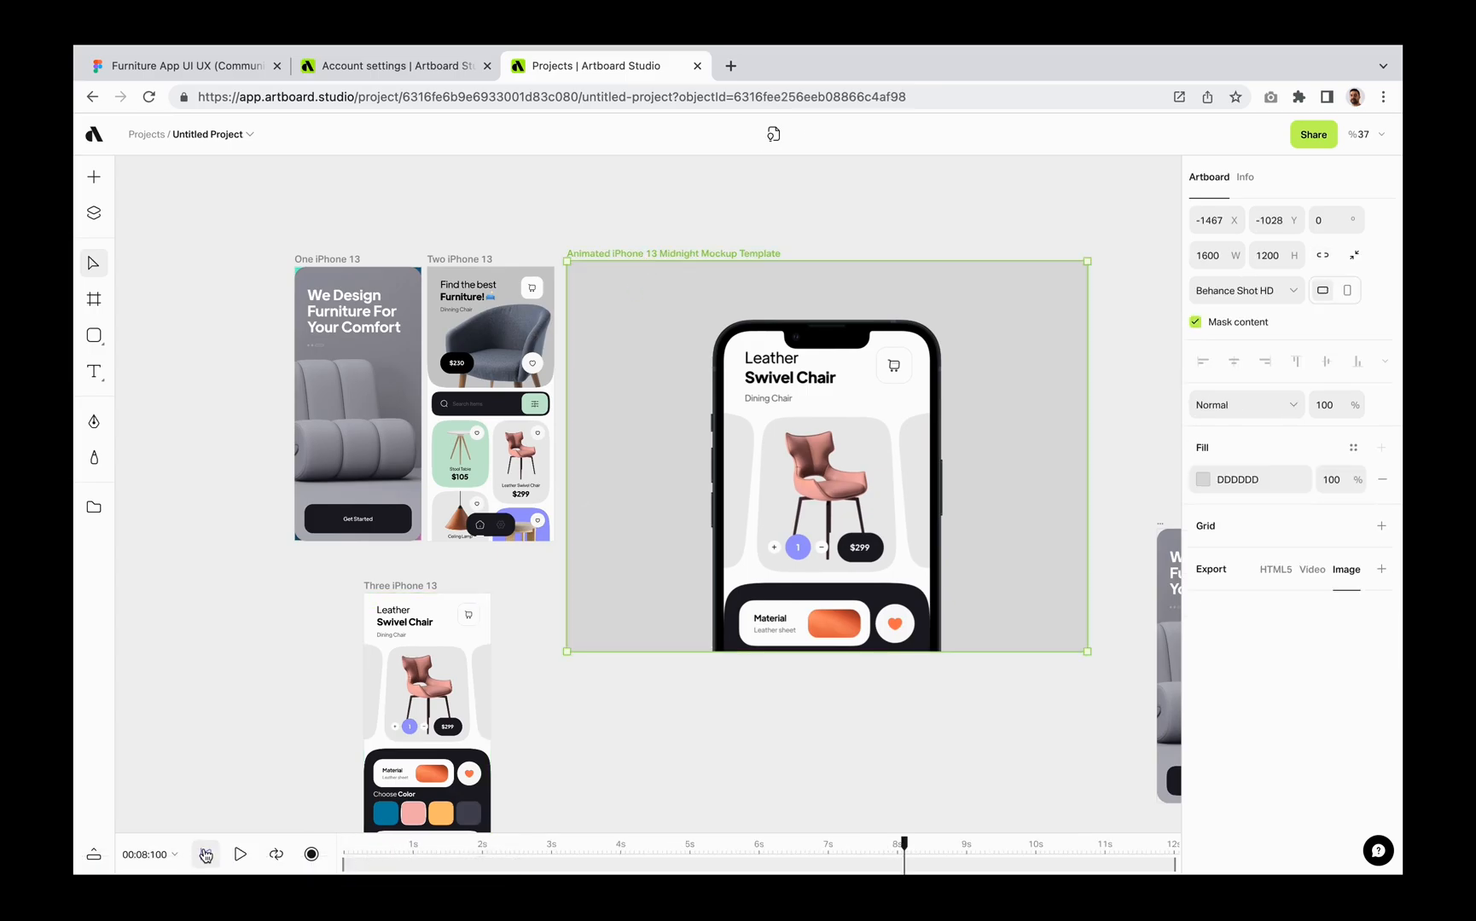
click(241, 855)
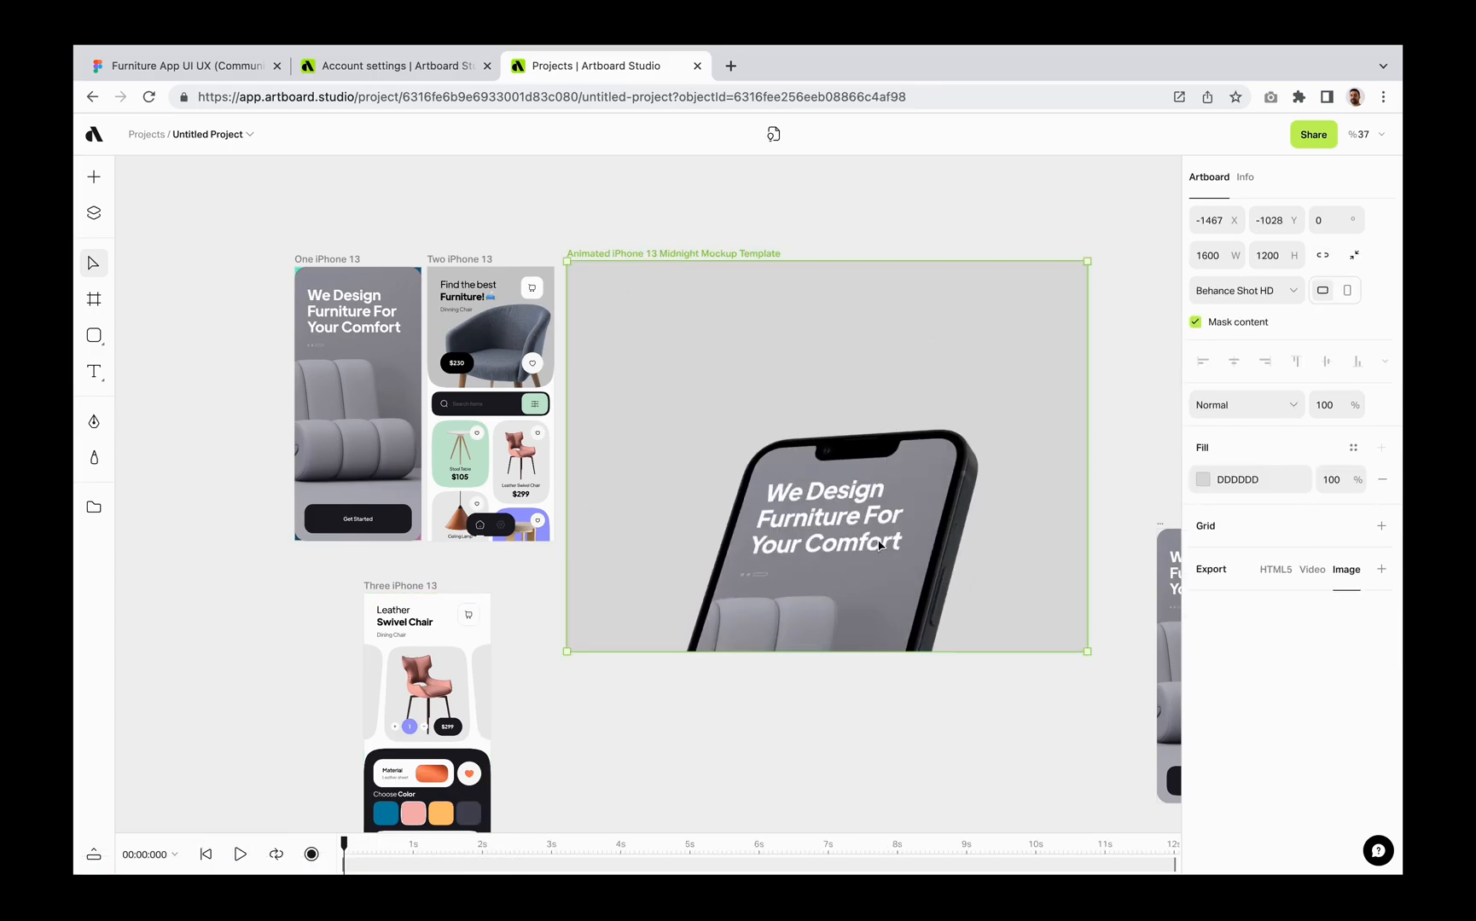
Fill the template background with a slate blue to mint green linear gradient and play it.
click(1311, 570)
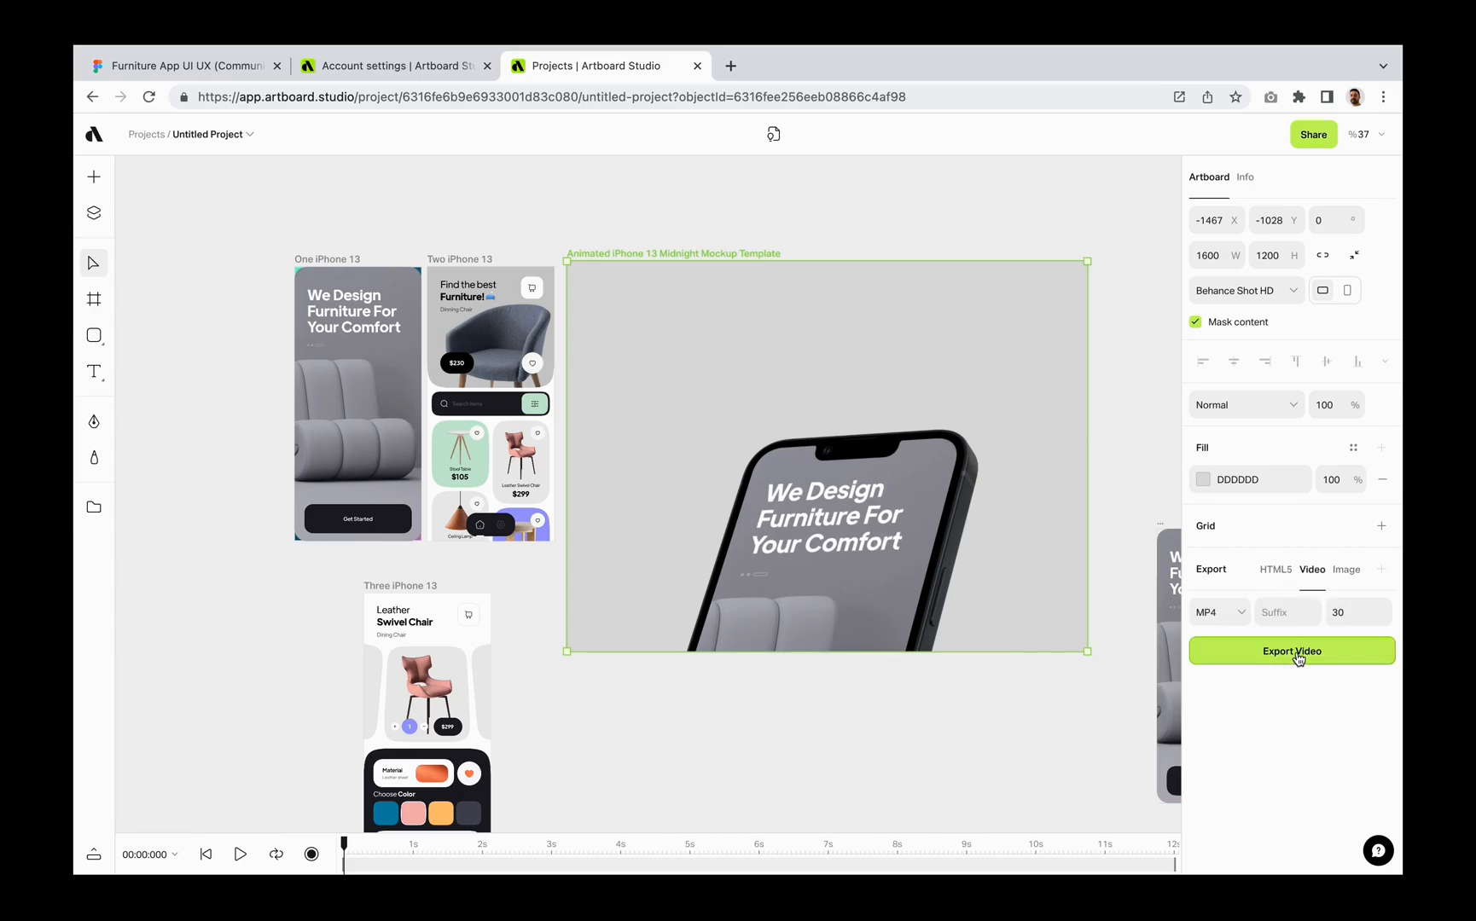
click(1201, 479)
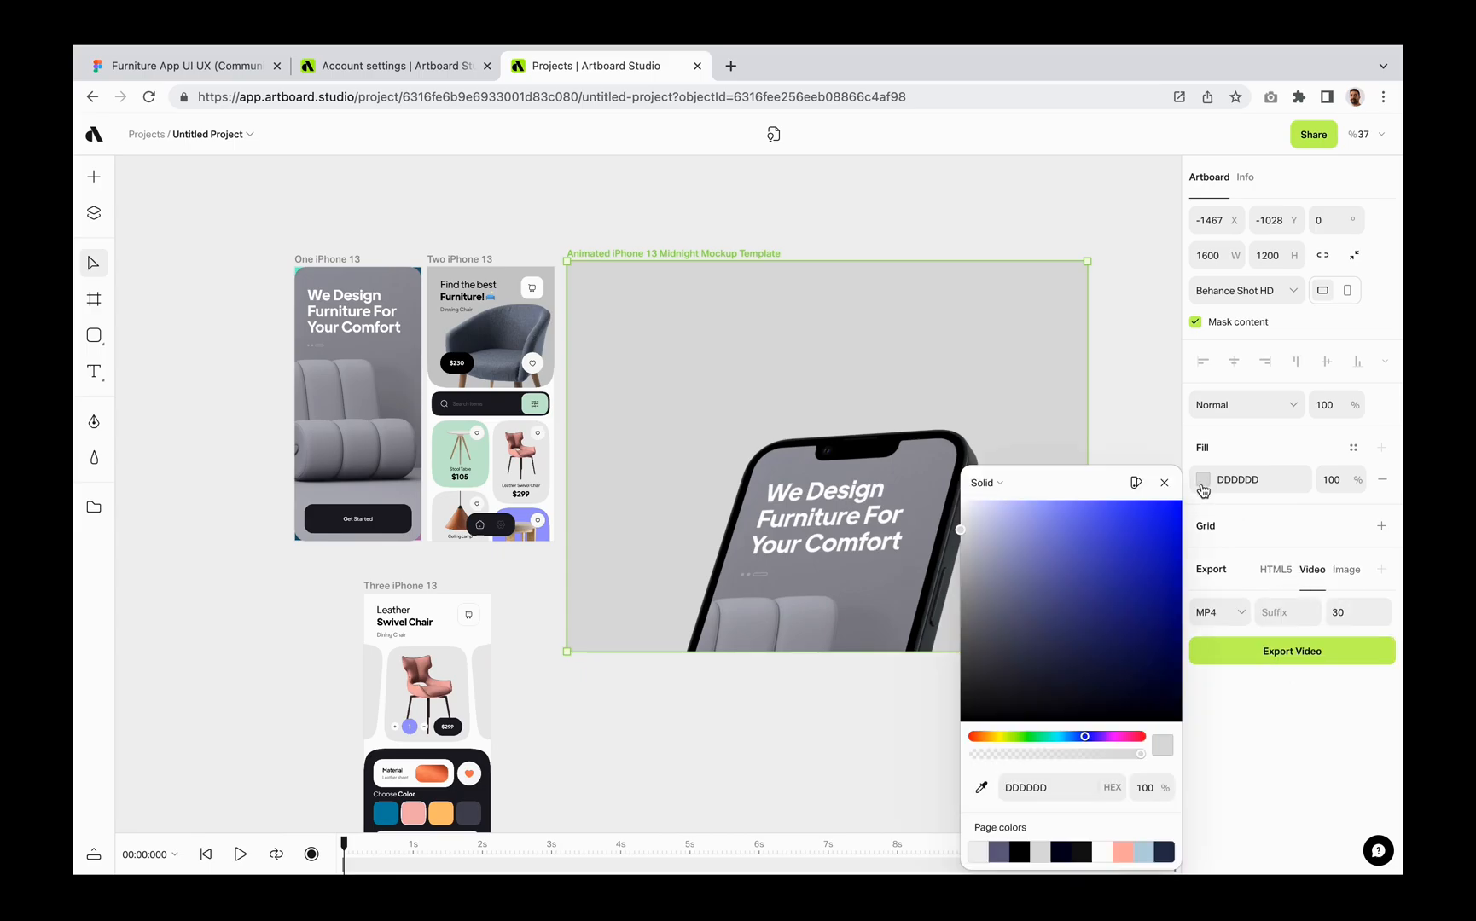
click(988, 853)
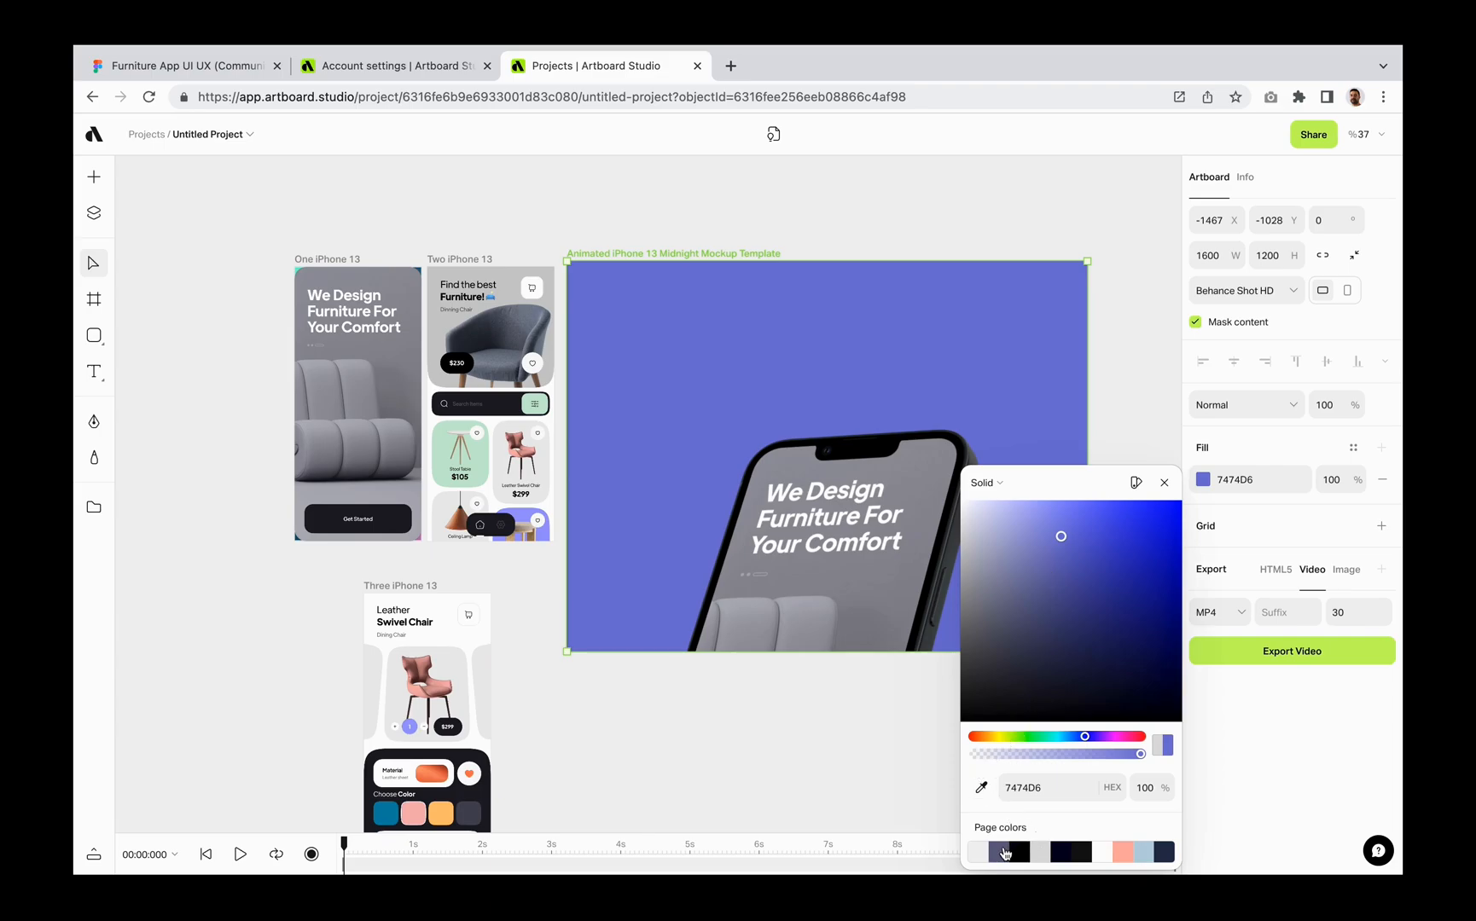
click(1007, 853)
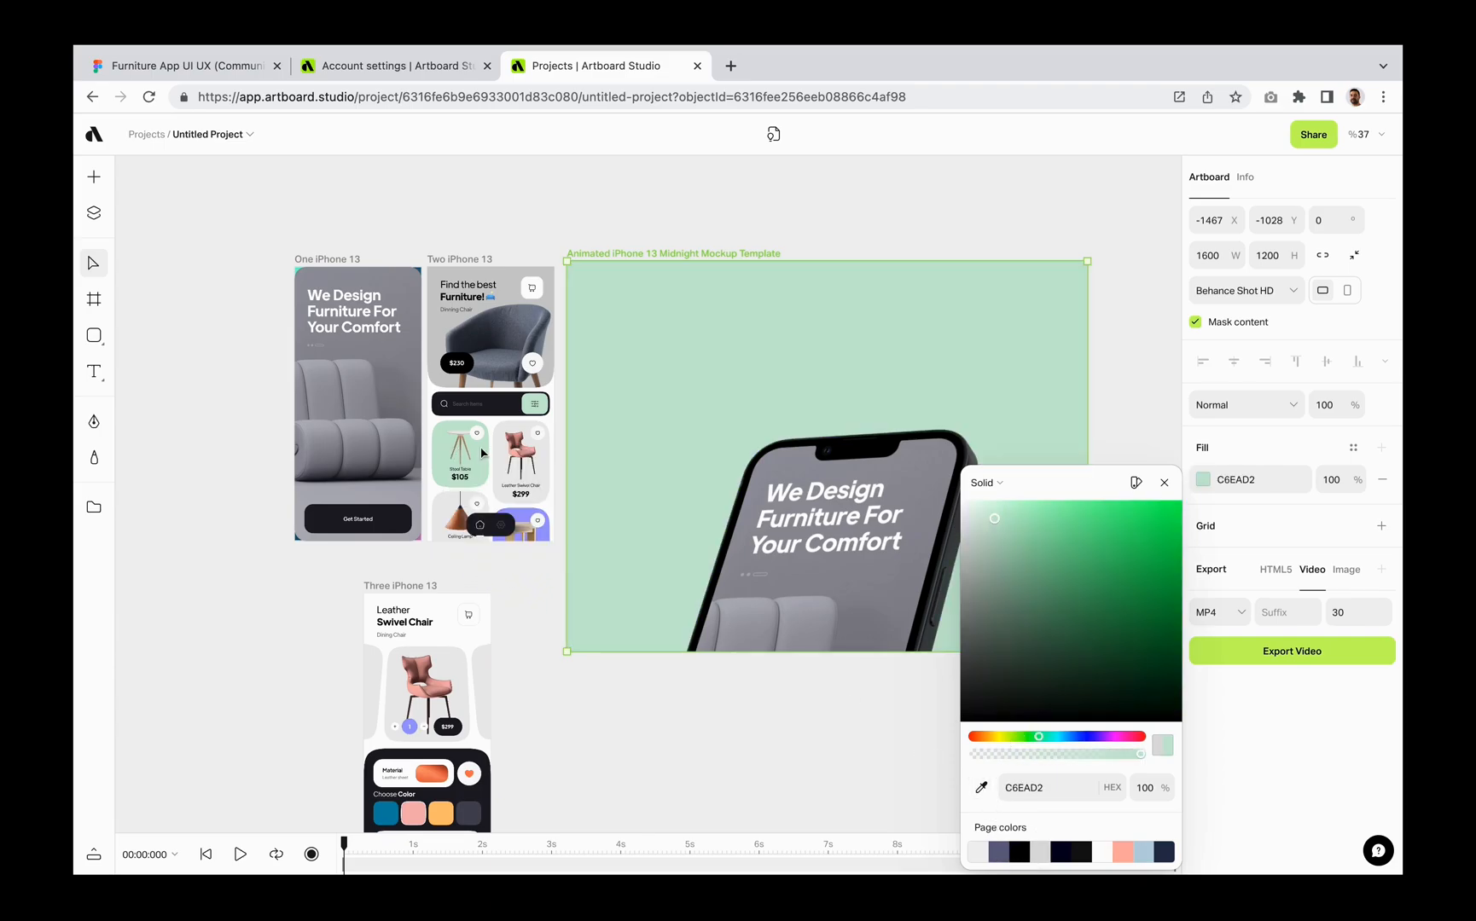
click(241, 855)
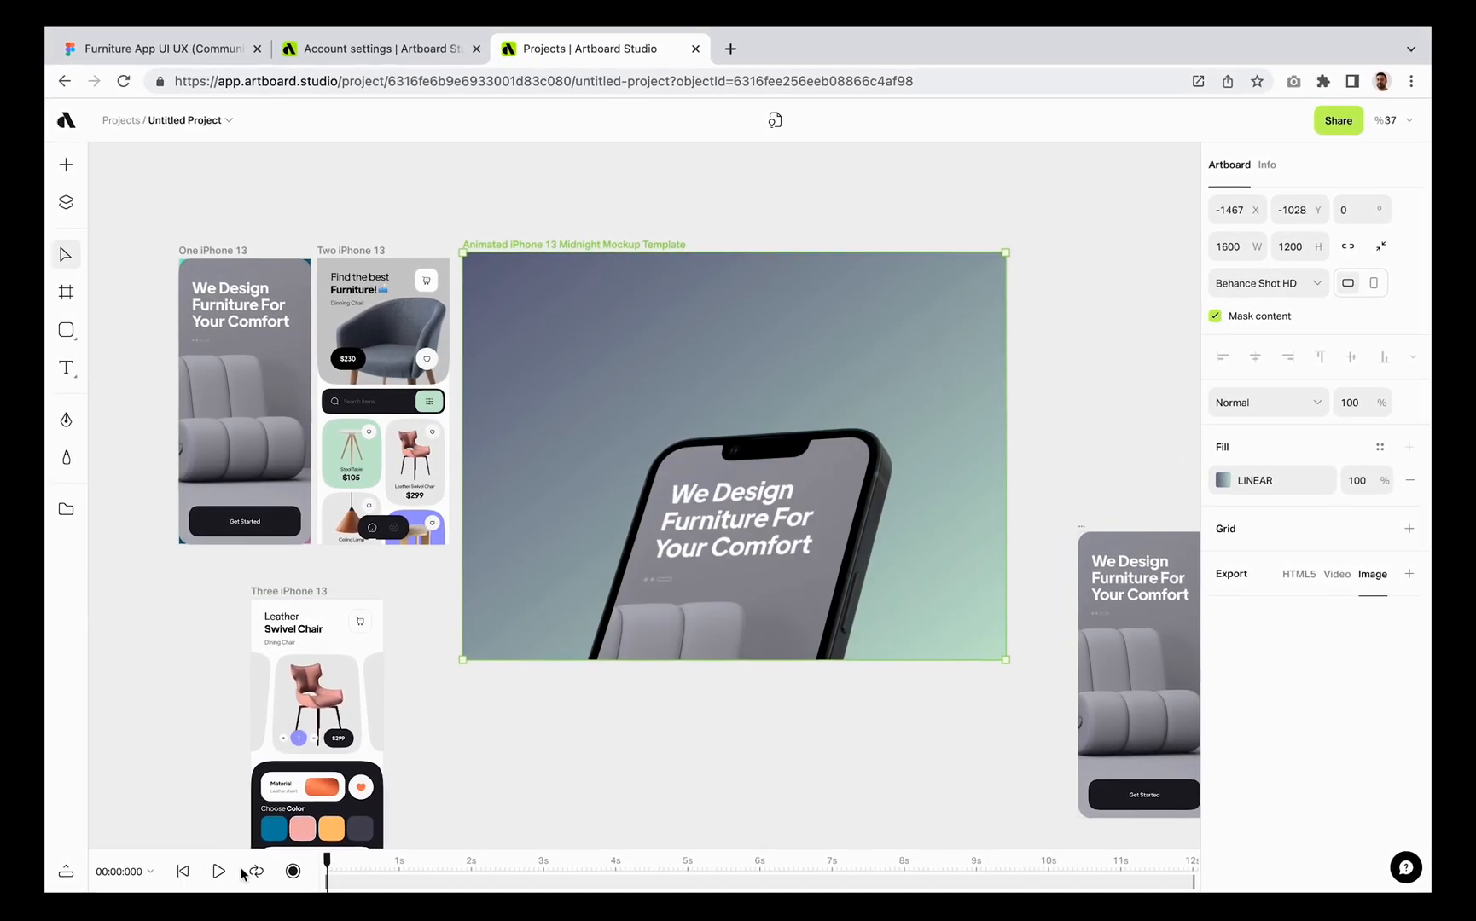
click(218, 871)
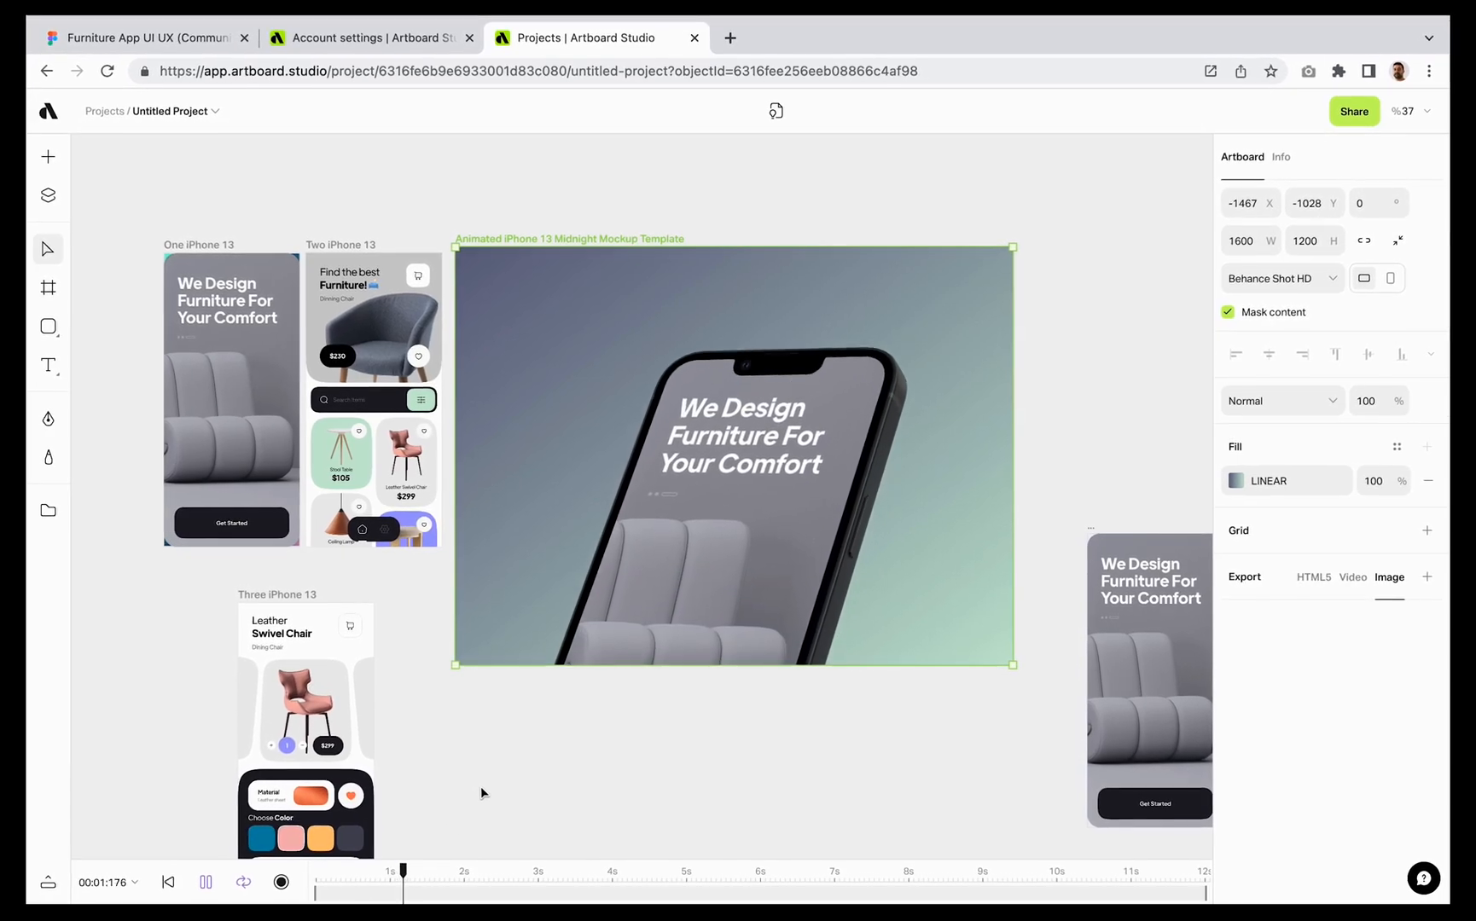